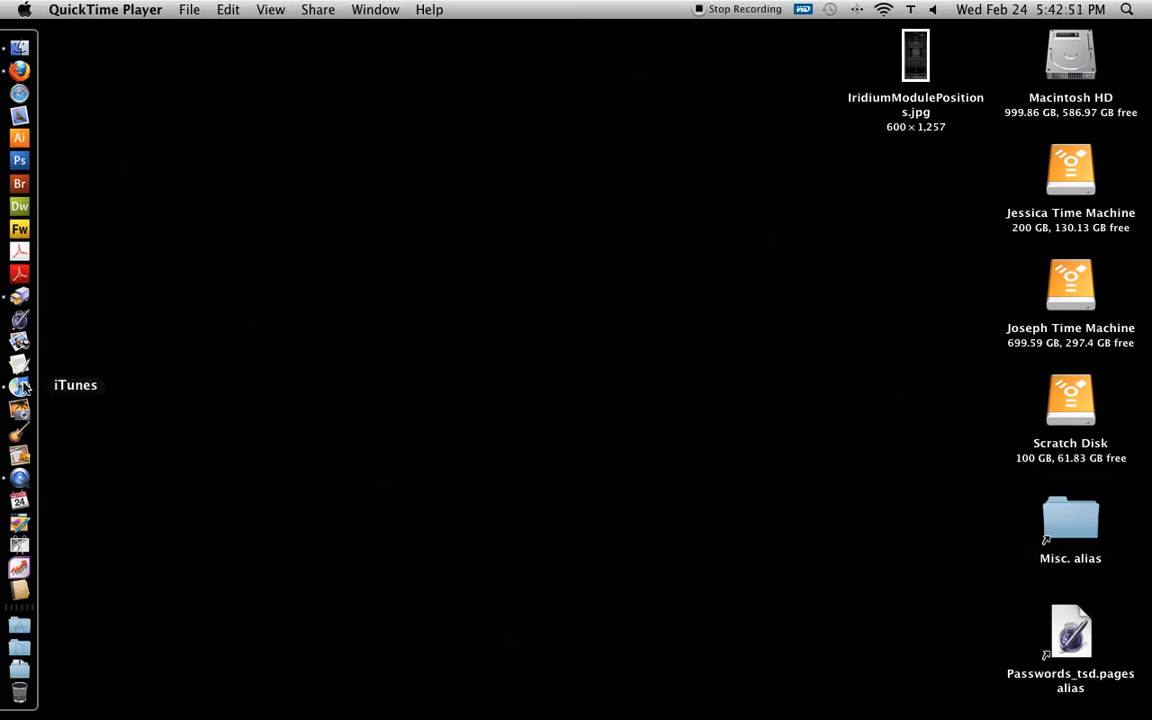
Launch iTunes from the Dock and open the iTunes application menu
{"action": "left_click", "coordinate": [20, 385]}
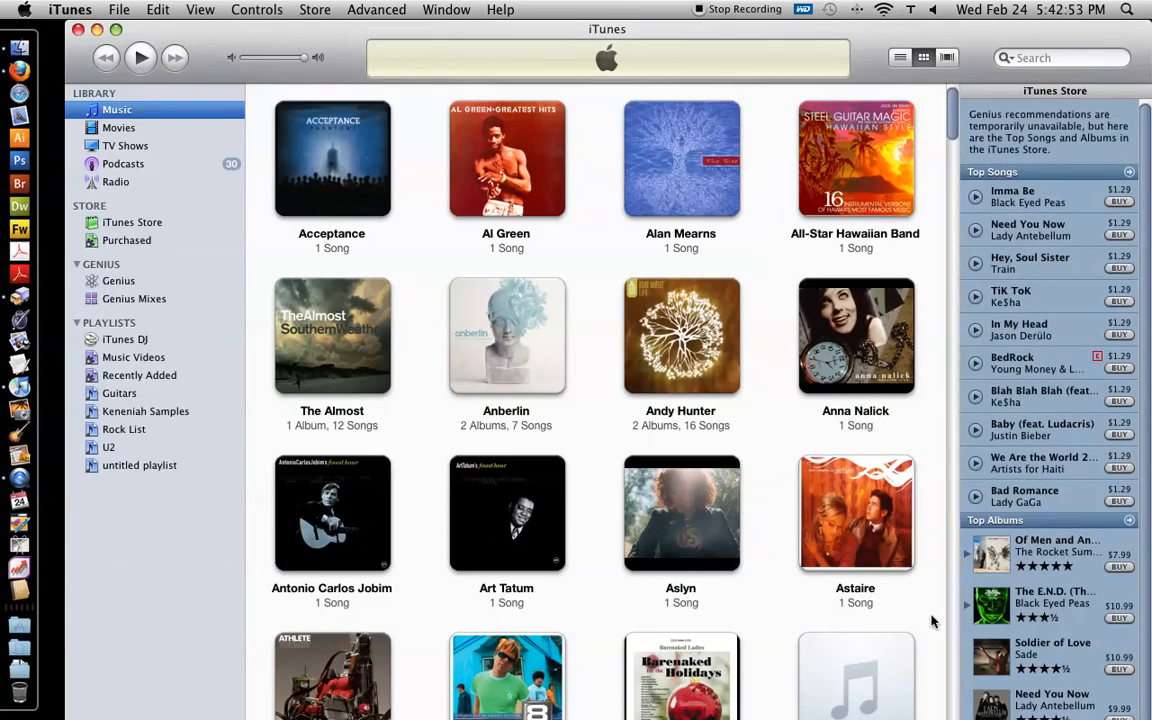
{"action": "mouse_move", "coordinate": [207, 213]}
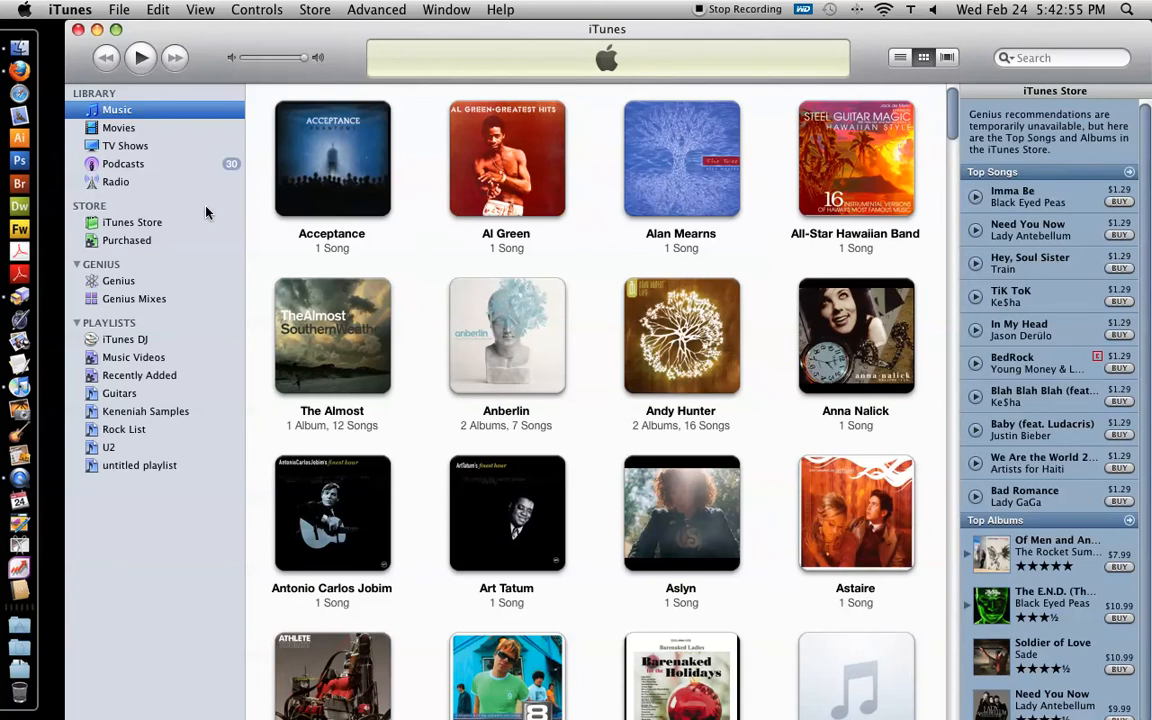
{"action": "mouse_move", "coordinate": [272, 236]}
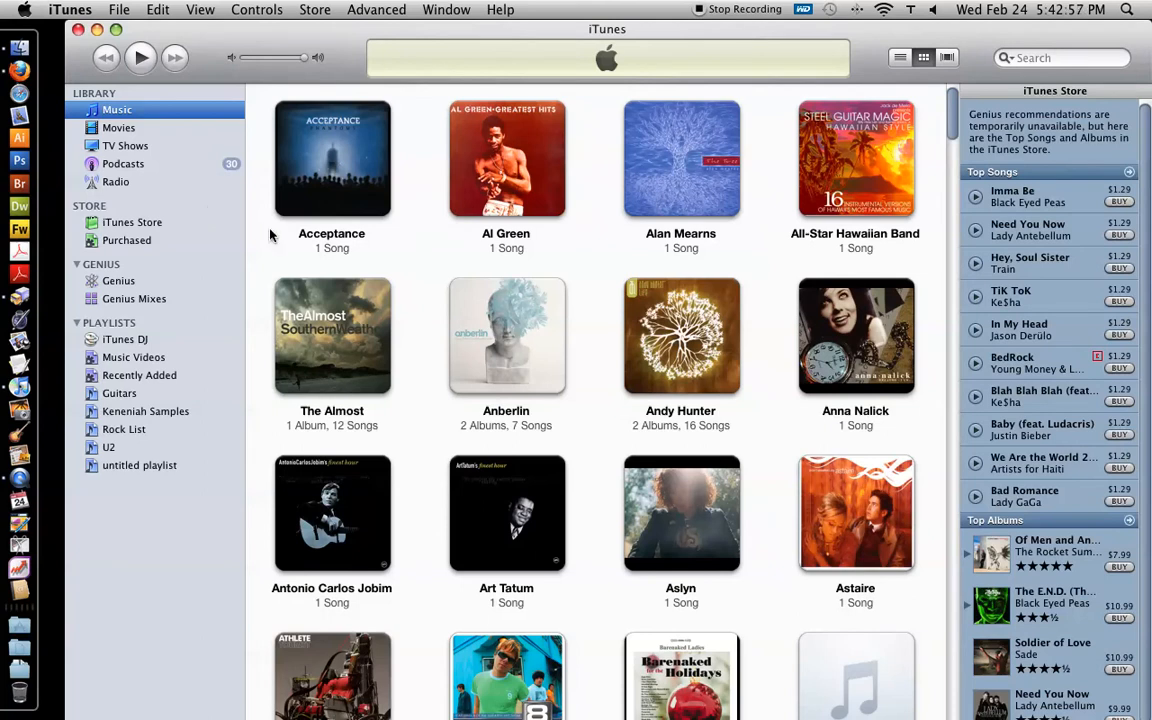
{"action": "mouse_move", "coordinate": [710, 253]}
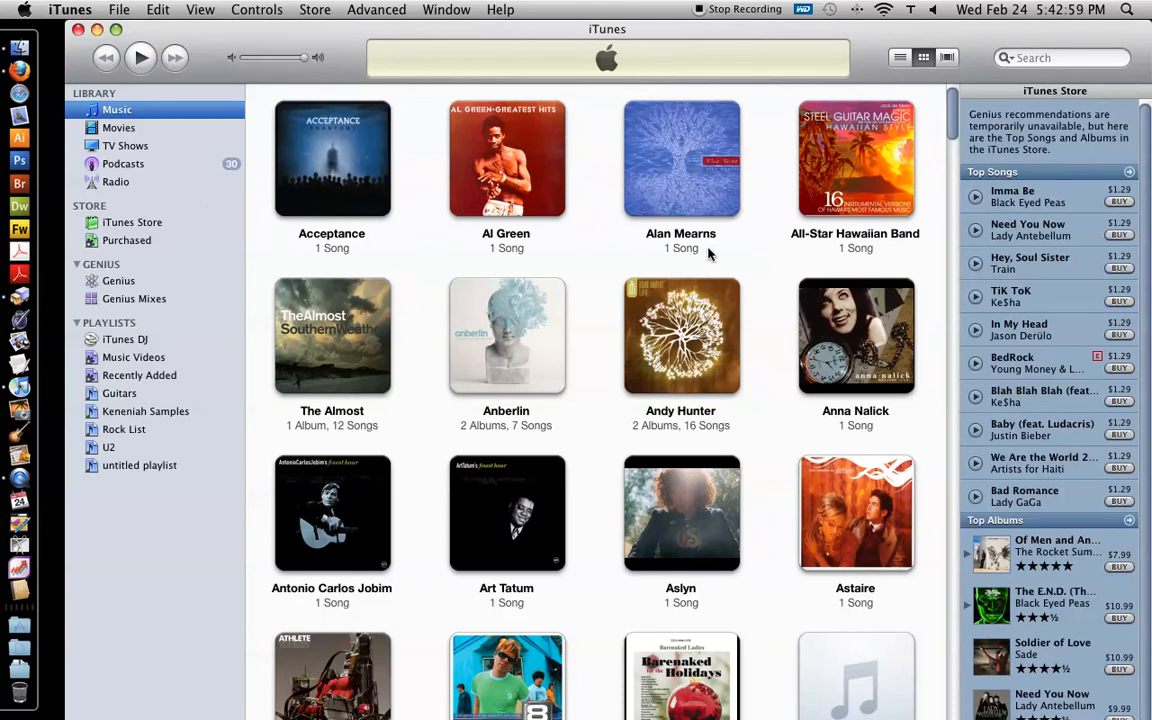
{"action": "left_click", "coordinate": [70, 9]}
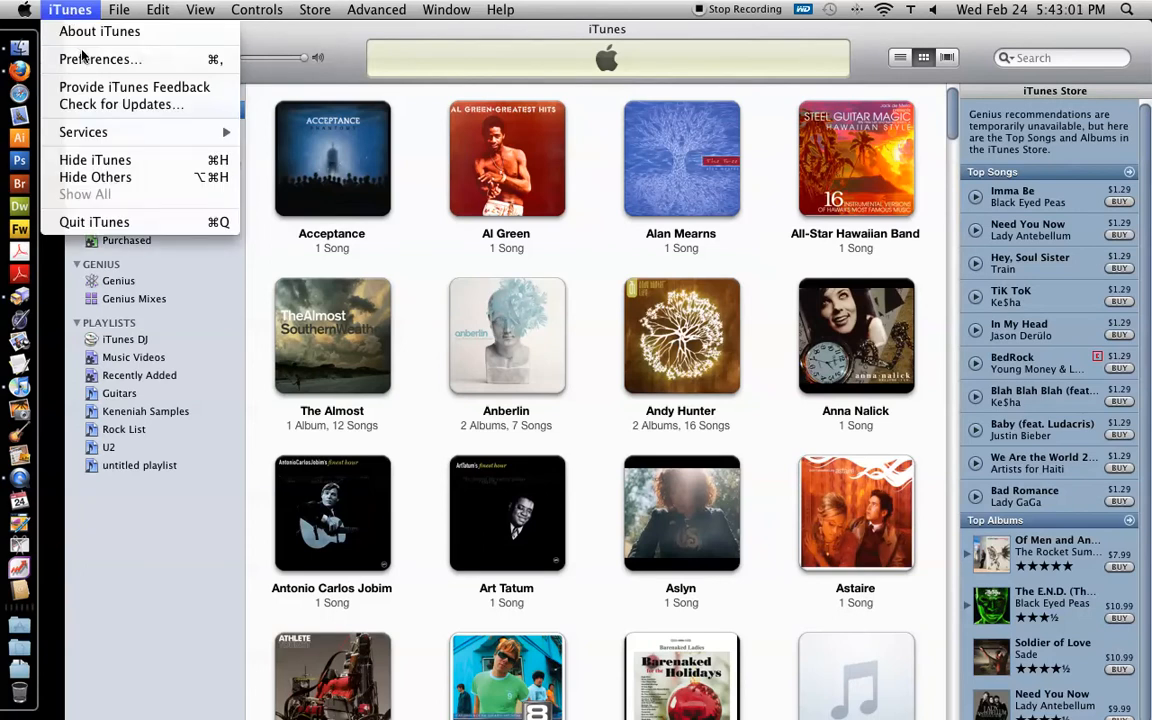
Open the CD Import Settings in Preferences and keep MP3 Encoder selected
{"action": "left_click", "coordinate": [100, 59]}
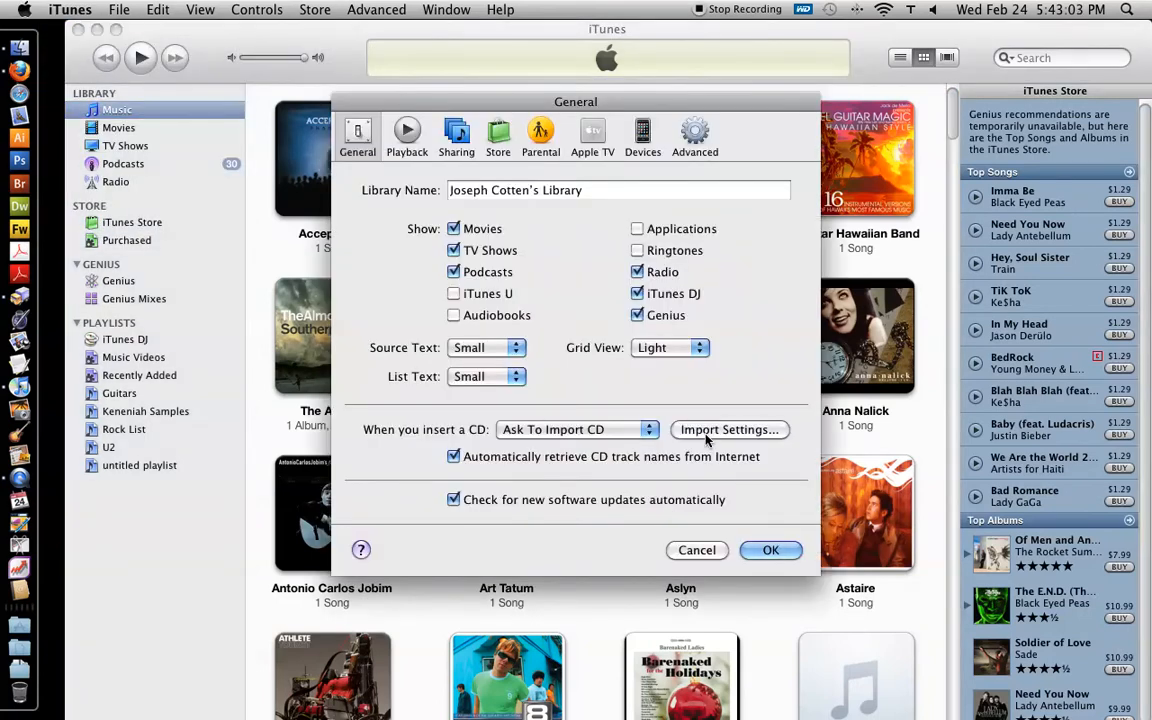
{"action": "left_click", "coordinate": [729, 429]}
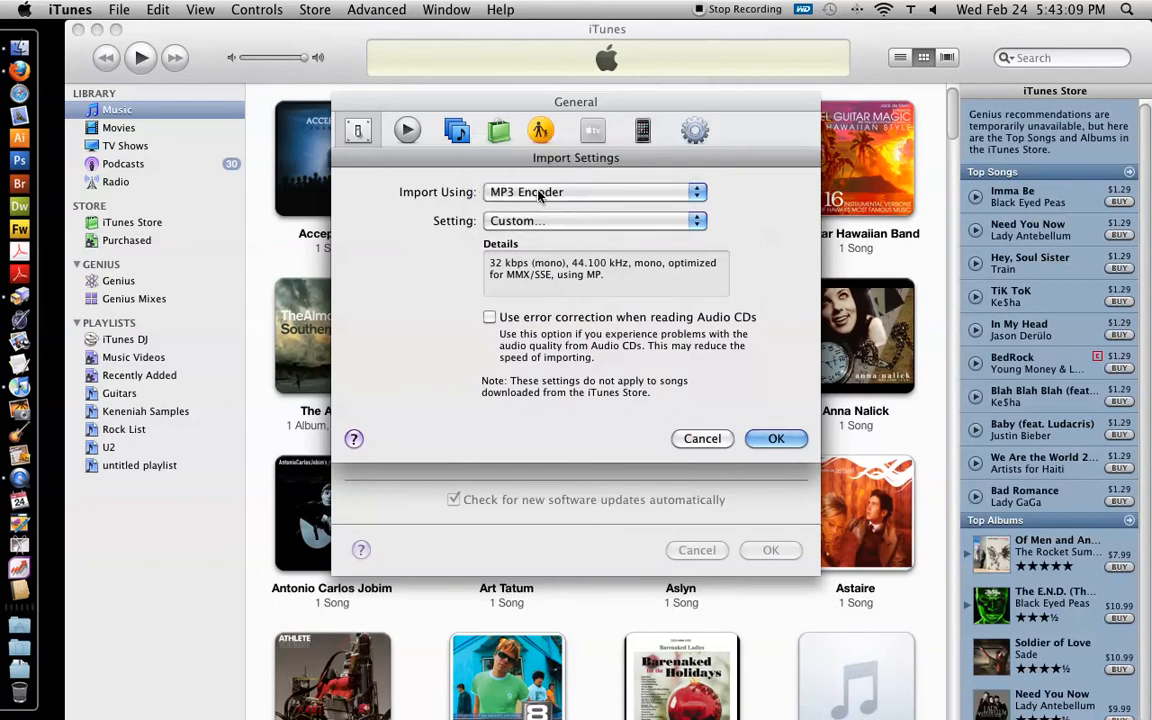
{"action": "left_click", "coordinate": [593, 191]}
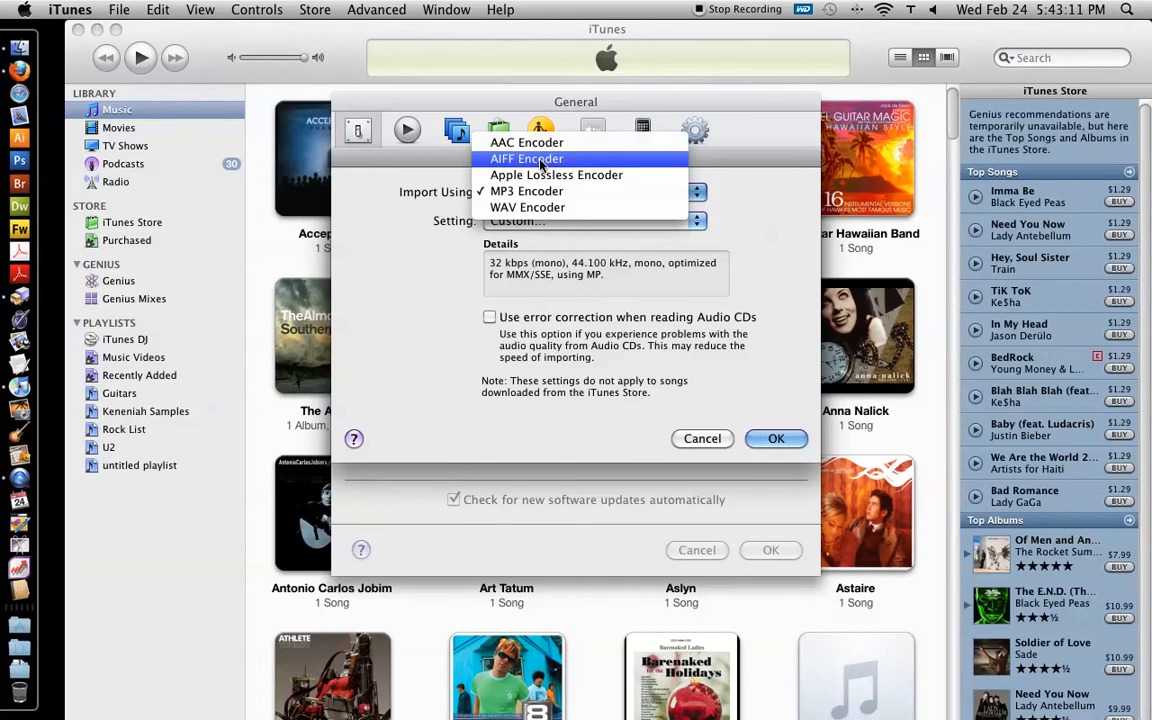
{"action": "left_click", "coordinate": [527, 191]}
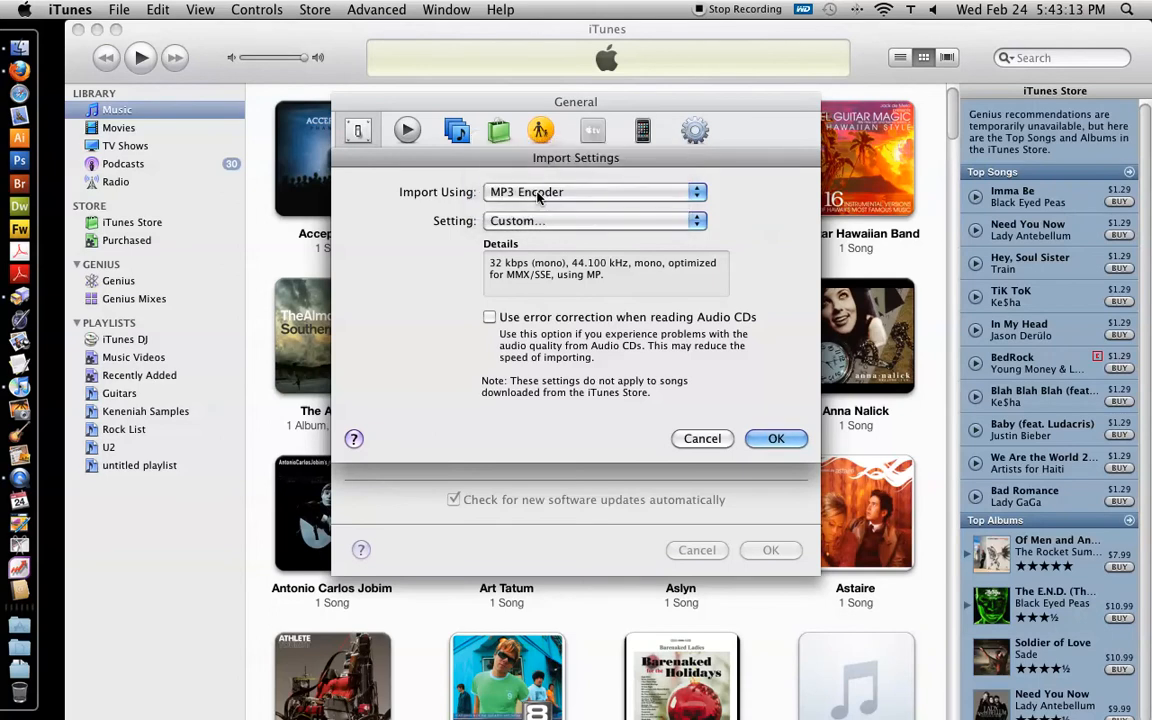
{"action": "mouse_move", "coordinate": [545, 225]}
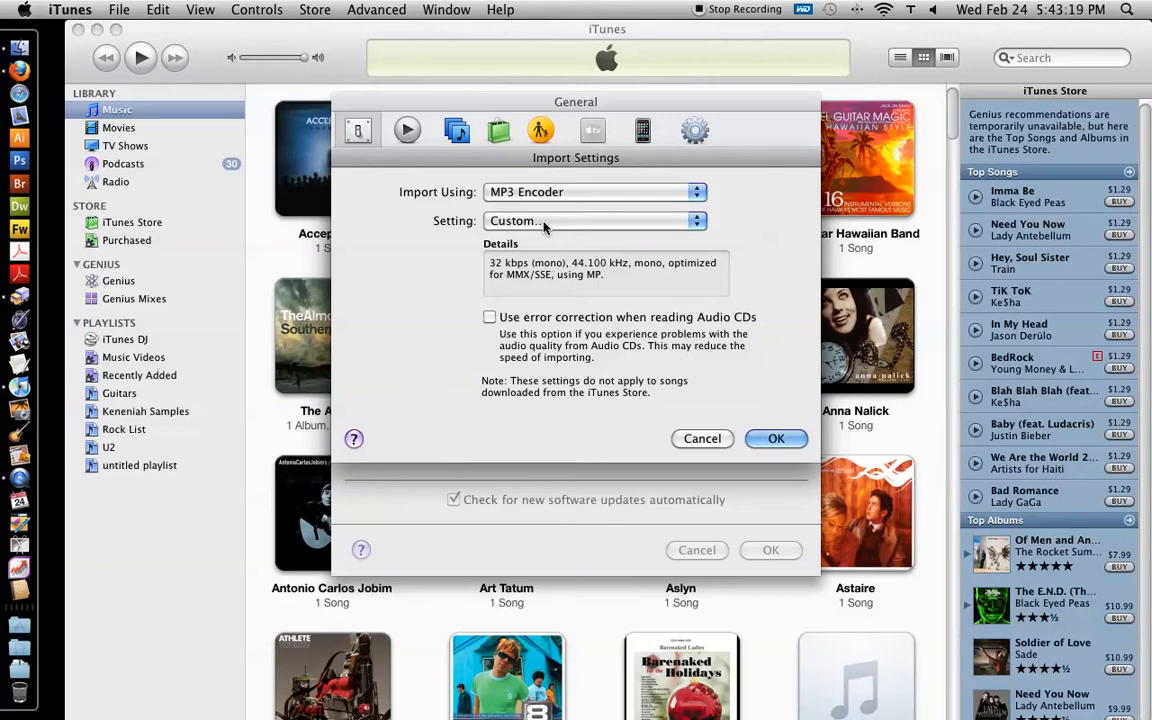
Save a custom MP3 encoder setting of 32 kbps, 22.050 kHz, mono
{"action": "left_click", "coordinate": [595, 220]}
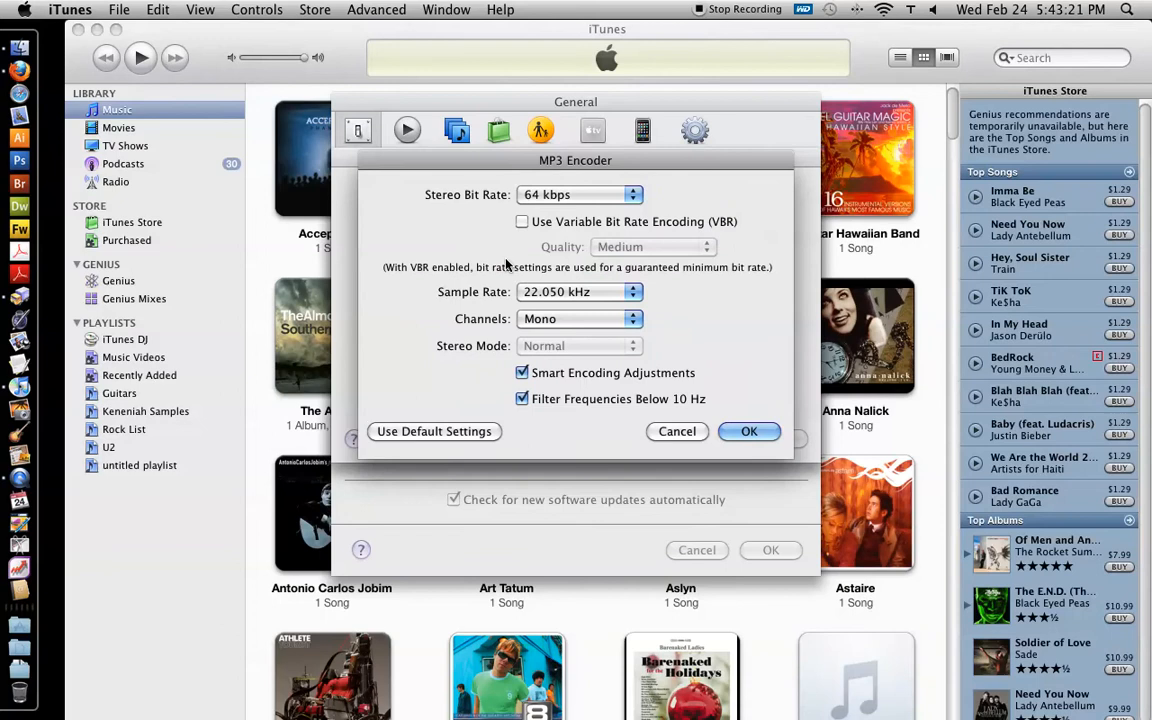
{"action": "left_click", "coordinate": [578, 194]}
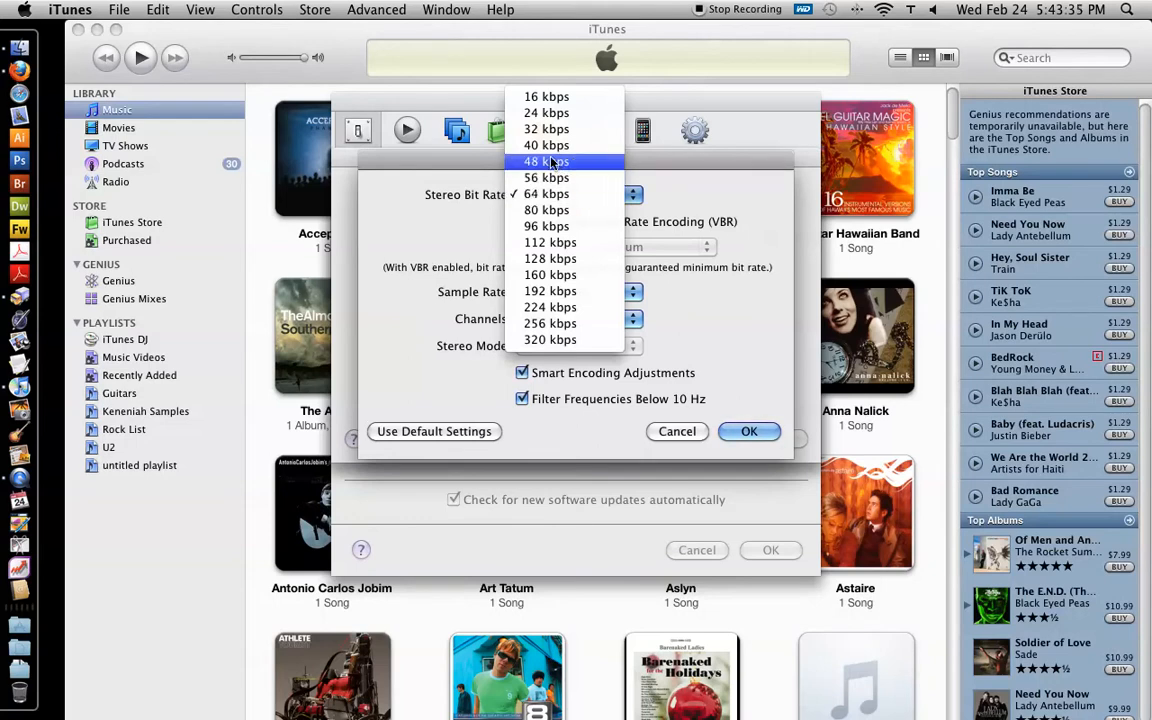
{"action": "left_click", "coordinate": [546, 128]}
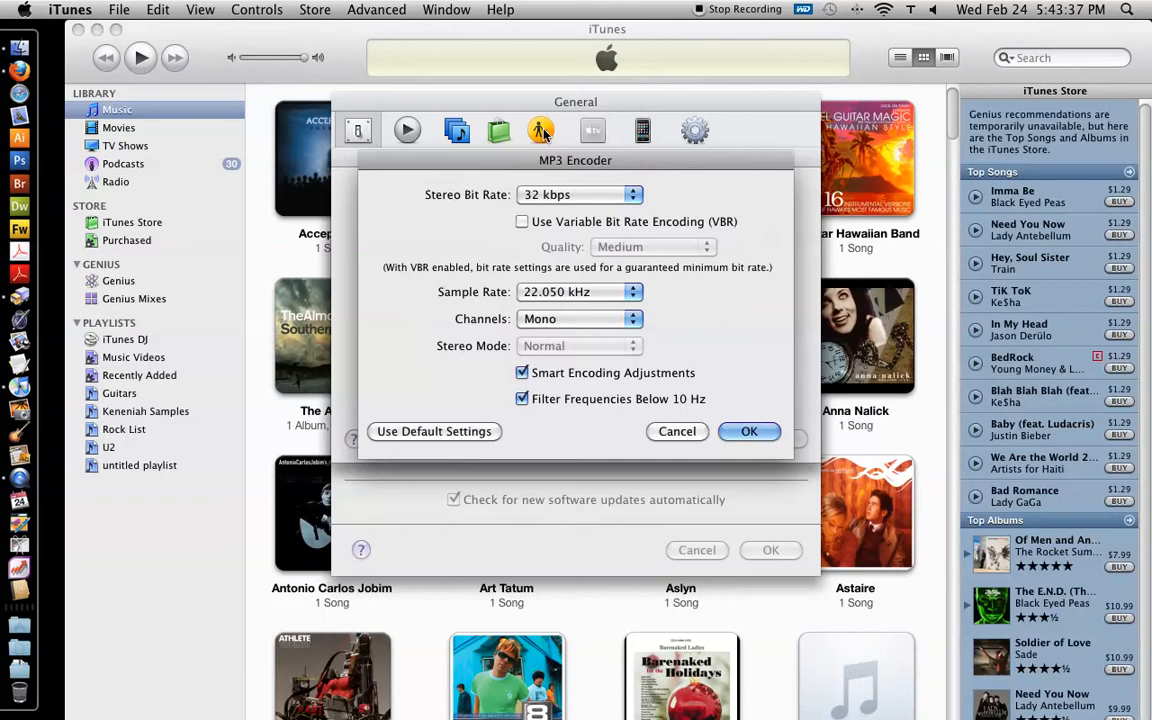
{"action": "mouse_move", "coordinate": [557, 277]}
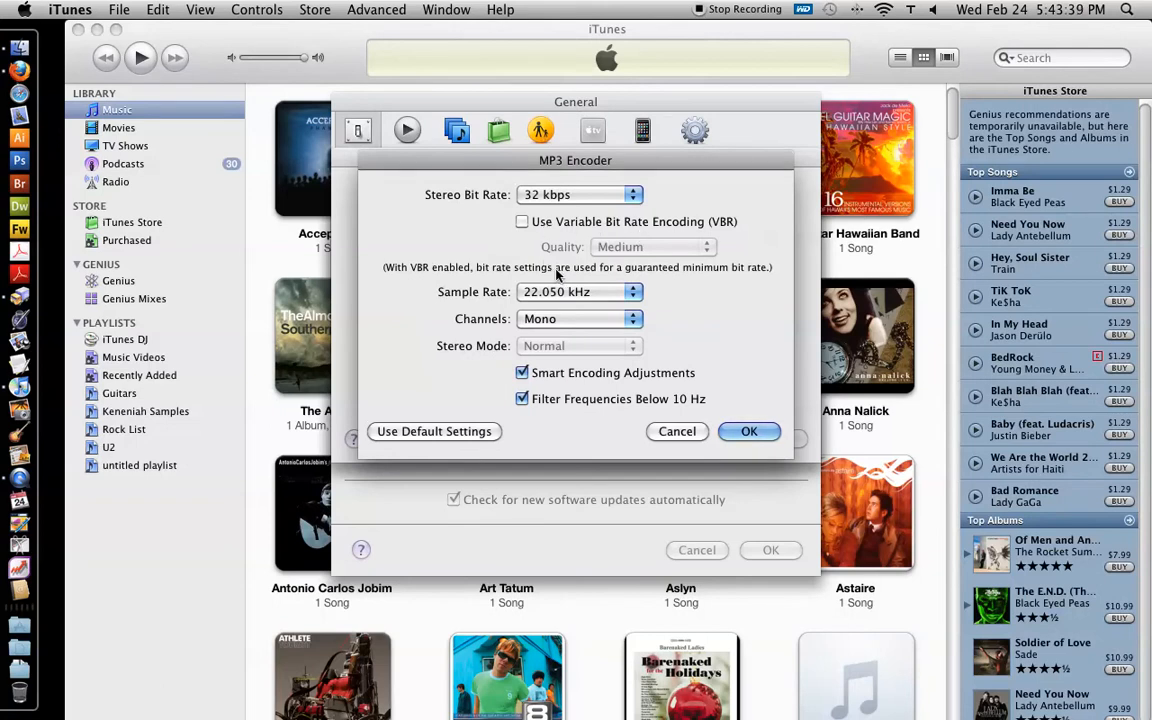
{"action": "left_click", "coordinate": [580, 291]}
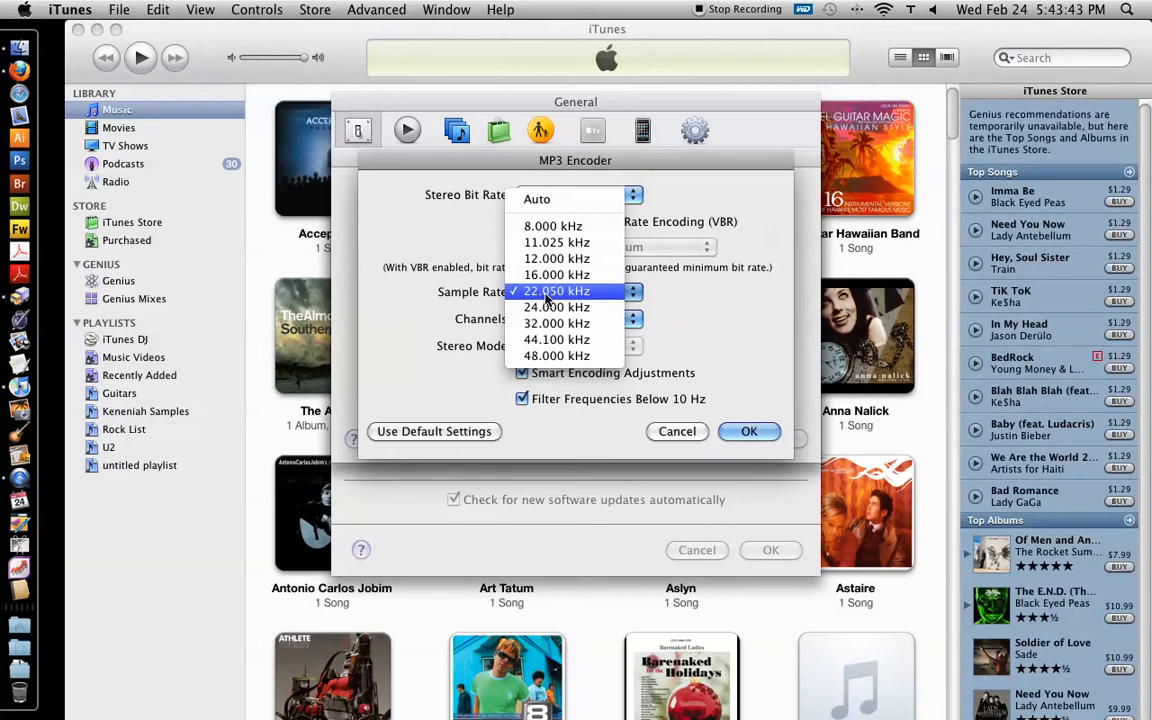
{"action": "mouse_move", "coordinate": [592, 291]}
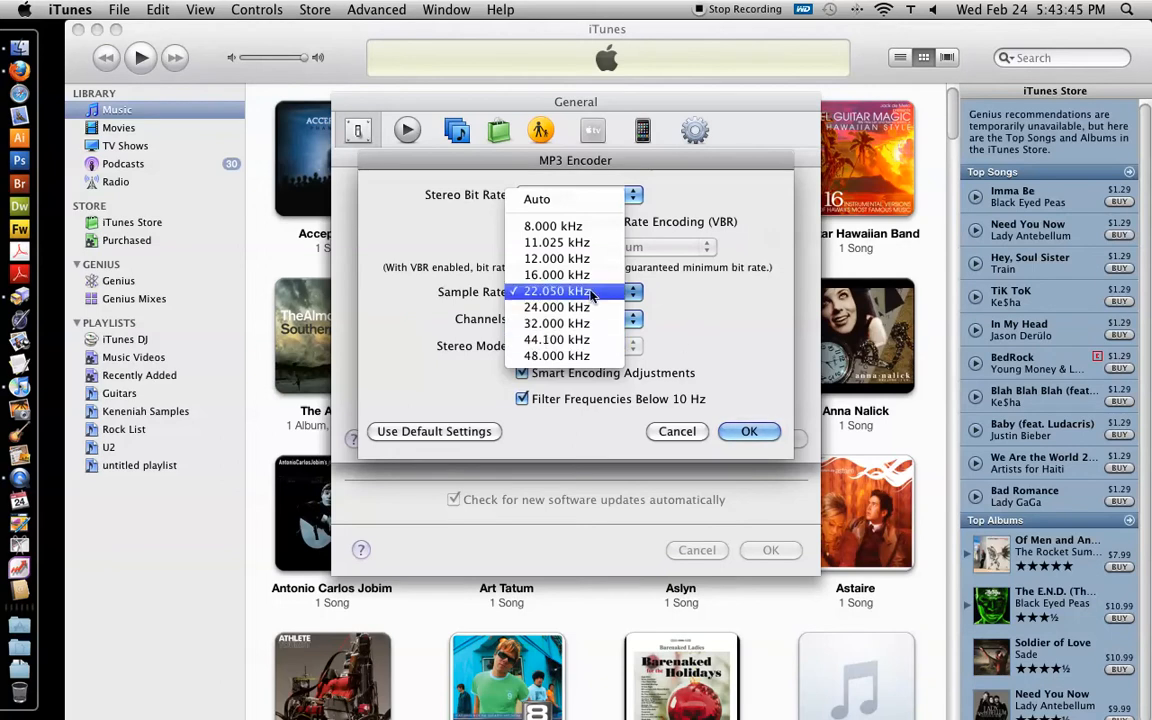
{"action": "mouse_move", "coordinate": [557, 339]}
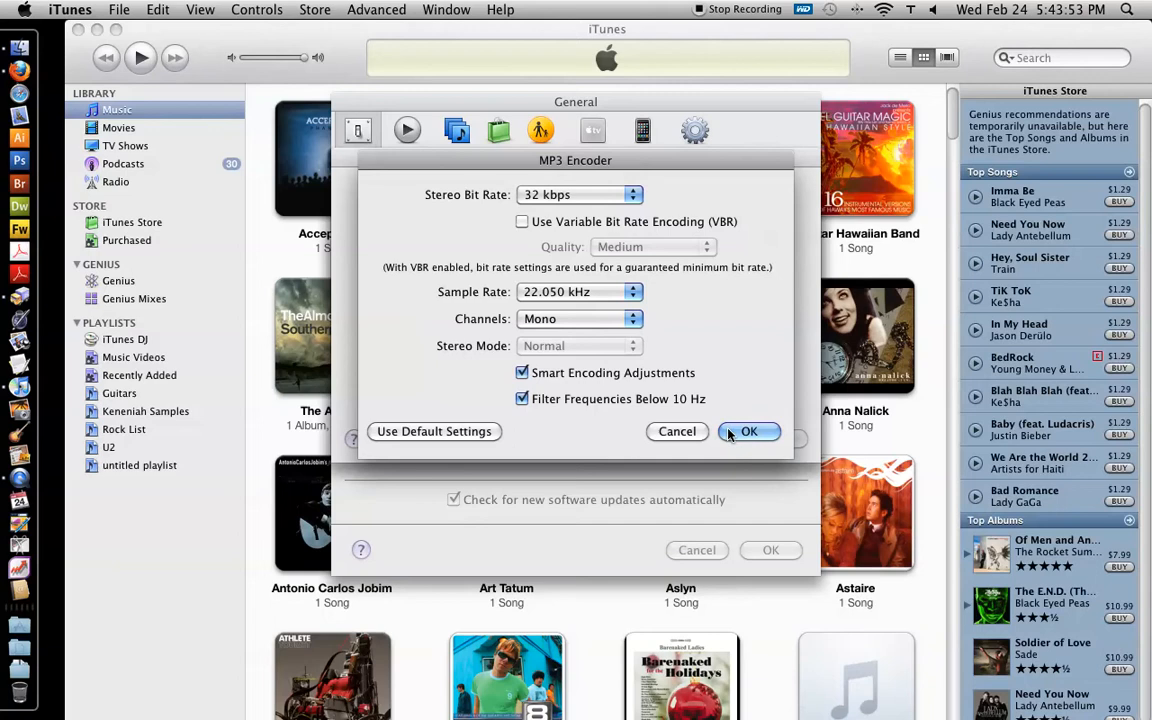
{"action": "left_click", "coordinate": [749, 431]}
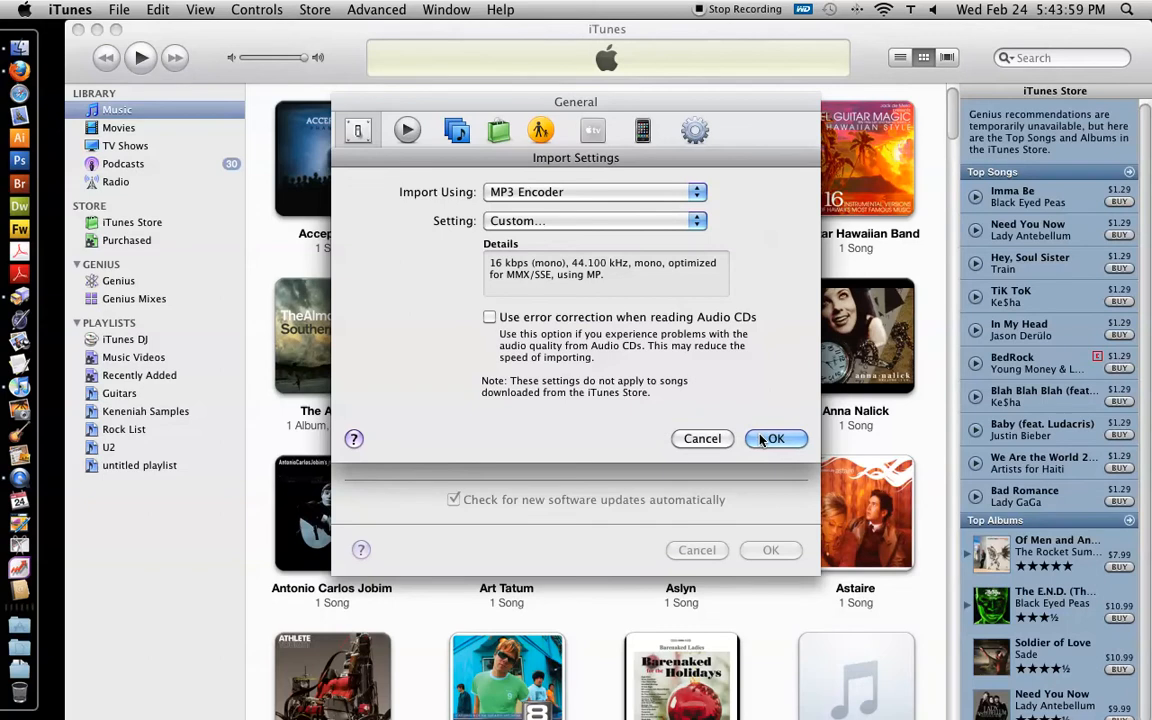
{"action": "left_click", "coordinate": [776, 438]}
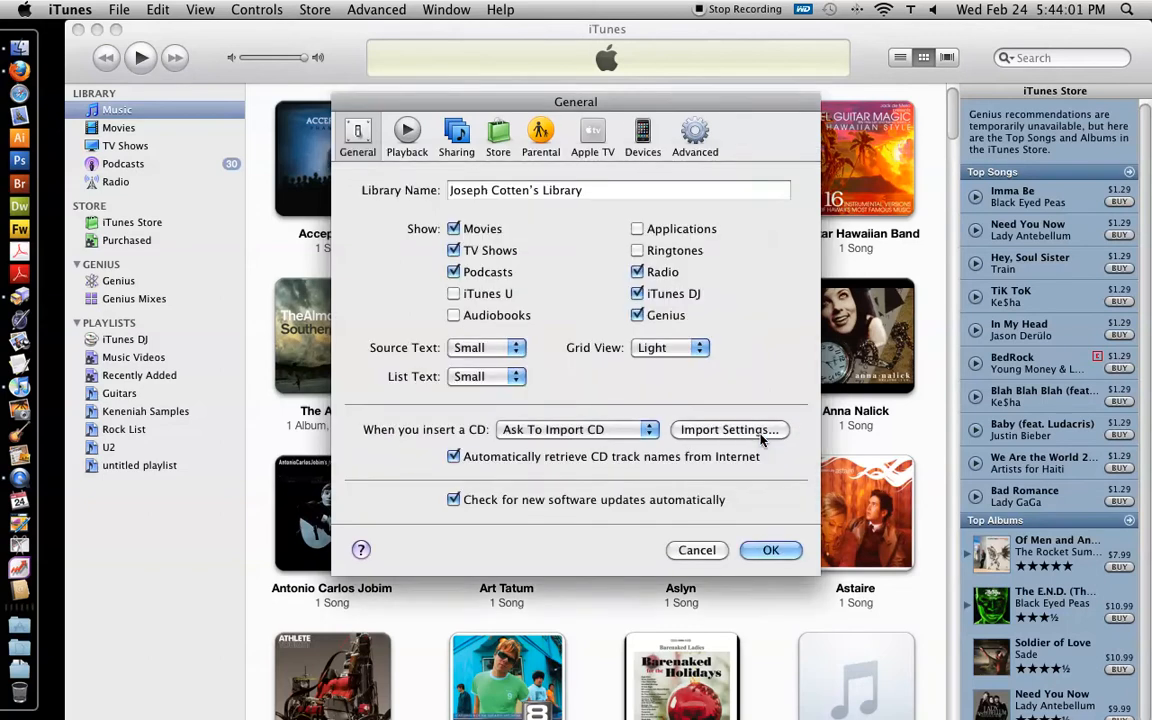
Close Preferences and try creating an MP3 version of the protected song 'Different'
{"action": "left_click", "coordinate": [771, 550]}
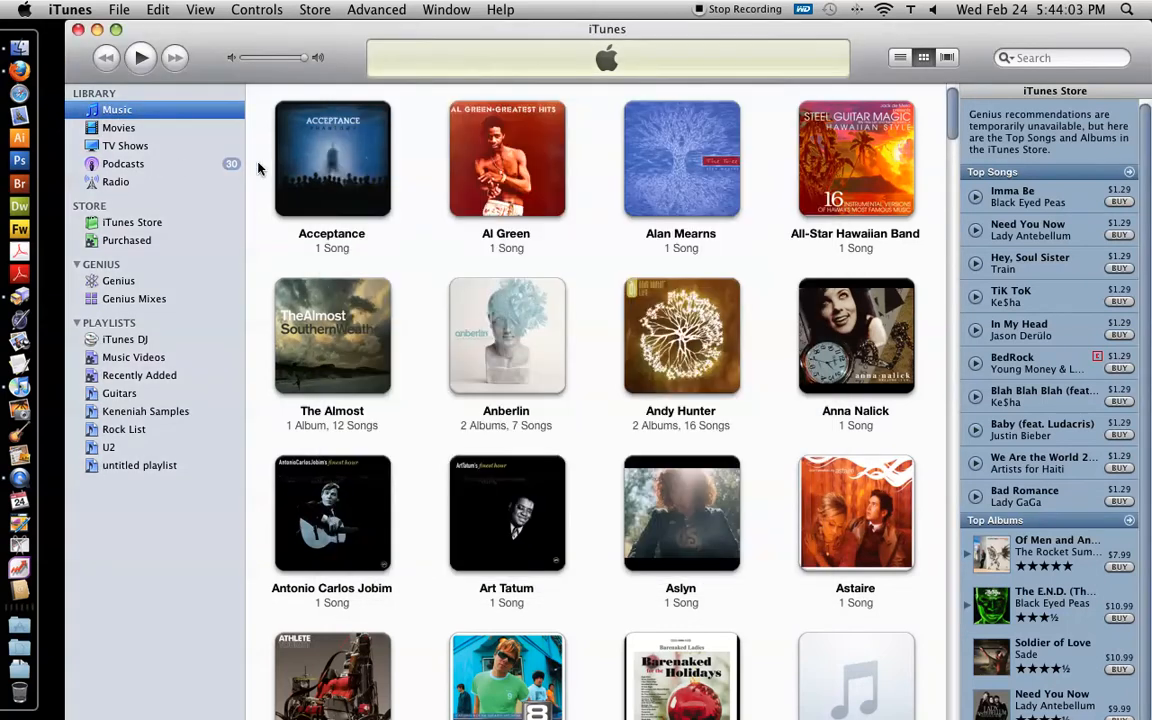
{"action": "mouse_move", "coordinate": [332, 160]}
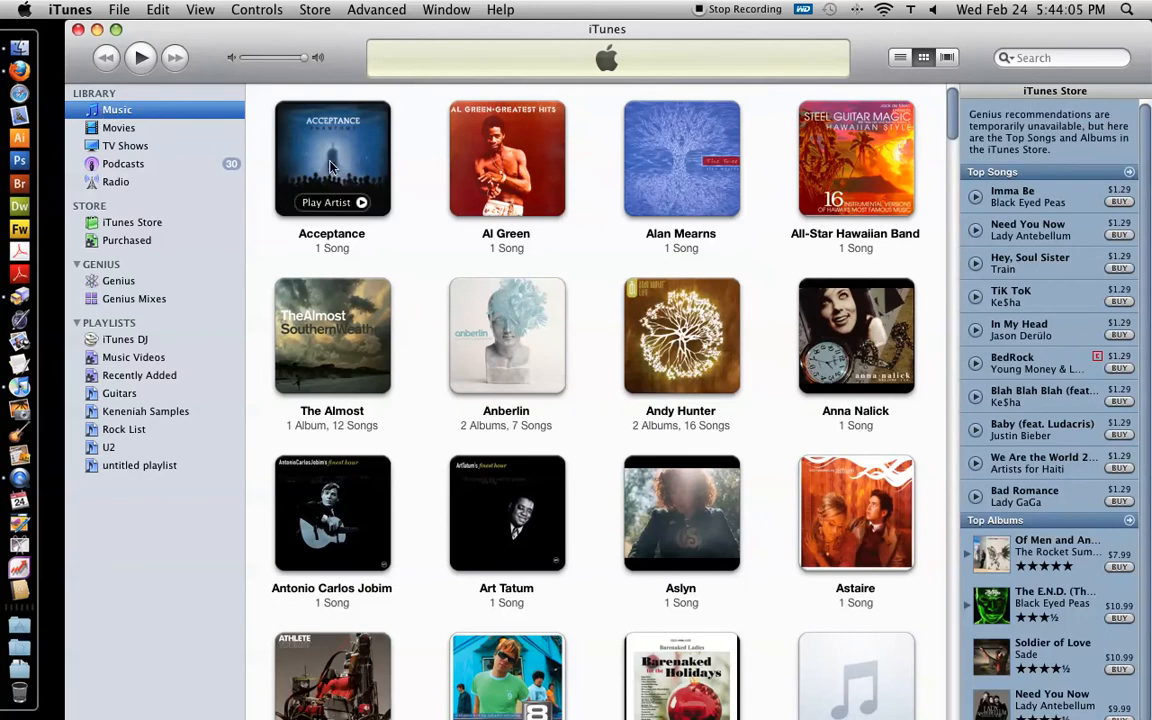
{"action": "right_click", "coordinate": [470, 131]}
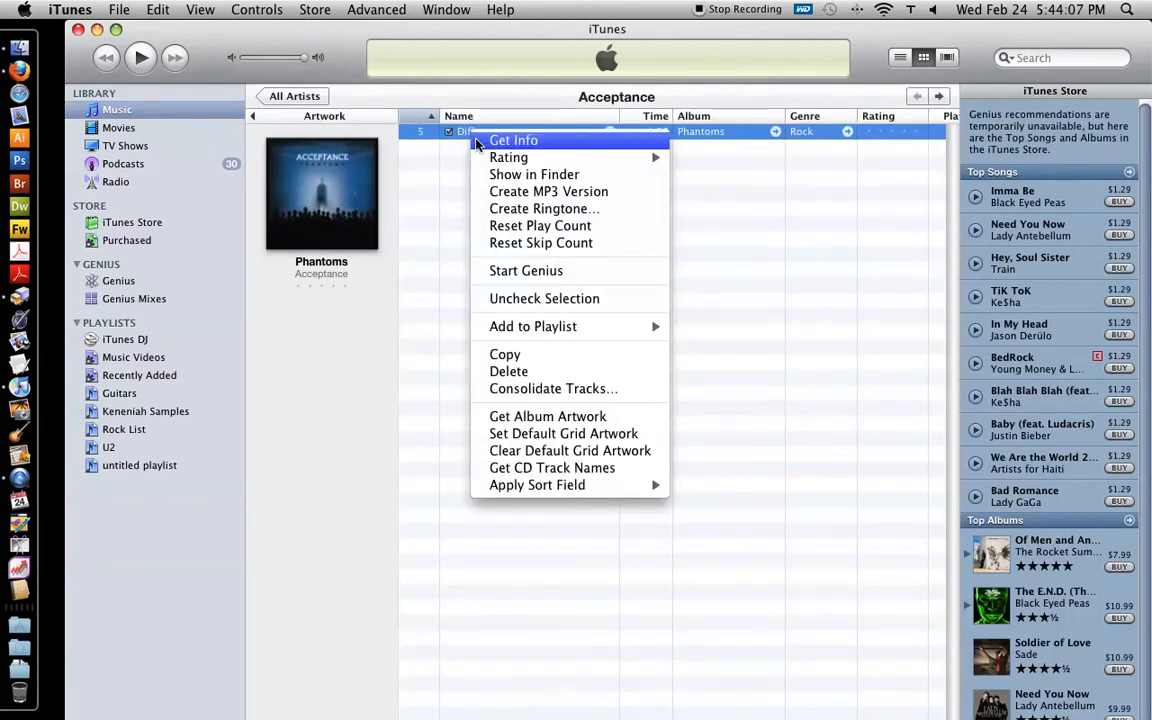
{"action": "mouse_move", "coordinate": [548, 191]}
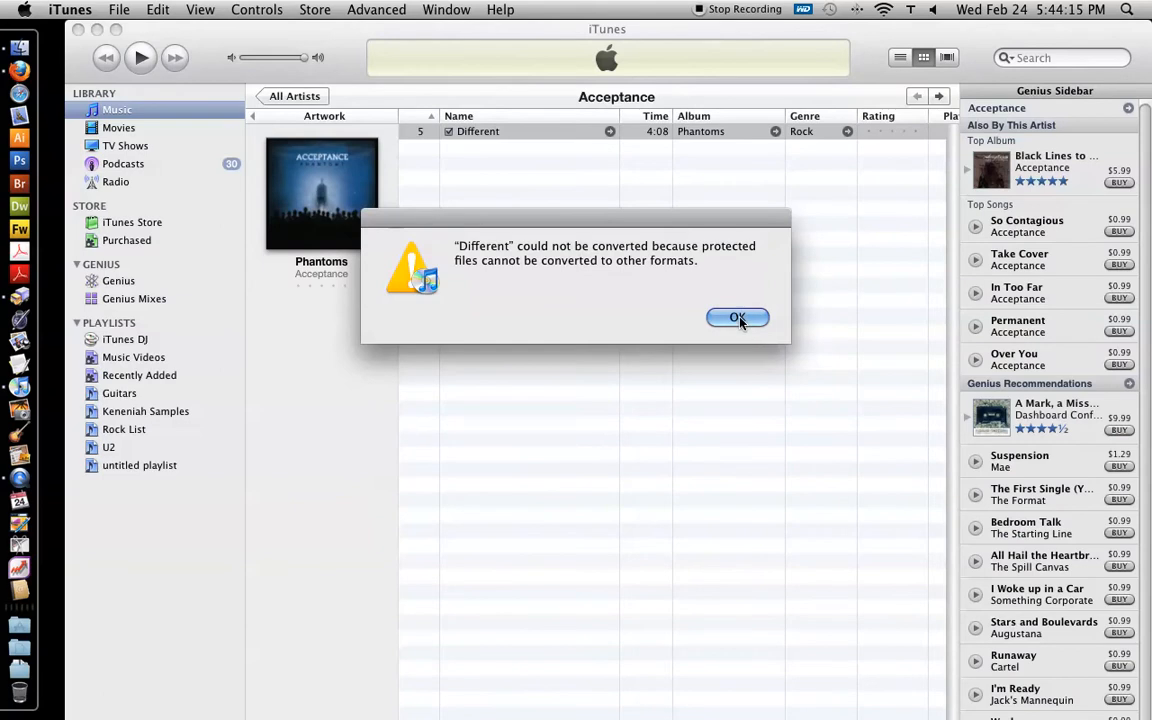
{"action": "left_click", "coordinate": [738, 317]}
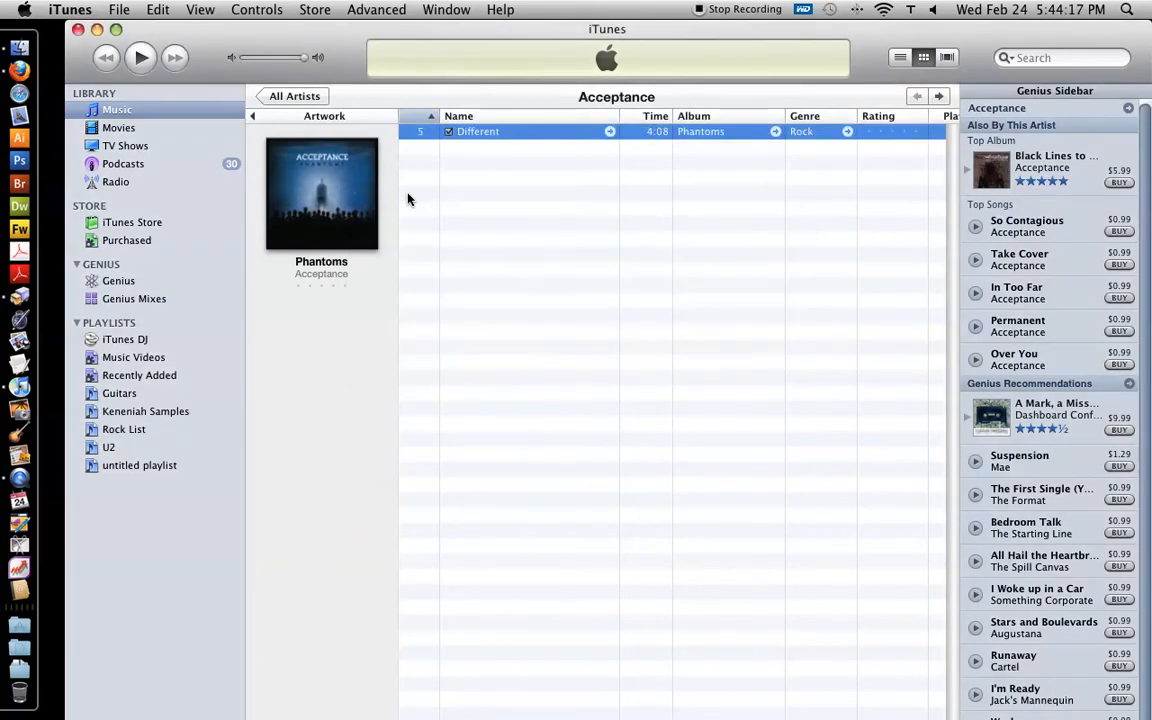
{"action": "mouse_move", "coordinate": [500, 160]}
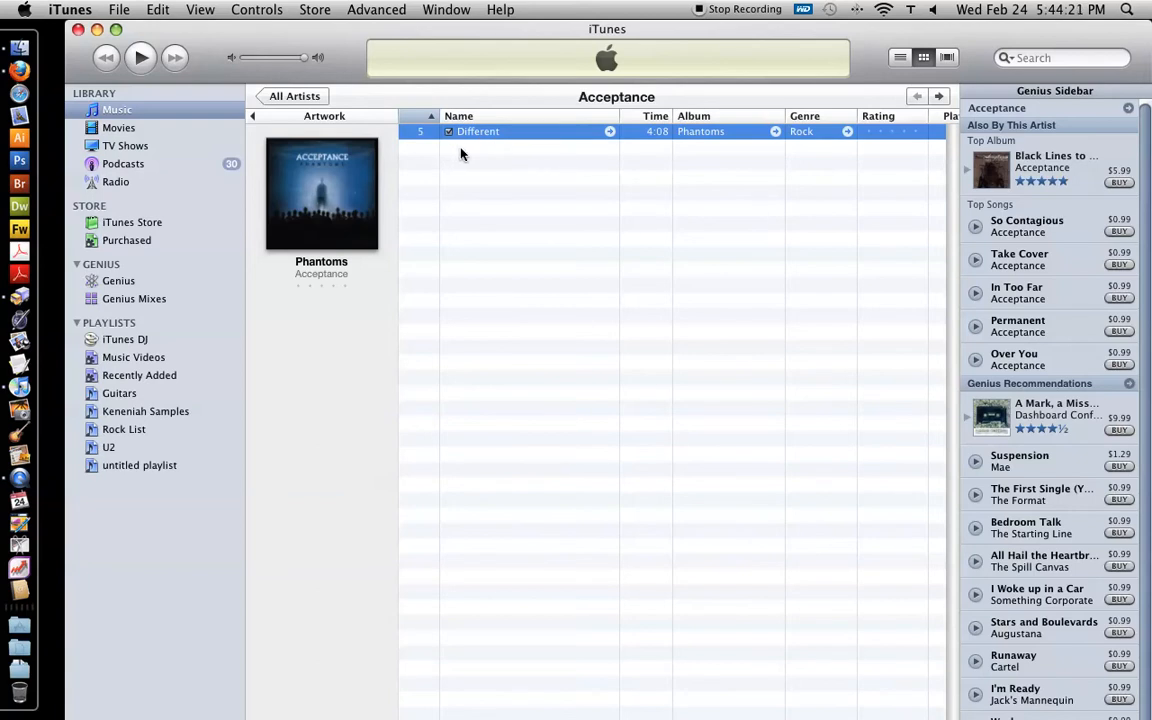
{"action": "right_click", "coordinate": [478, 131]}
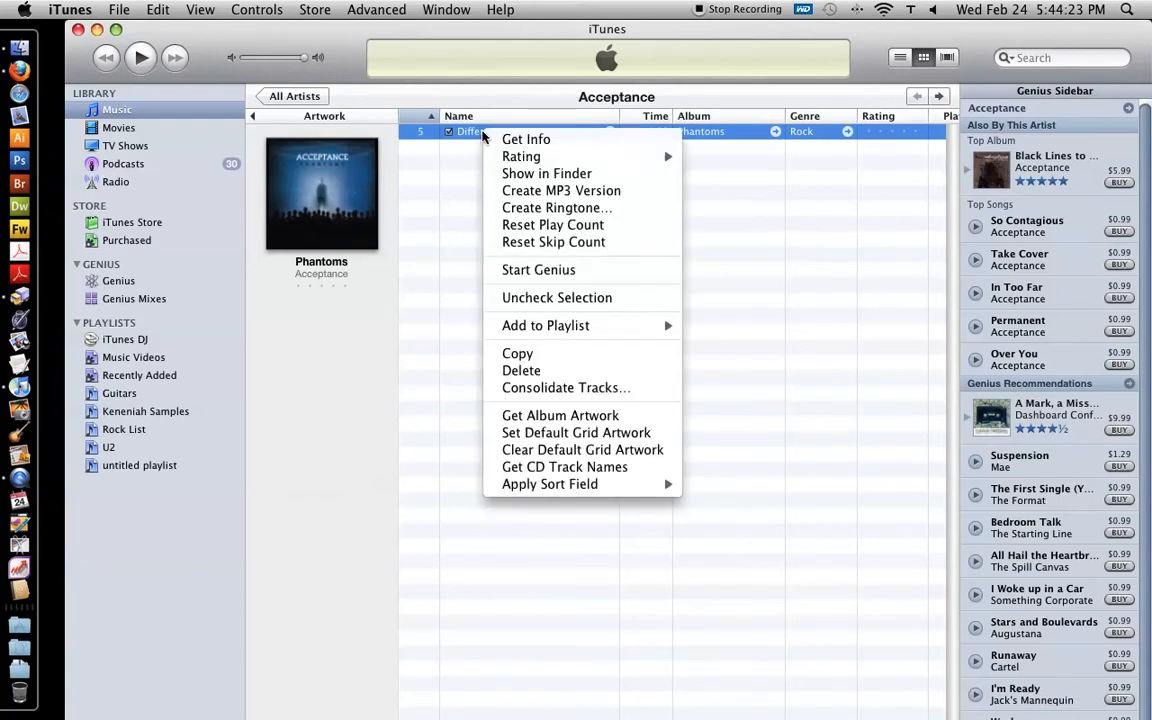
{"action": "left_click", "coordinate": [526, 139]}
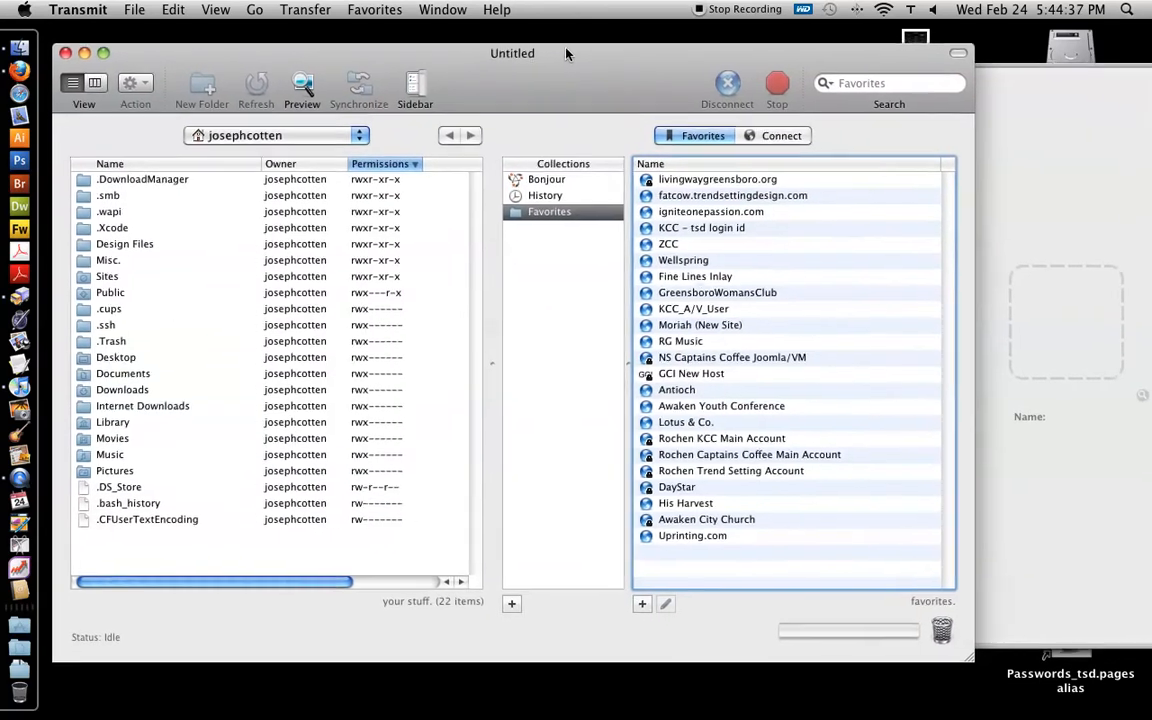
Connect to Awaken City Church, open com_sermonspeaker media, and preview frankhead130.jpg and rayheadshot130.jpg
{"action": "left_click", "coordinate": [706, 516]}
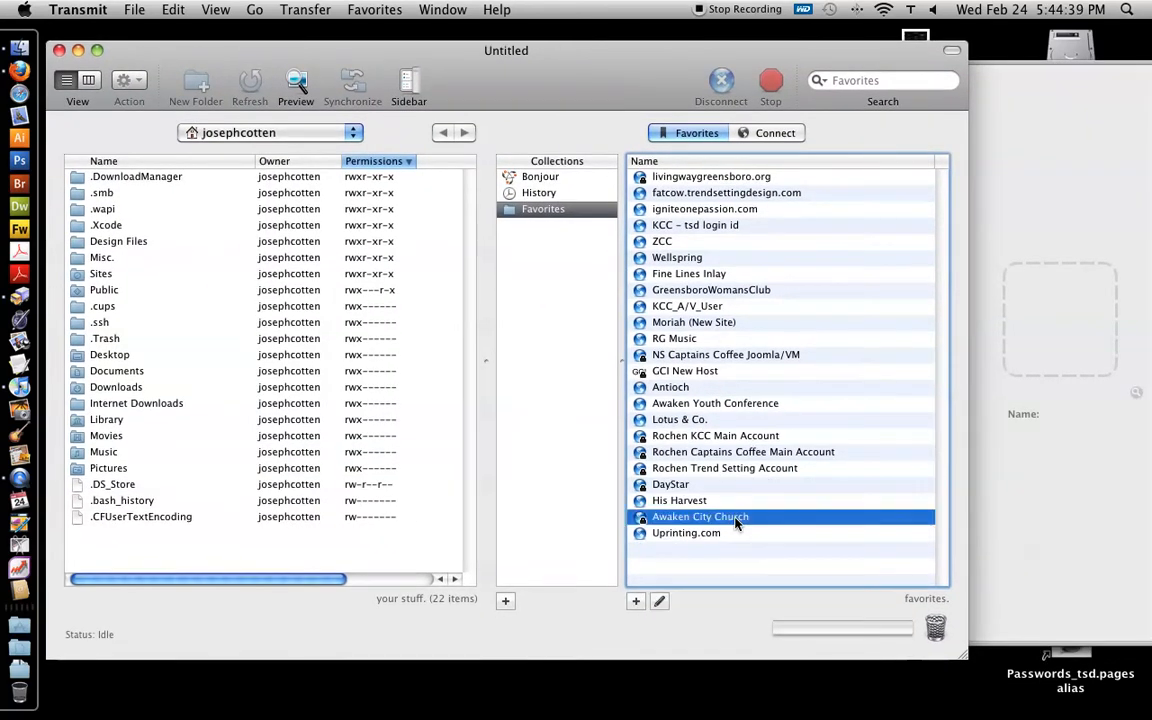
{"action": "double_click", "coordinate": [700, 516]}
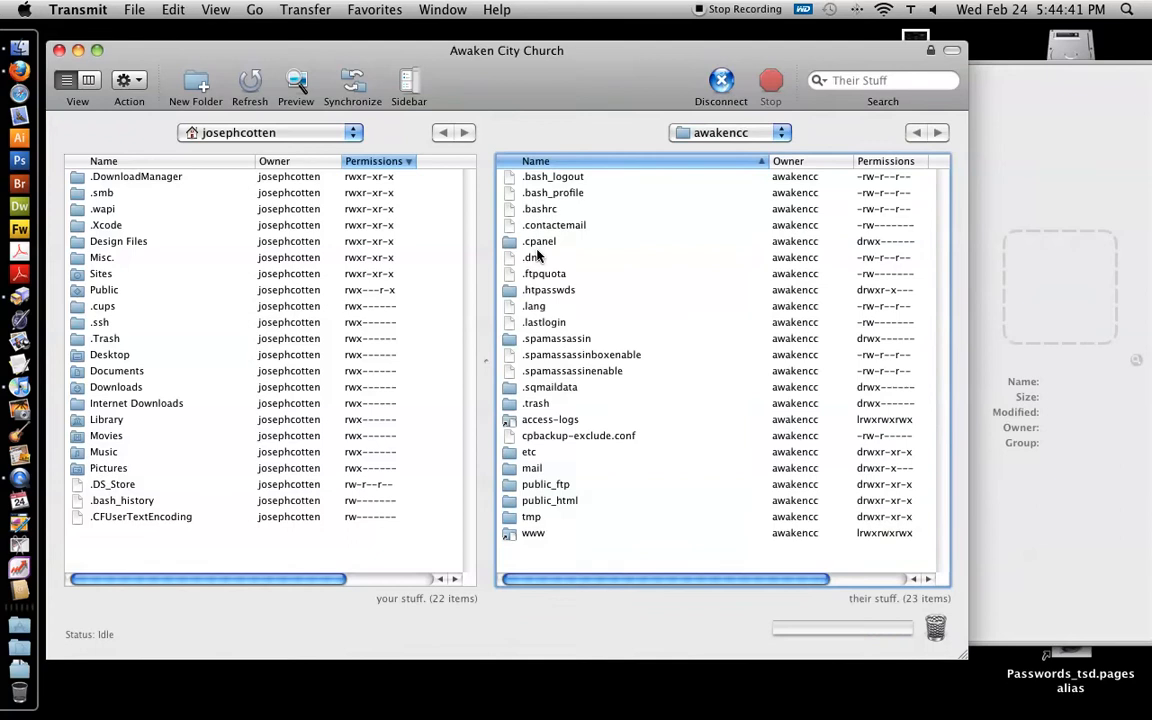
{"action": "double_click", "coordinate": [549, 500]}
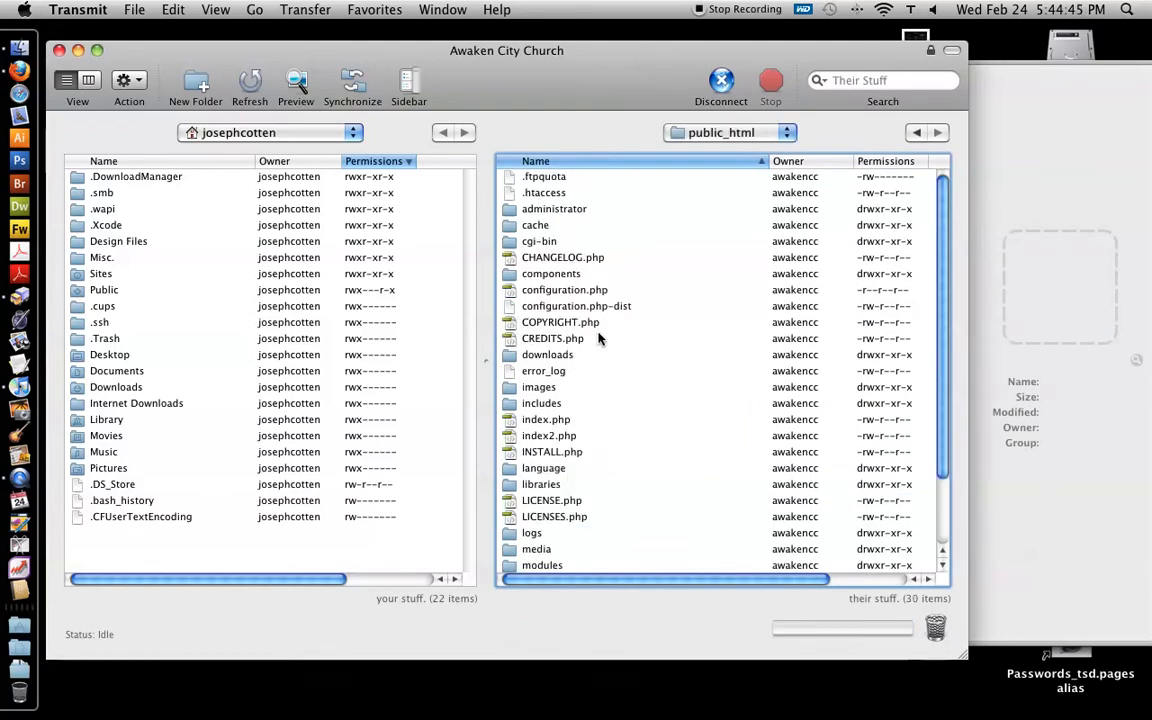
{"action": "double_click", "coordinate": [551, 273]}
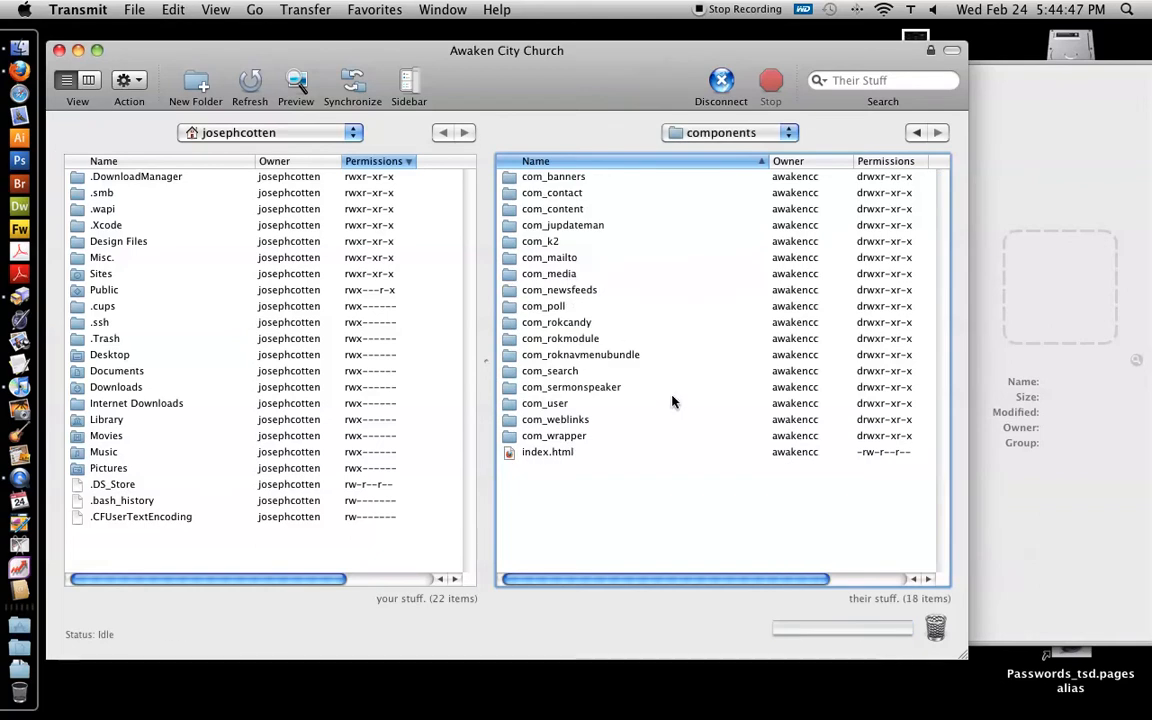
{"action": "mouse_move", "coordinate": [603, 390]}
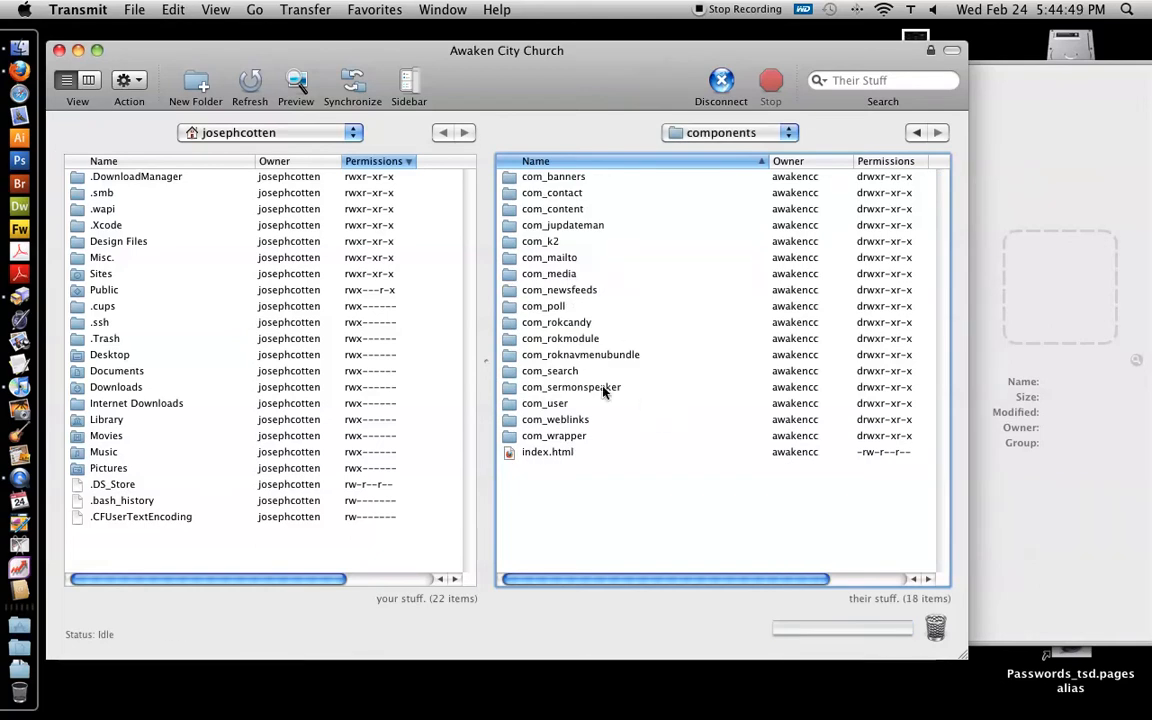
{"action": "double_click", "coordinate": [571, 387]}
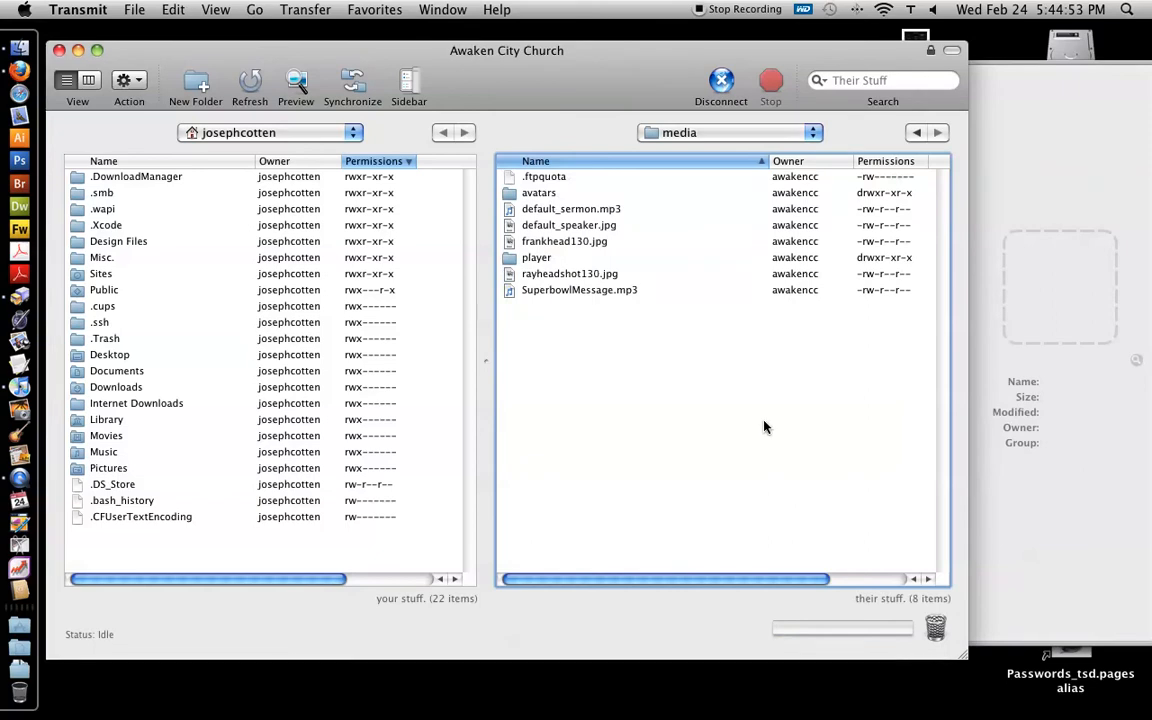
{"action": "mouse_move", "coordinate": [516, 104]}
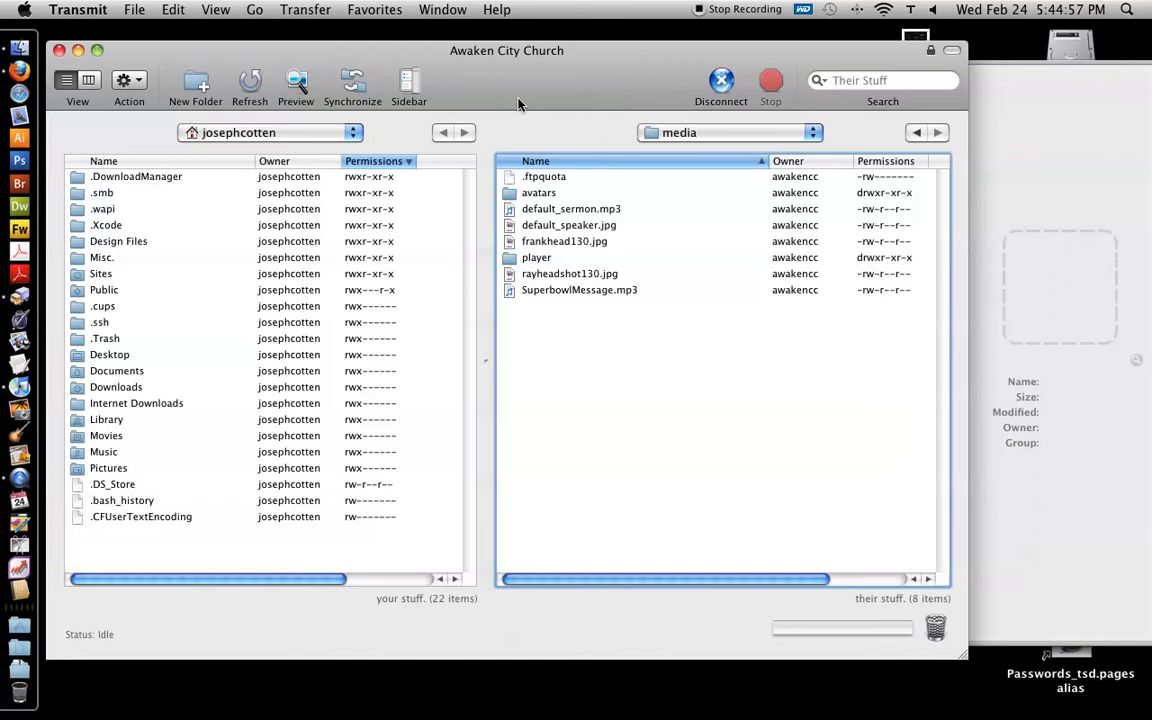
{"action": "mouse_move", "coordinate": [503, 49]}
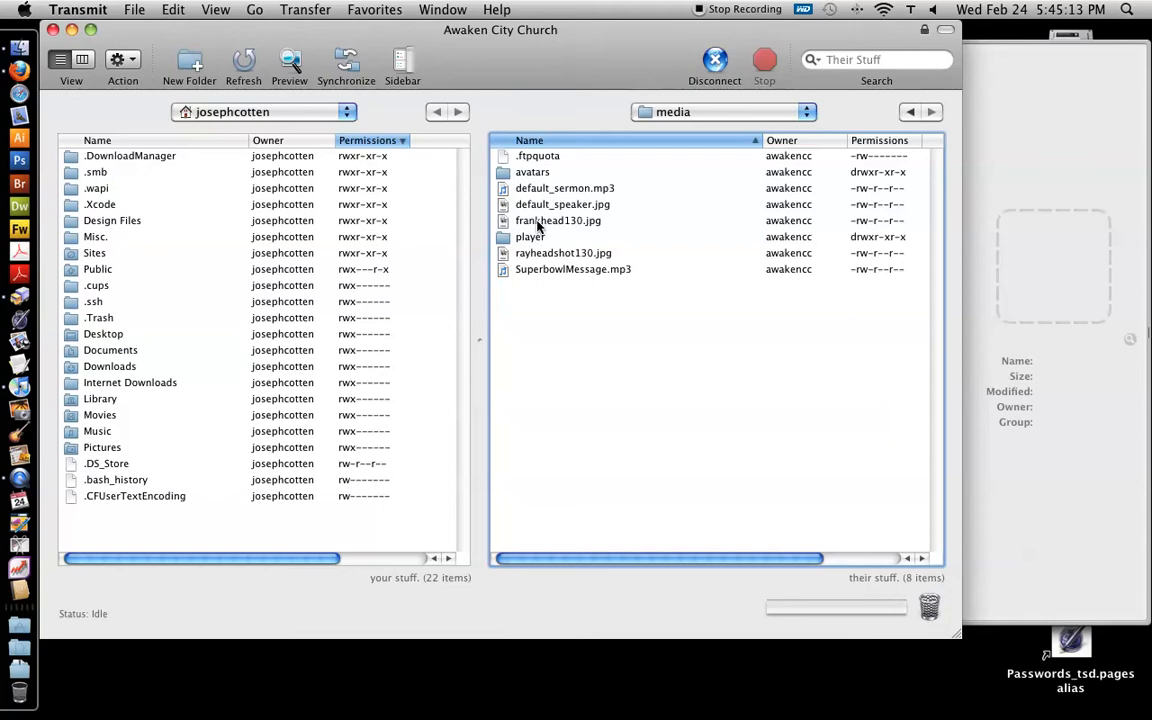
{"action": "left_click", "coordinate": [558, 220]}
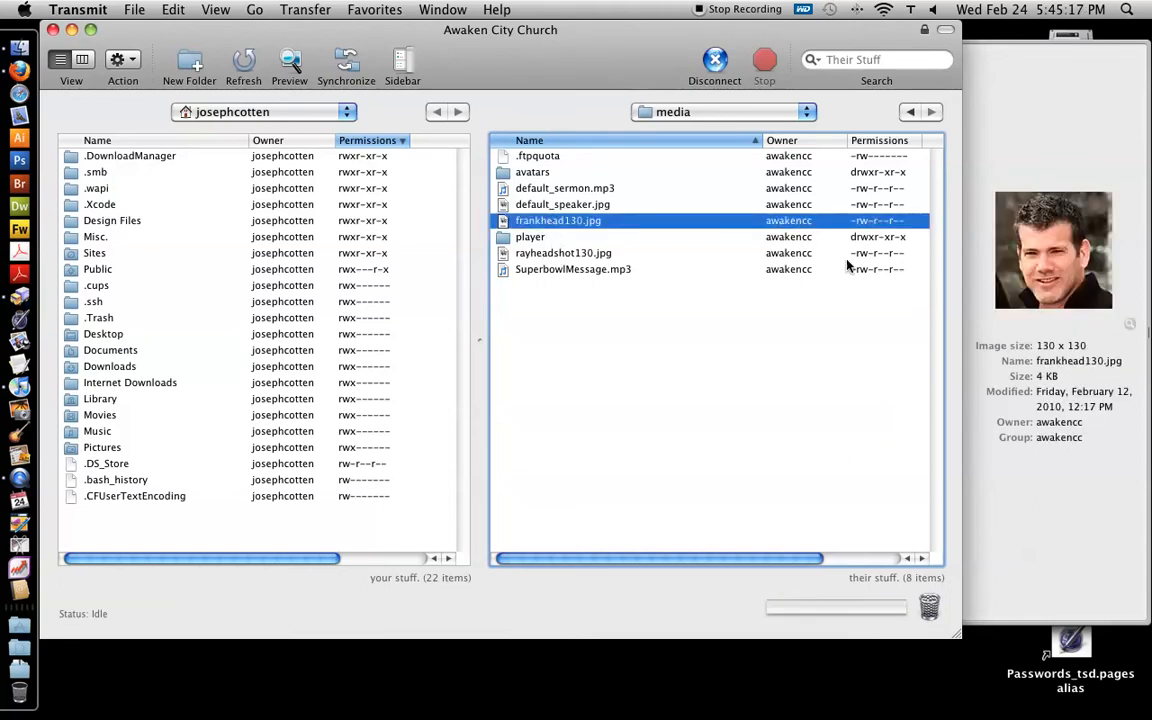
{"action": "left_click", "coordinate": [563, 252]}
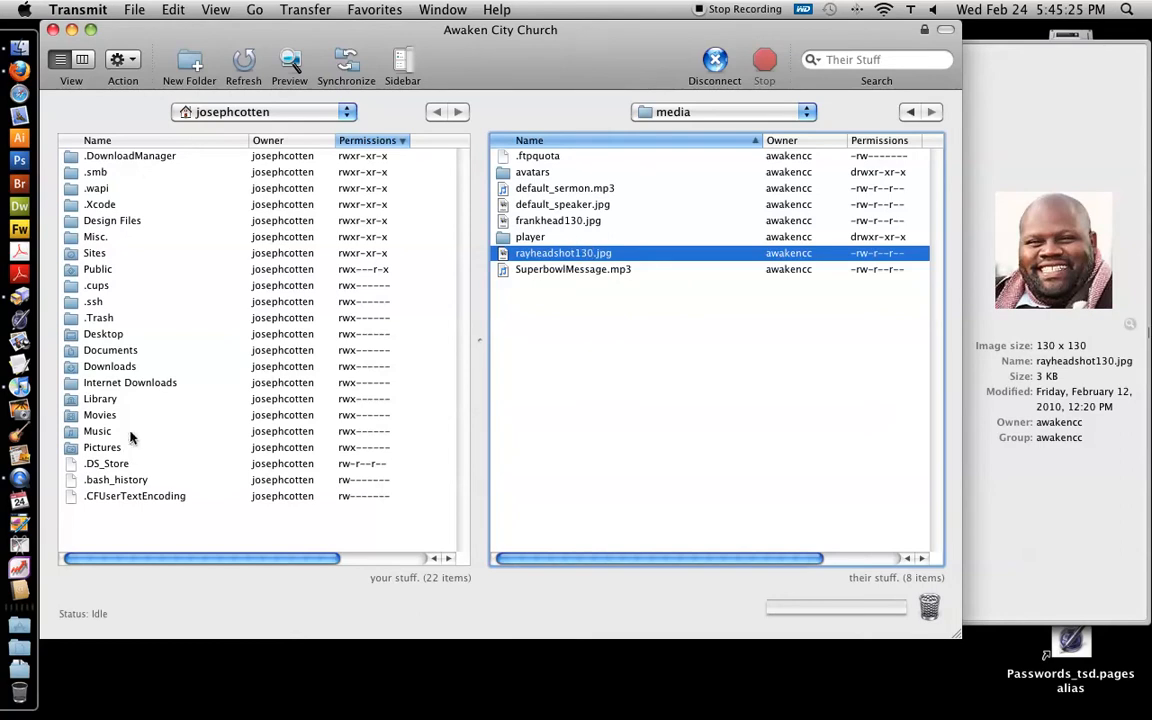
{"action": "mouse_move", "coordinate": [107, 260]}
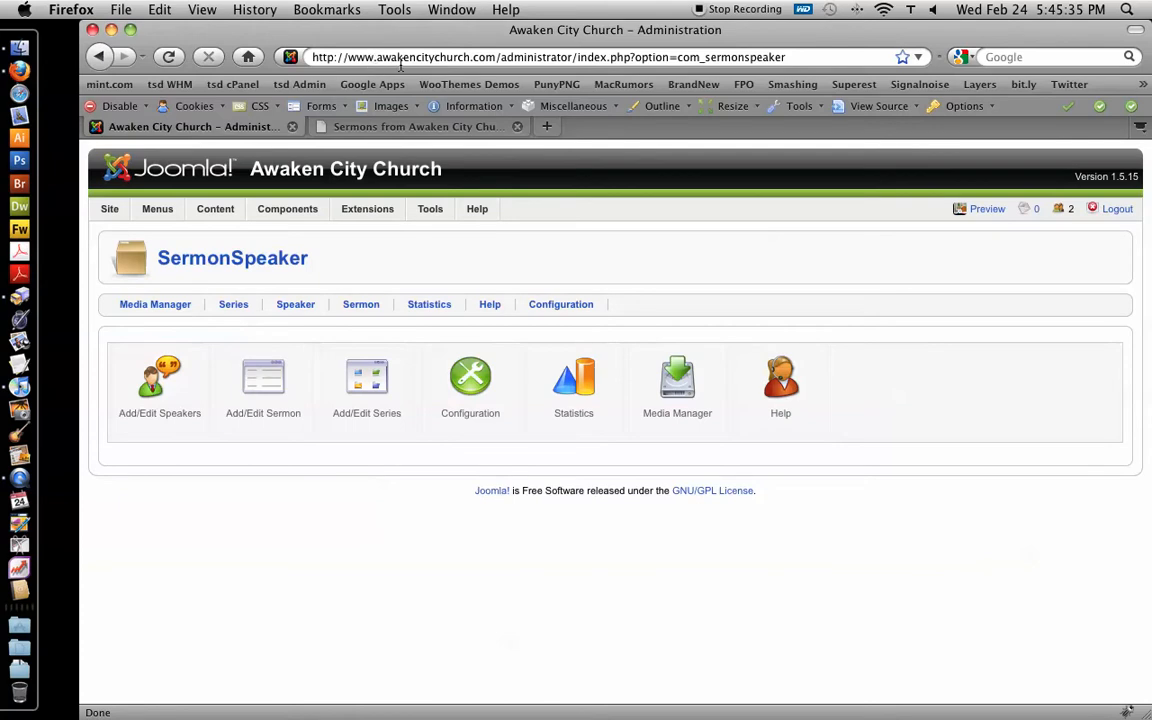
{"action": "mouse_move", "coordinate": [651, 263]}
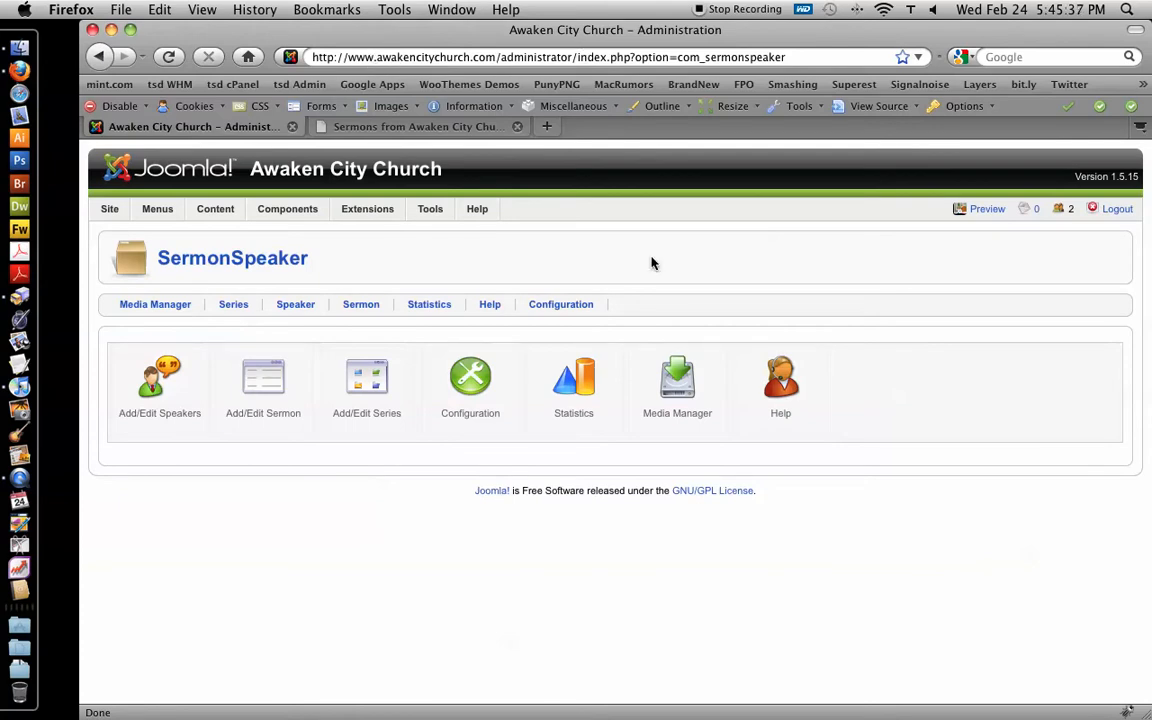
{"action": "mouse_move", "coordinate": [256, 243]}
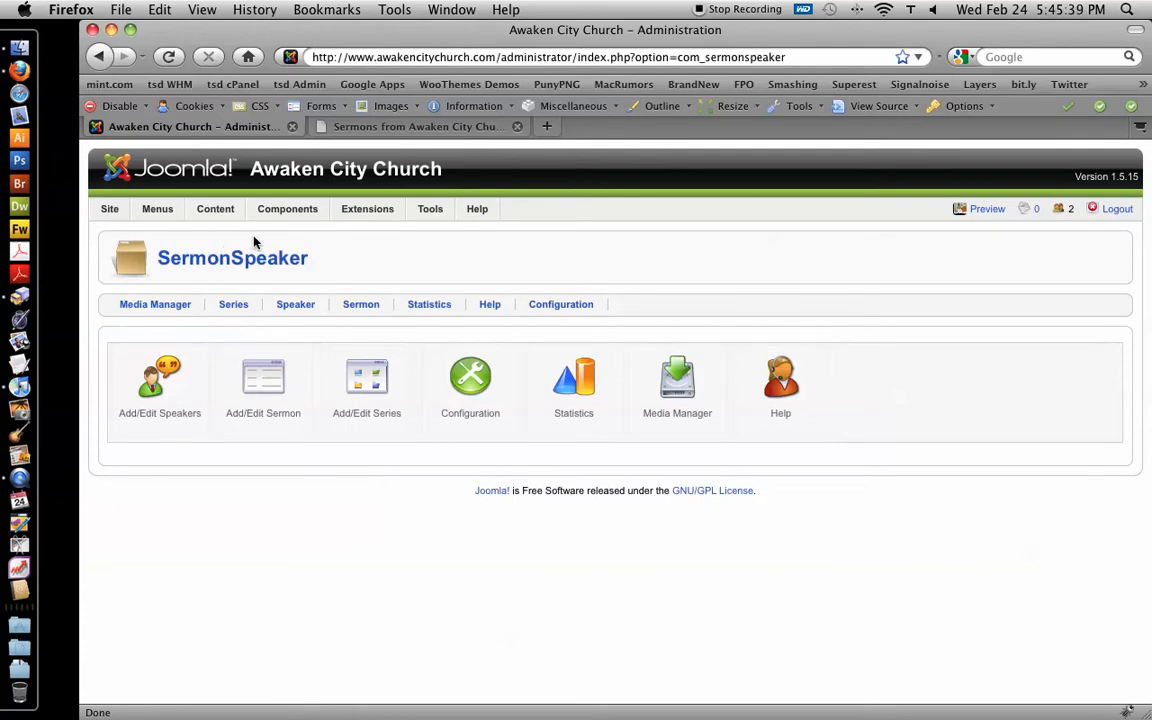
{"action": "left_click", "coordinate": [287, 208]}
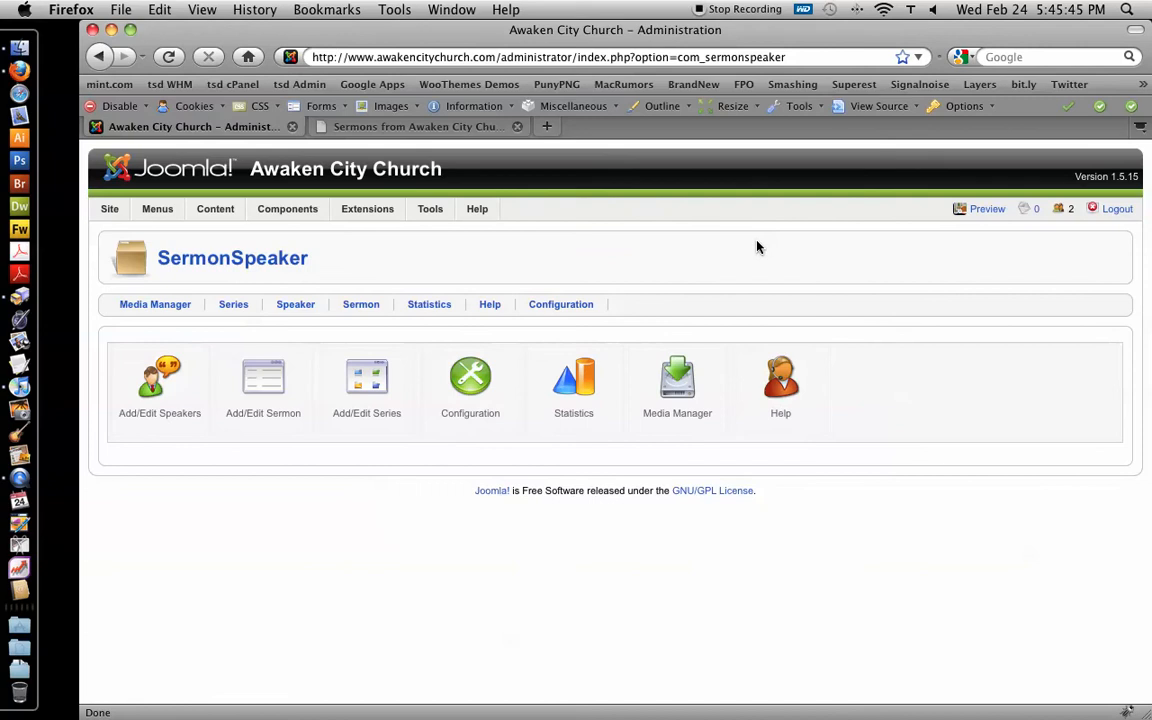
{"action": "mouse_move", "coordinate": [295, 509]}
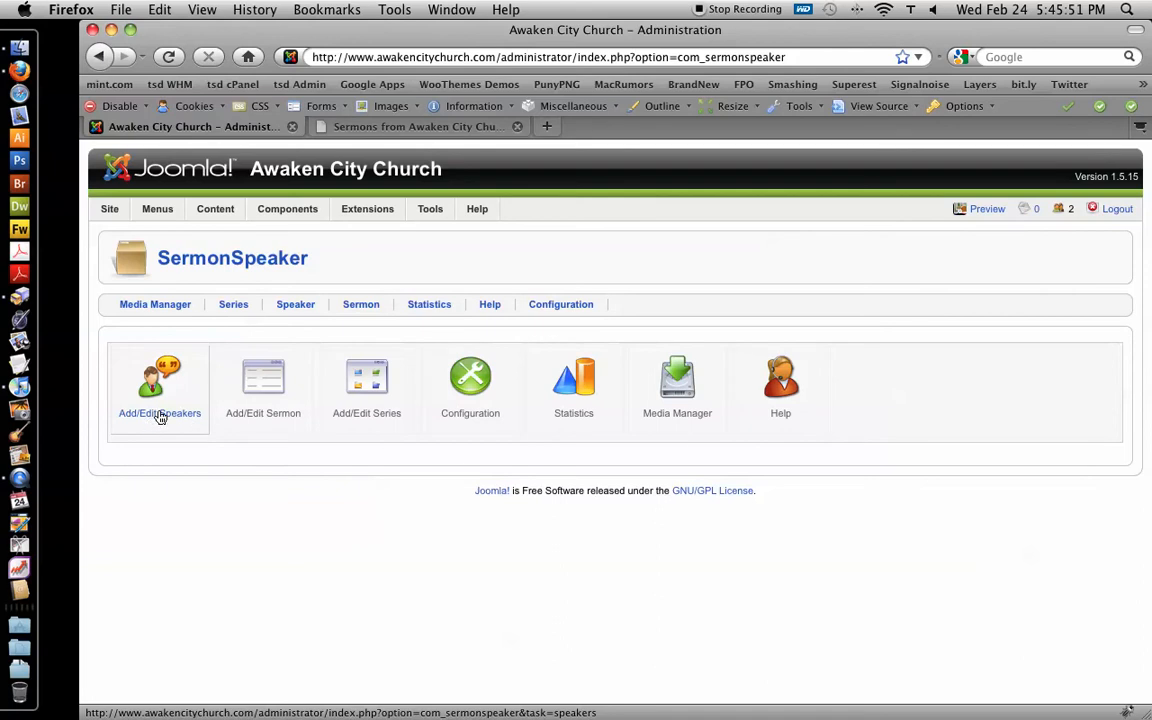
{"action": "mouse_move", "coordinate": [156, 405]}
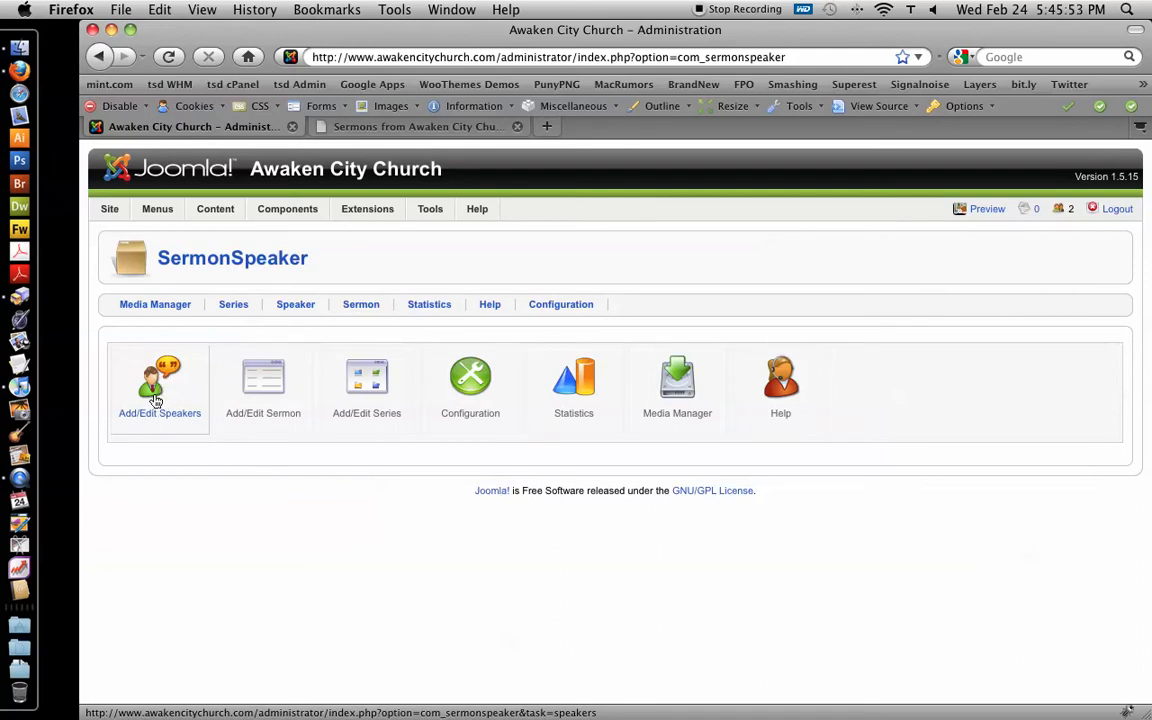
{"action": "mouse_move", "coordinate": [165, 395]}
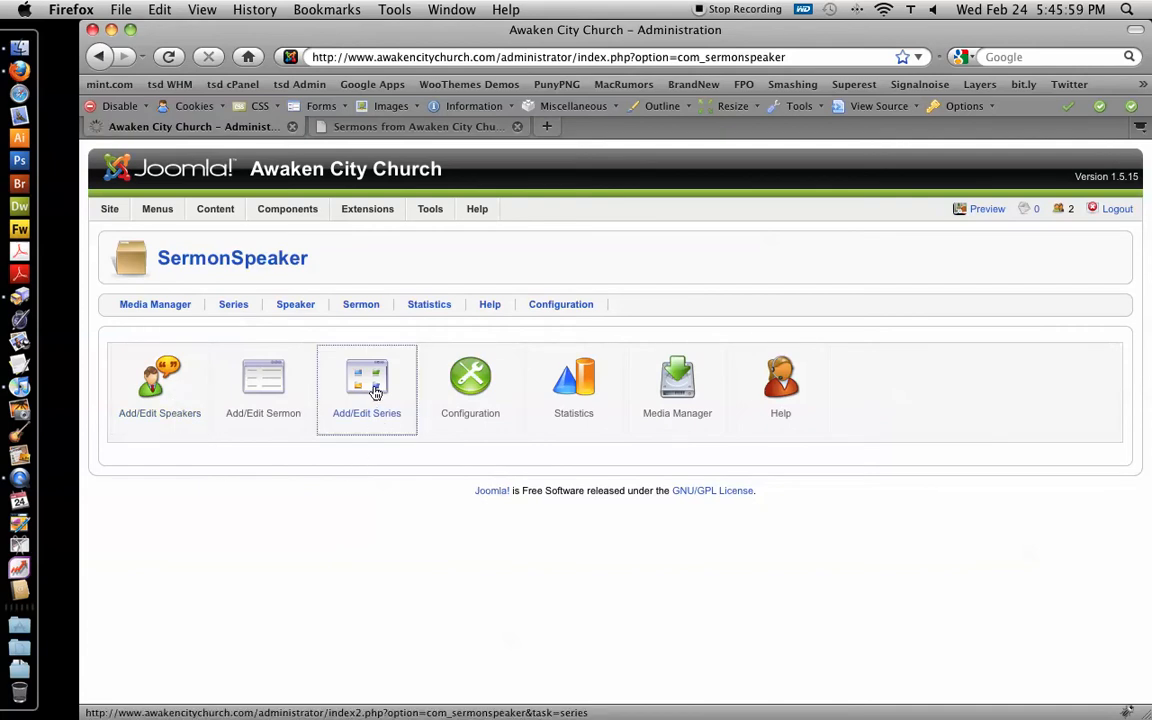
Open the sermon series list and start a new series entry
{"action": "left_click", "coordinate": [366, 385]}
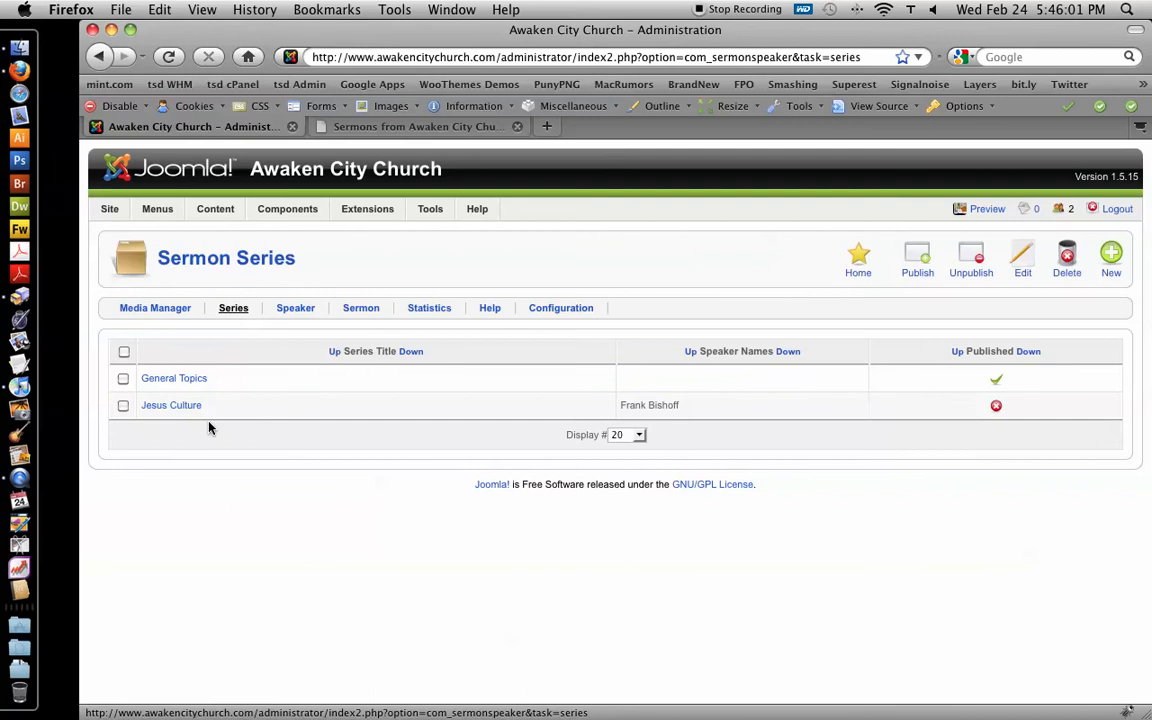
{"action": "mouse_move", "coordinate": [171, 405]}
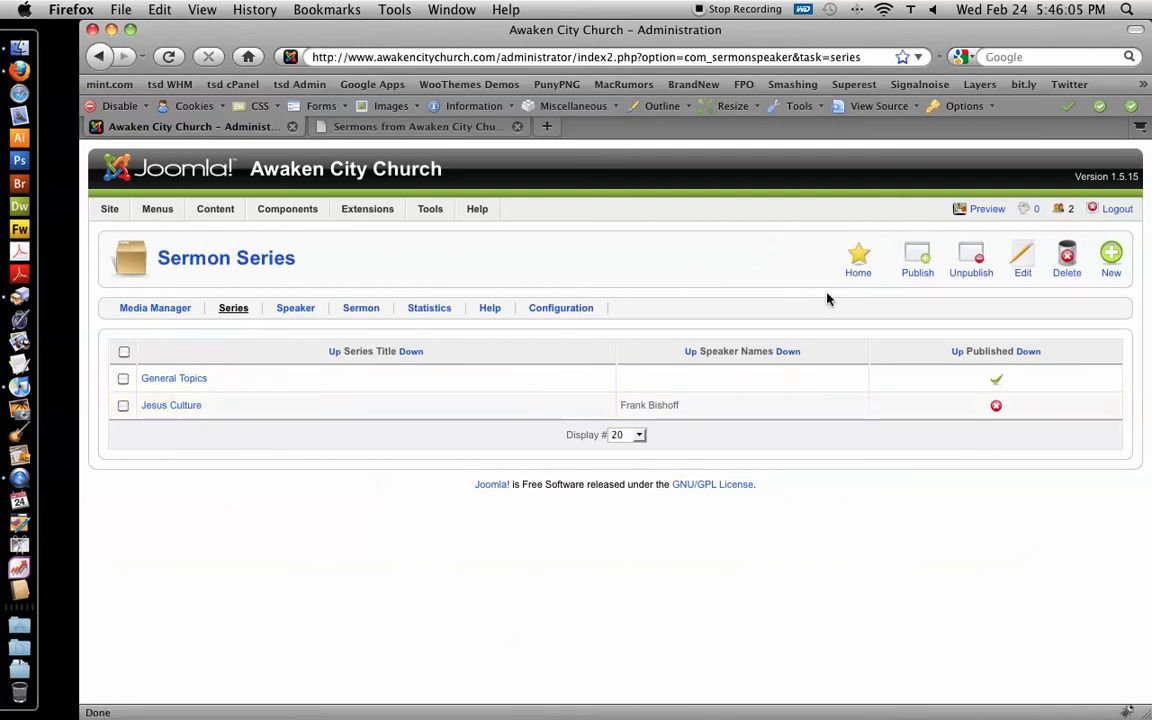
{"action": "left_click", "coordinate": [1111, 258]}
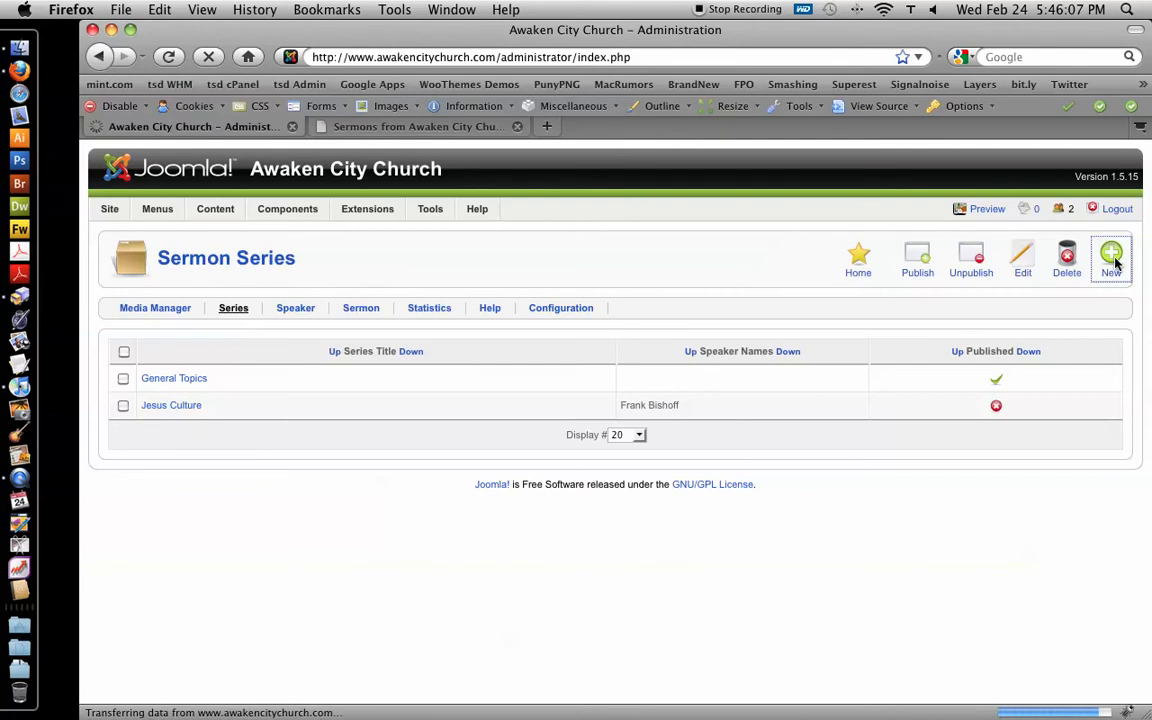
{"action": "left_click", "coordinate": [1111, 258]}
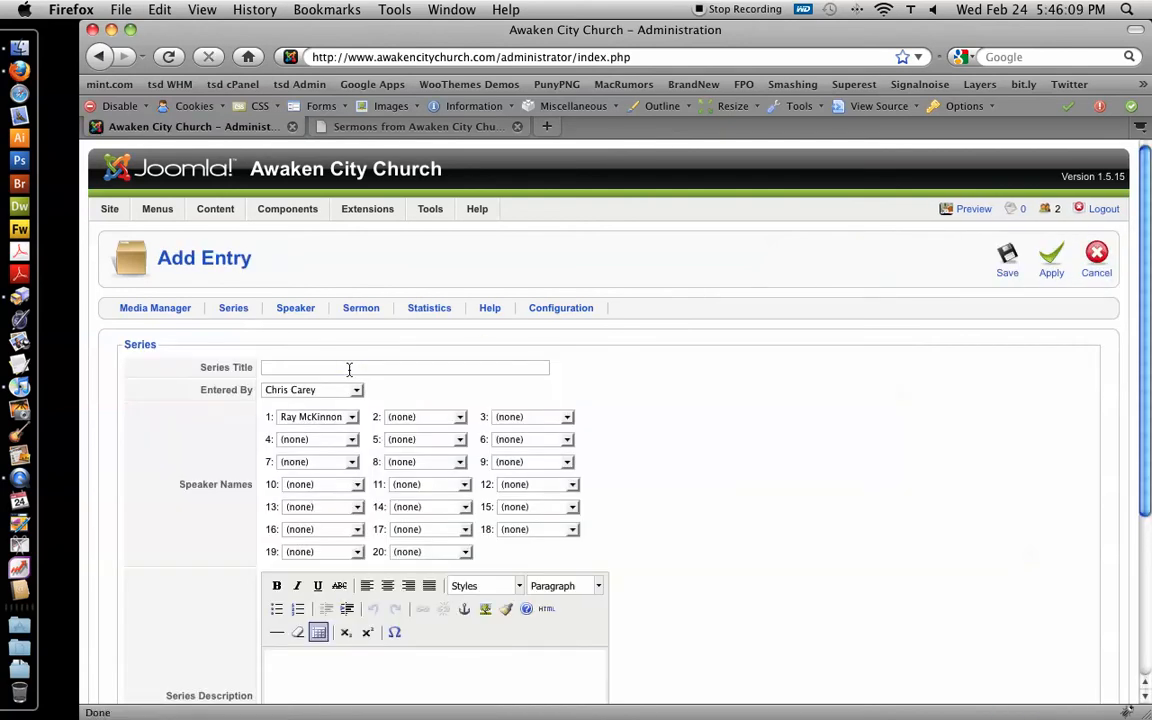
Title the series 'Sample Sermon Series' with speakers Frank Bishoff and Ray McKinnon
{"action": "type", "text": "Sample"}
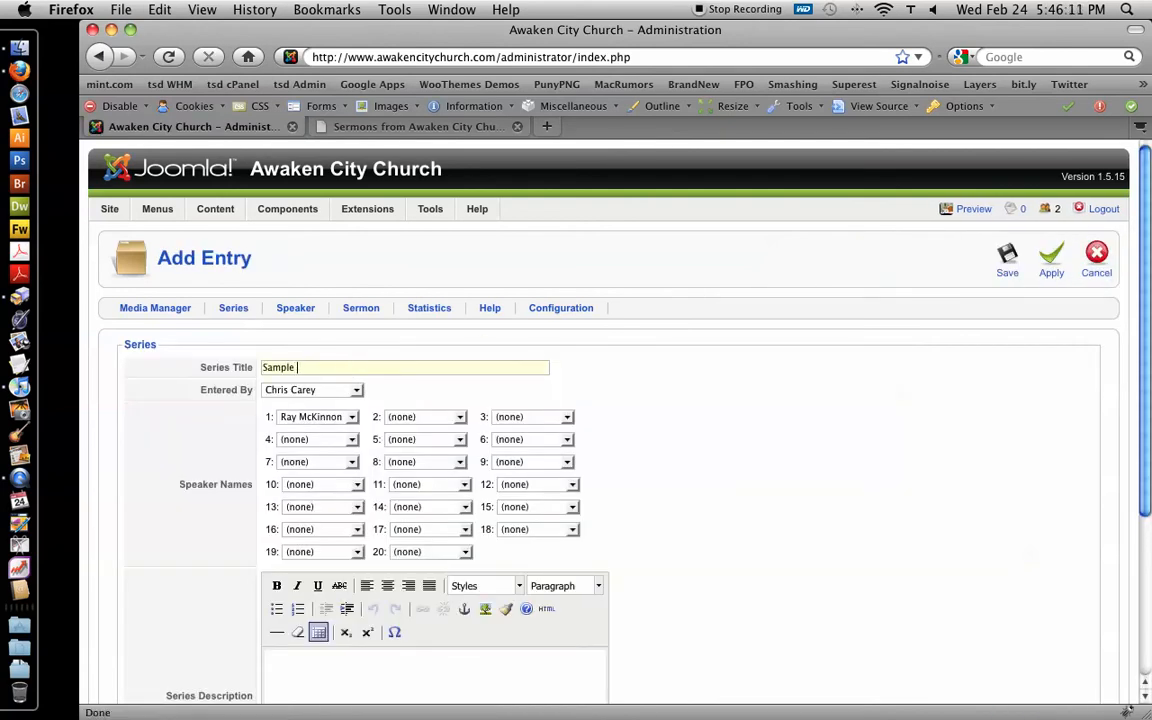
{"action": "type", "text": "Sermon Ser"}
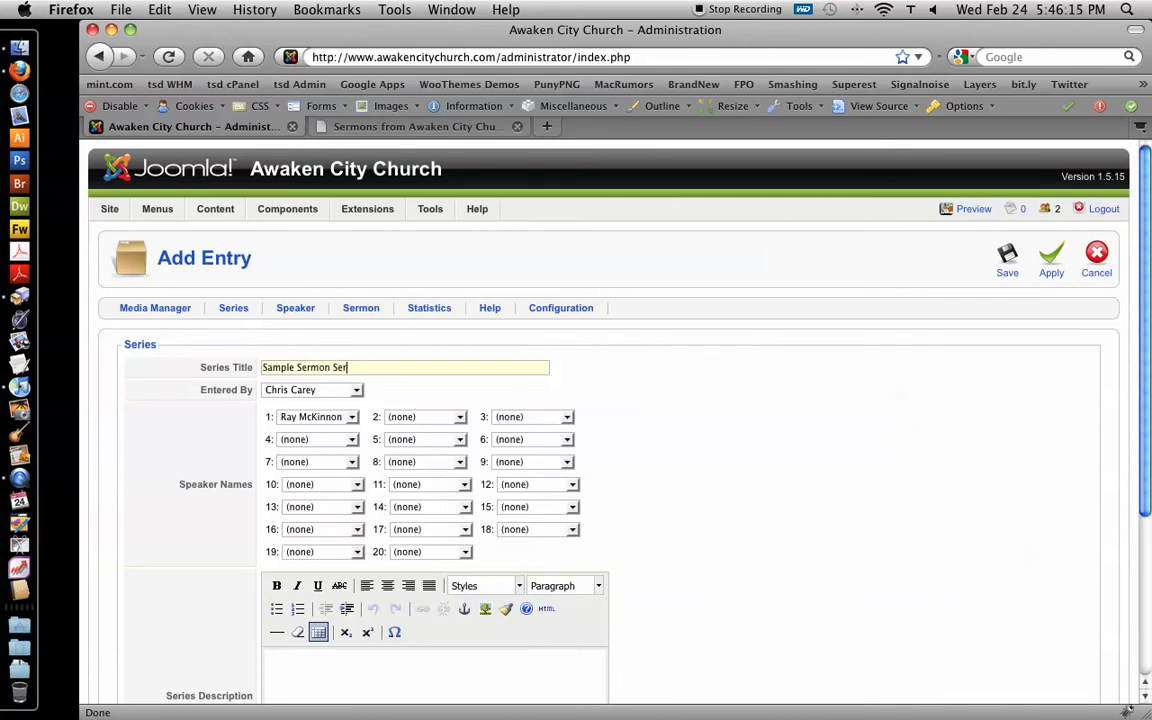
{"action": "left_click", "coordinate": [311, 389]}
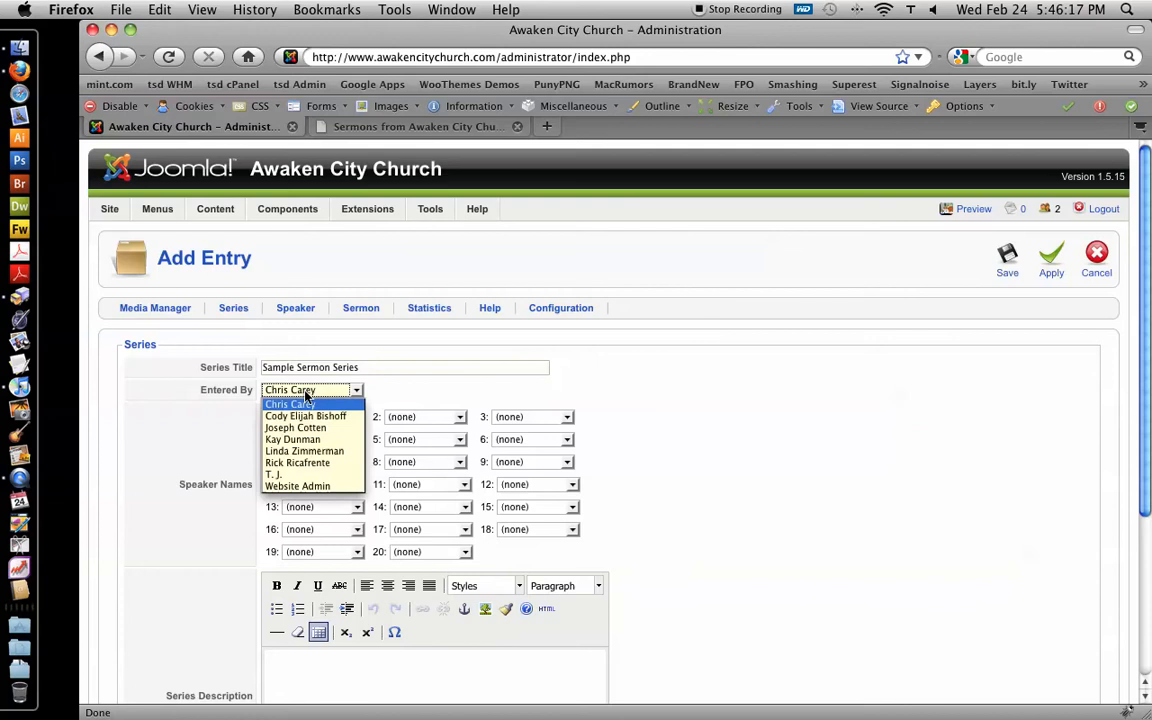
{"action": "mouse_move", "coordinate": [295, 427]}
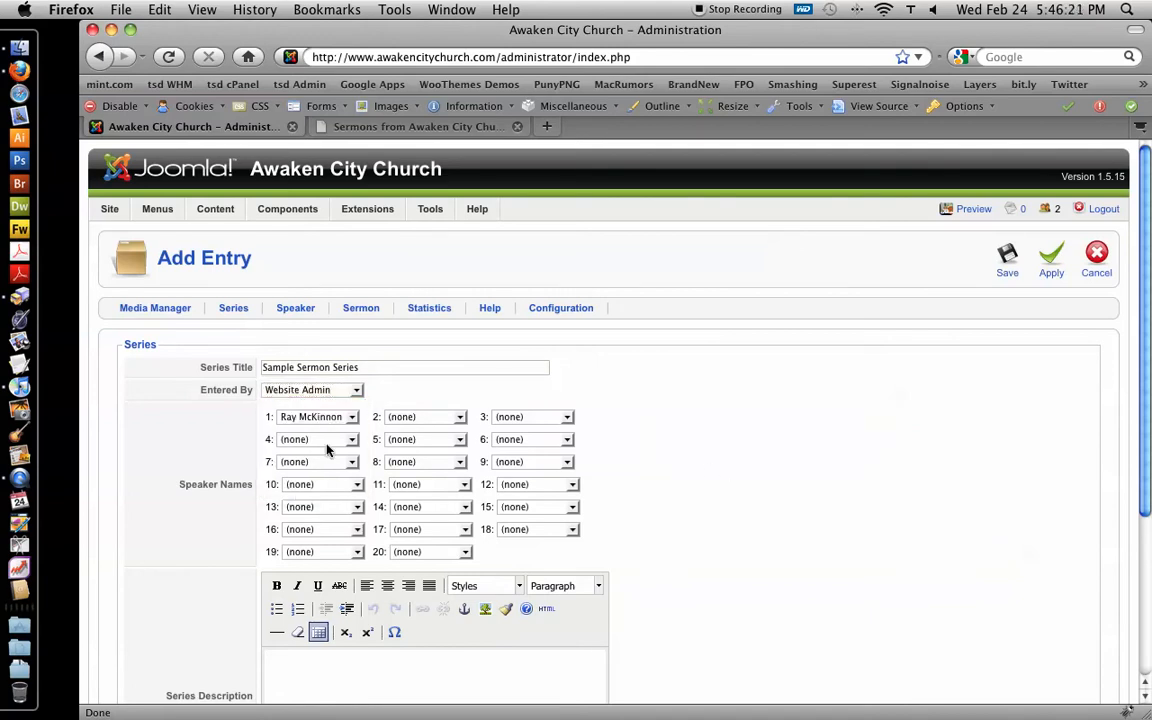
{"action": "left_click", "coordinate": [352, 416]}
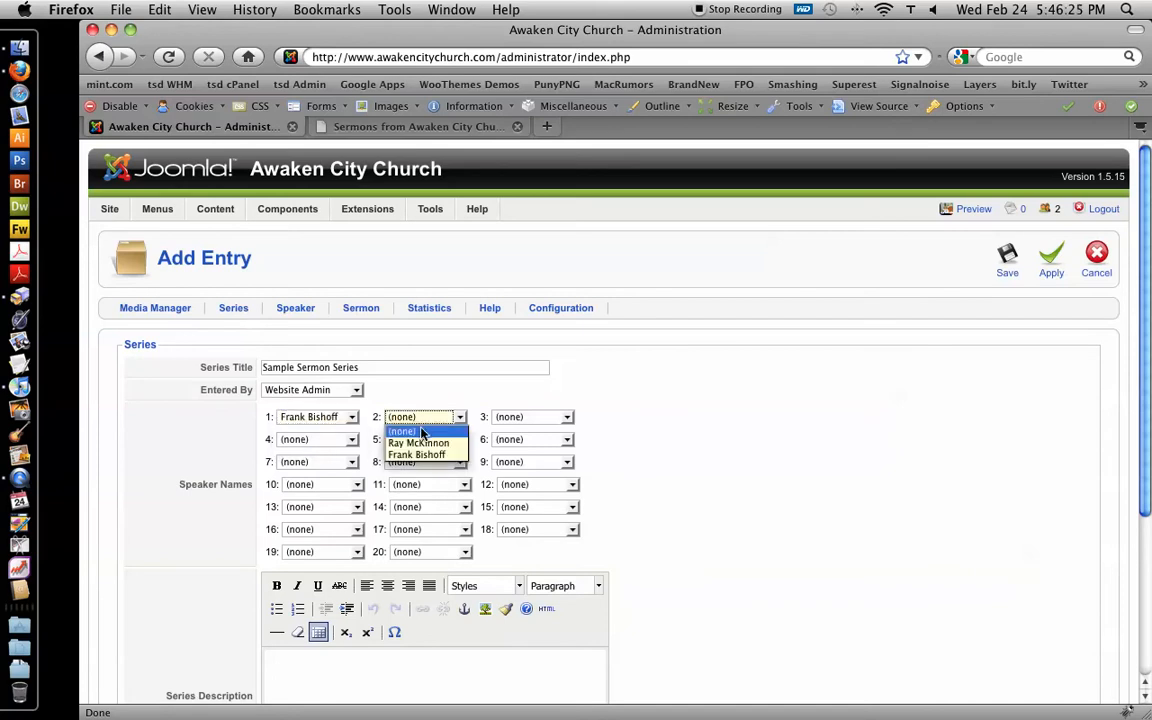
{"action": "left_click", "coordinate": [418, 442]}
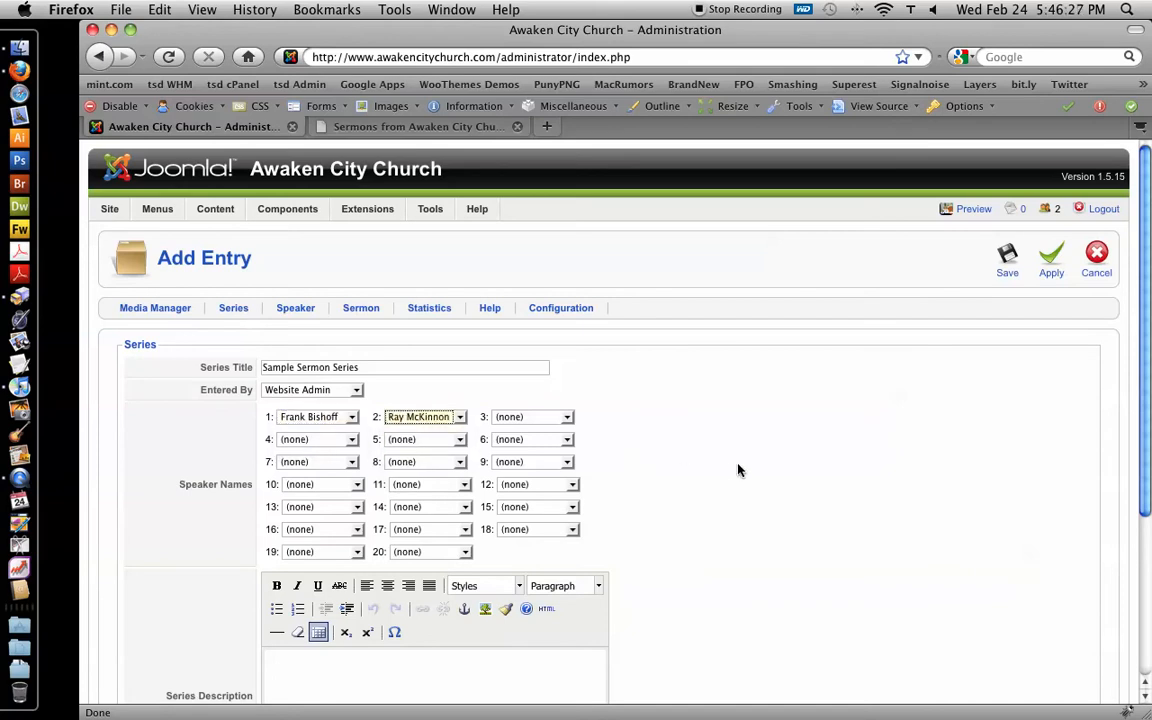
Leave the series avatar set to None
{"action": "scroll", "scroll_direction": "down", "scroll_amount": 3}
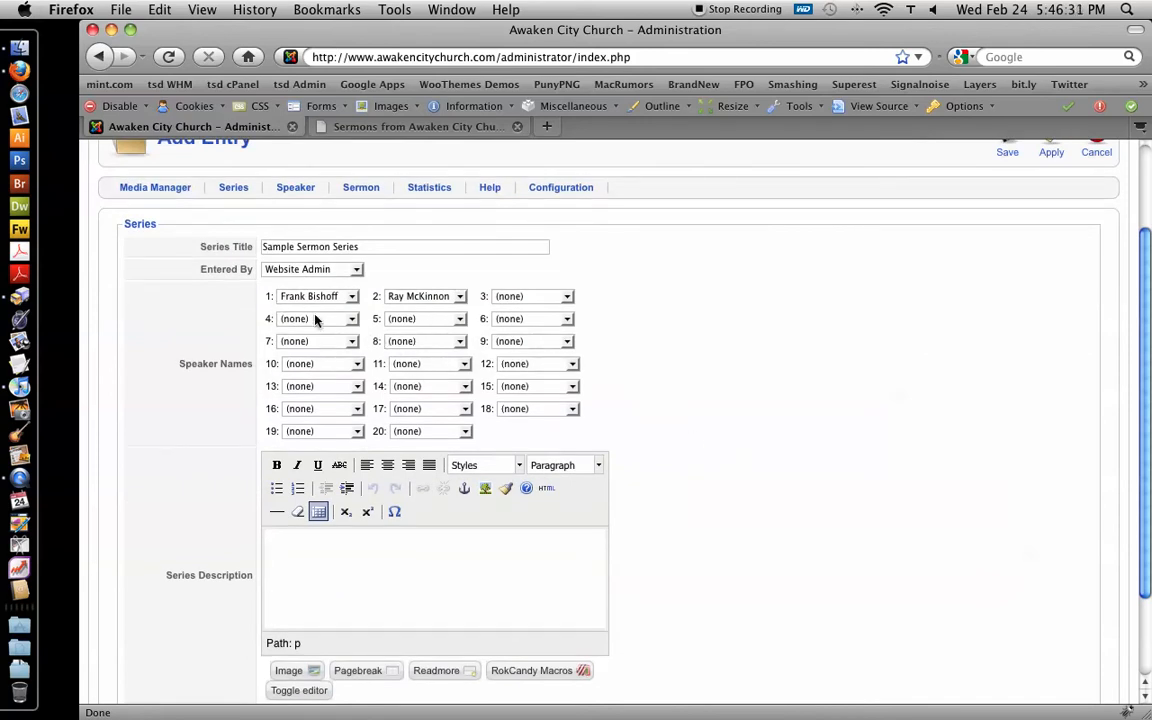
{"action": "scroll", "scroll_direction": "down", "scroll_amount": 3}
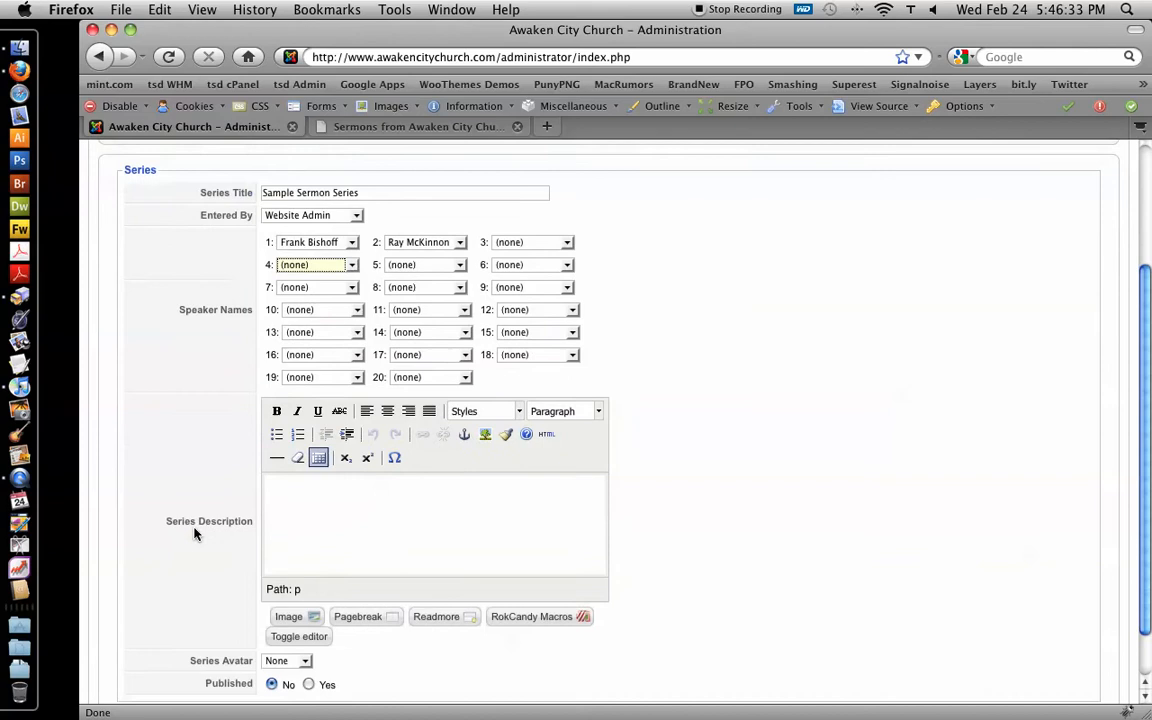
{"action": "left_click", "coordinate": [287, 660]}
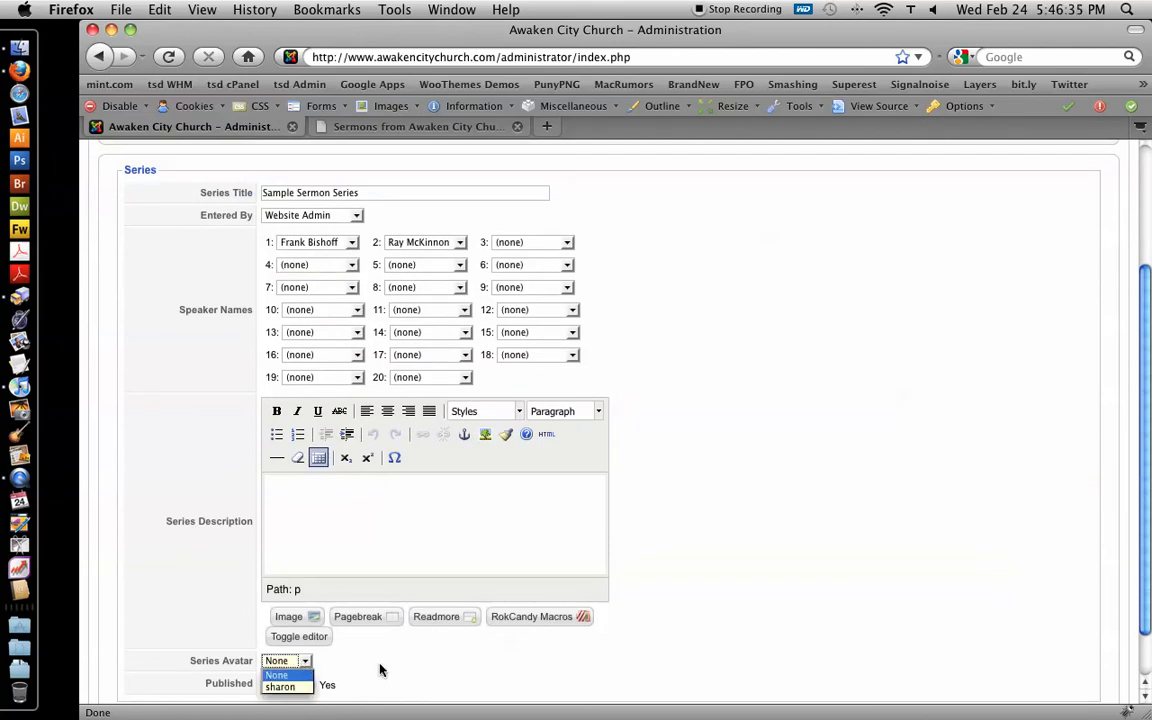
{"action": "left_click", "coordinate": [277, 674]}
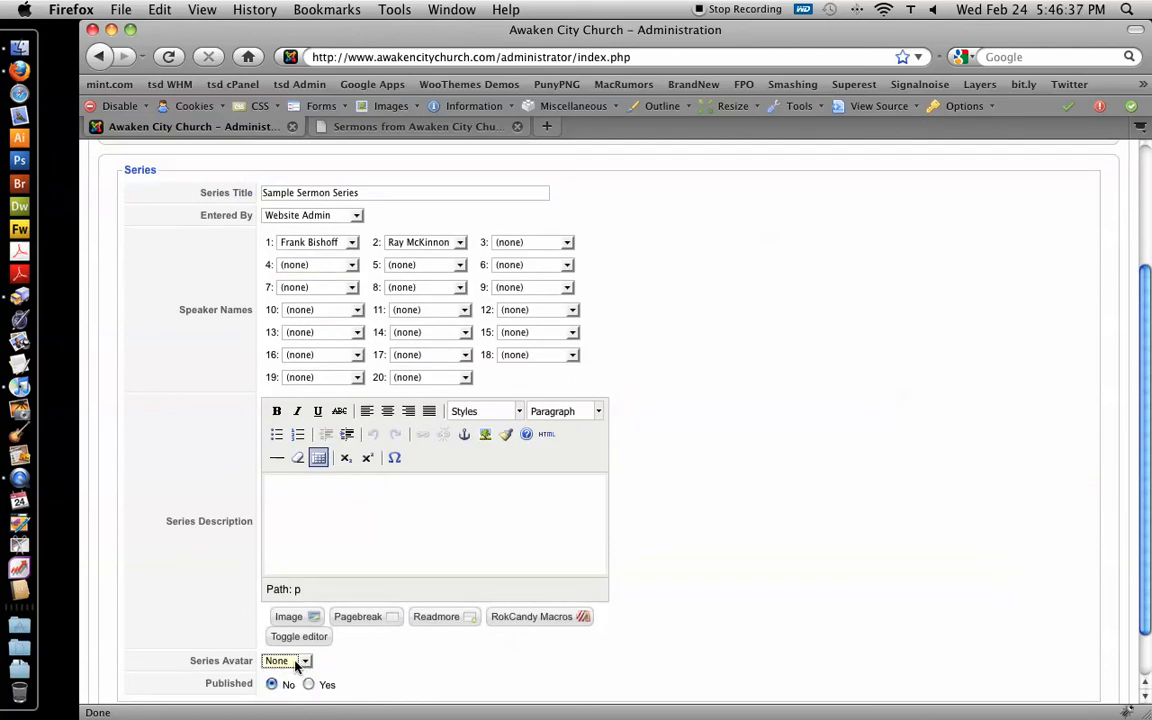
{"action": "left_click", "coordinate": [288, 660]}
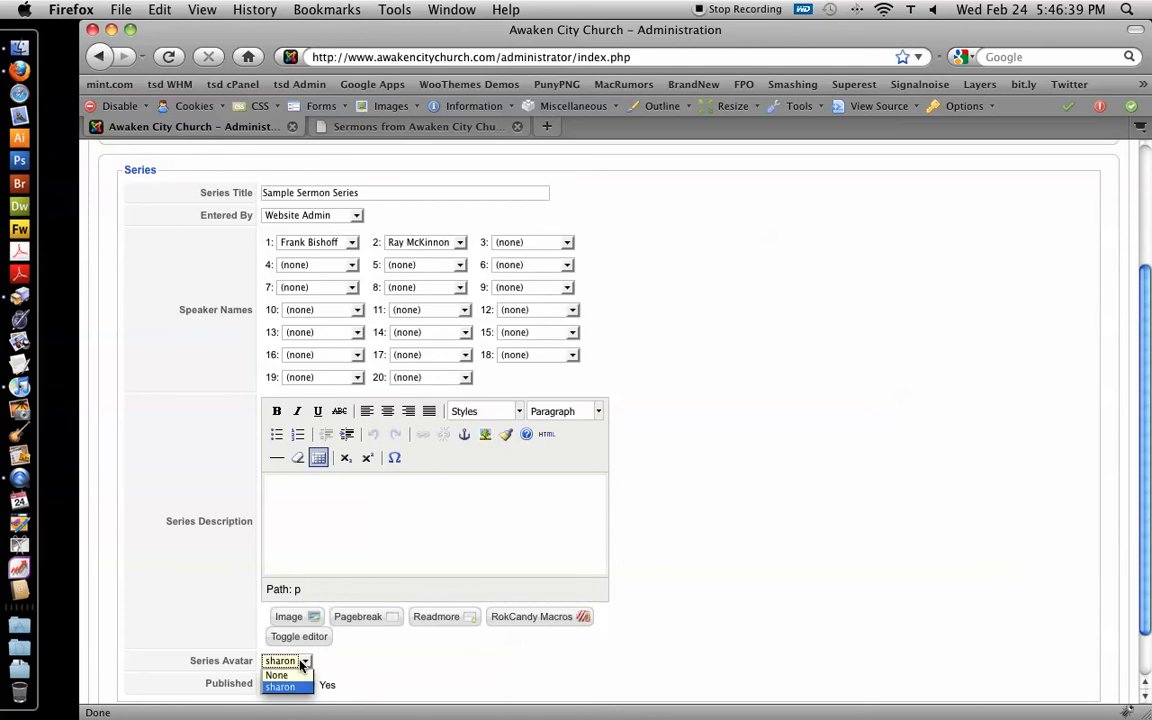
{"action": "left_click", "coordinate": [276, 675]}
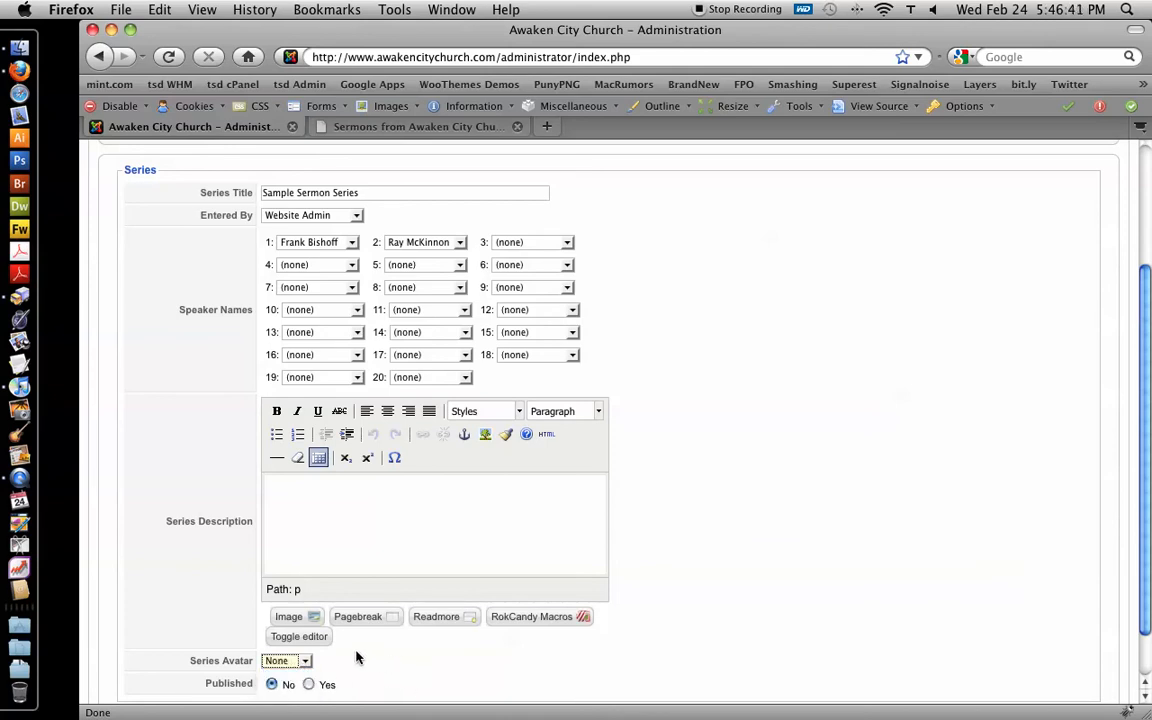
{"action": "mouse_move", "coordinate": [411, 669]}
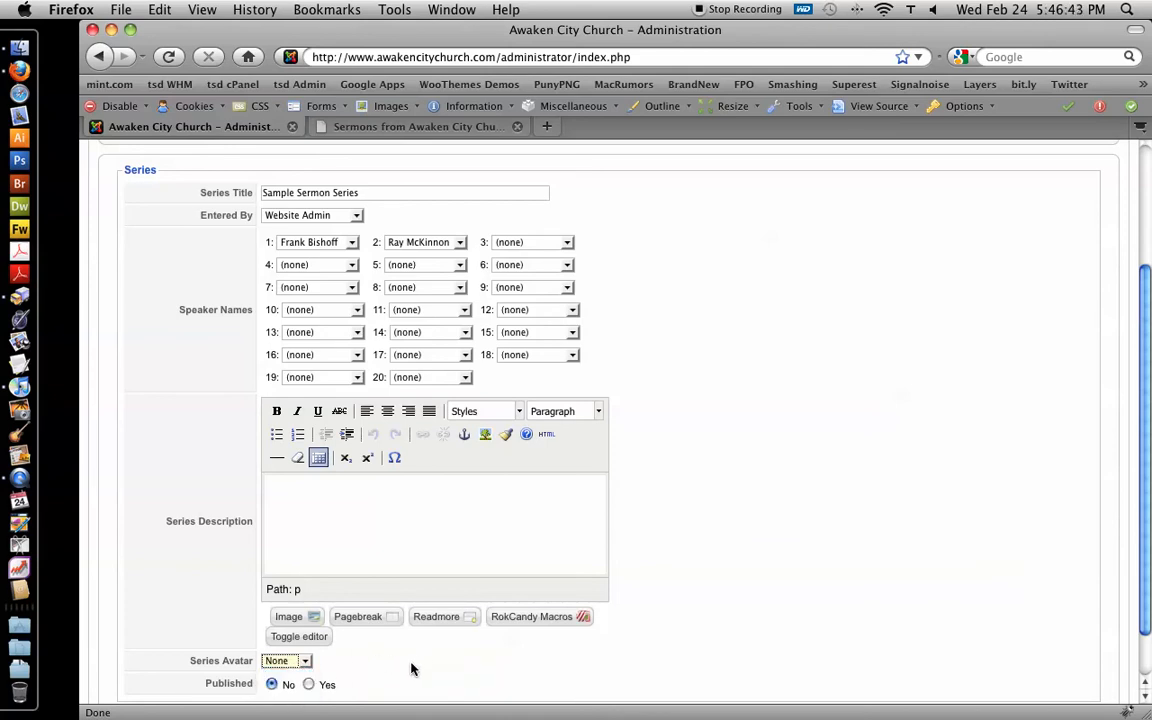
{"action": "left_click", "coordinate": [287, 660]}
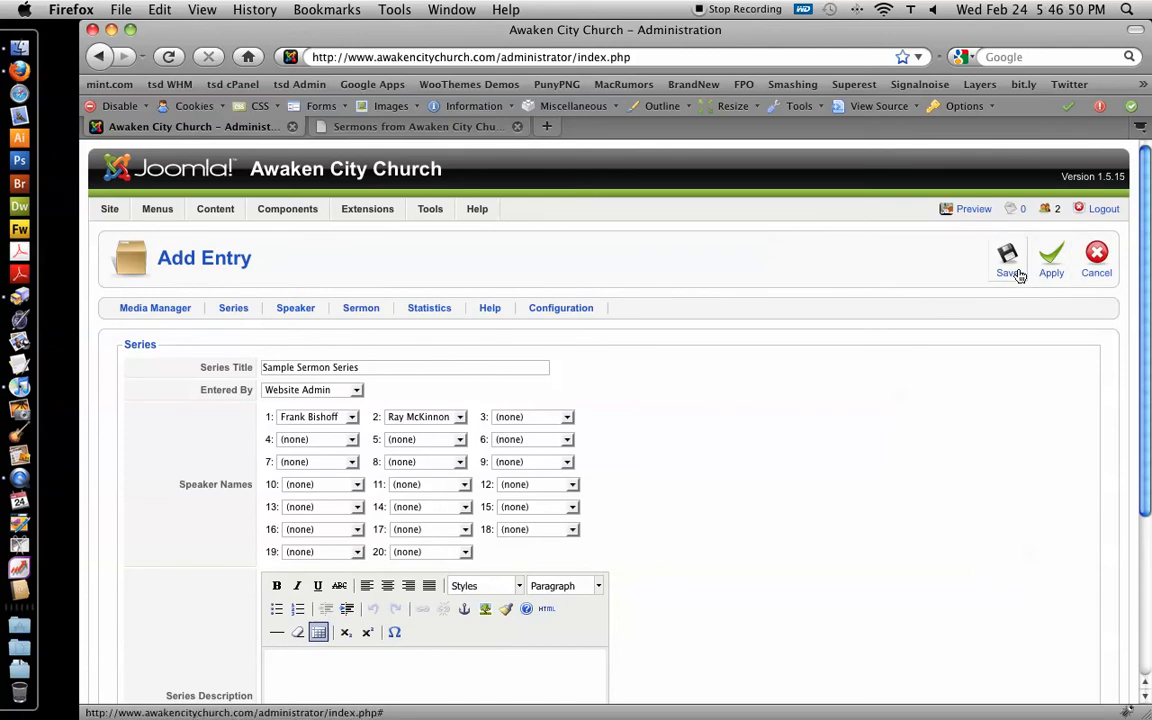
Save Sample Sermon Series, reopen and cancel it, then go to the Sermons list
{"action": "left_click", "coordinate": [1007, 258]}
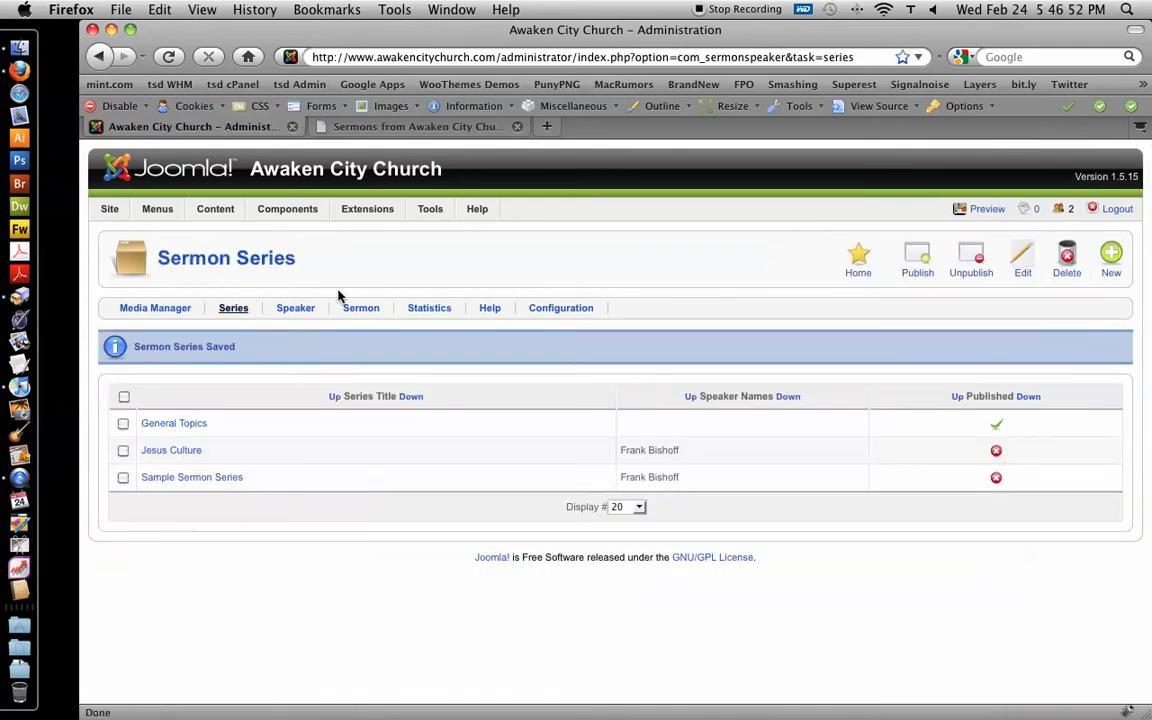
{"action": "mouse_move", "coordinate": [192, 477]}
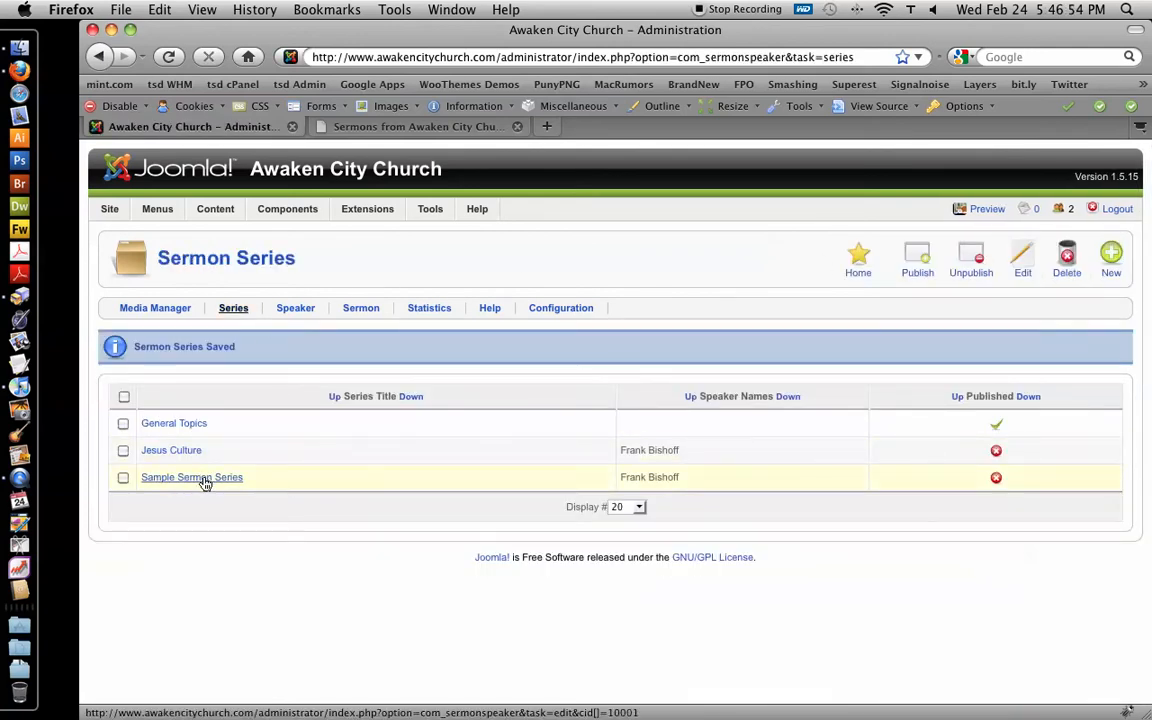
{"action": "left_click", "coordinate": [192, 477]}
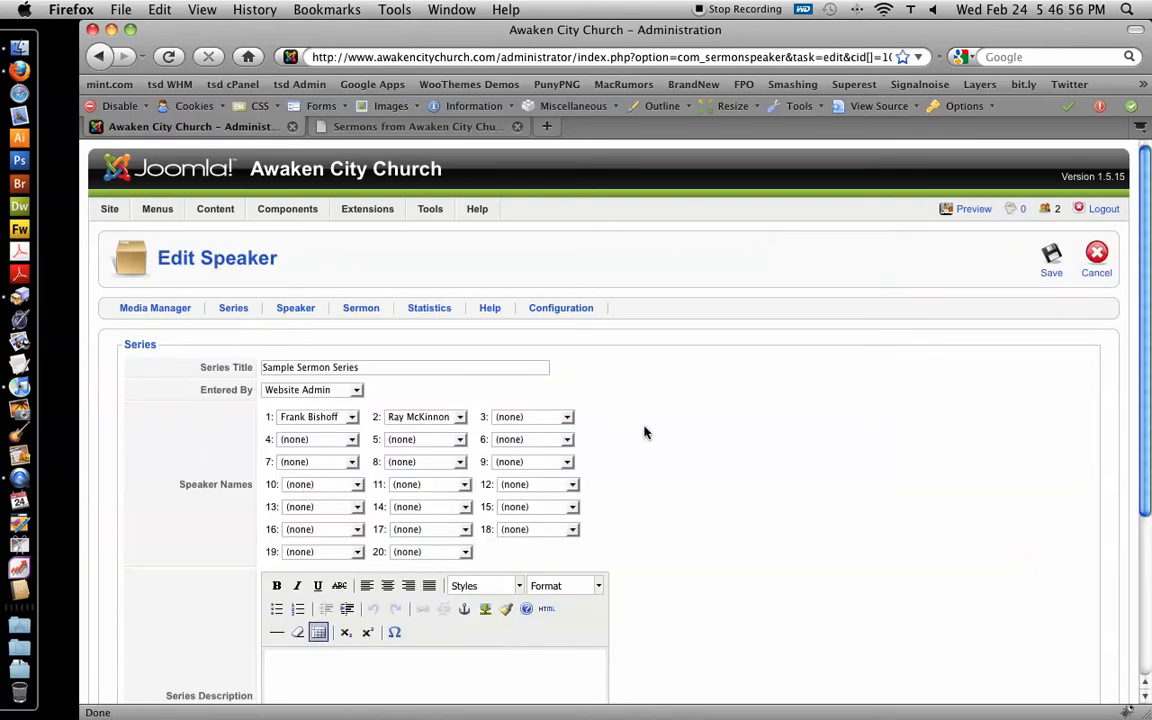
{"action": "left_click", "coordinate": [1096, 252]}
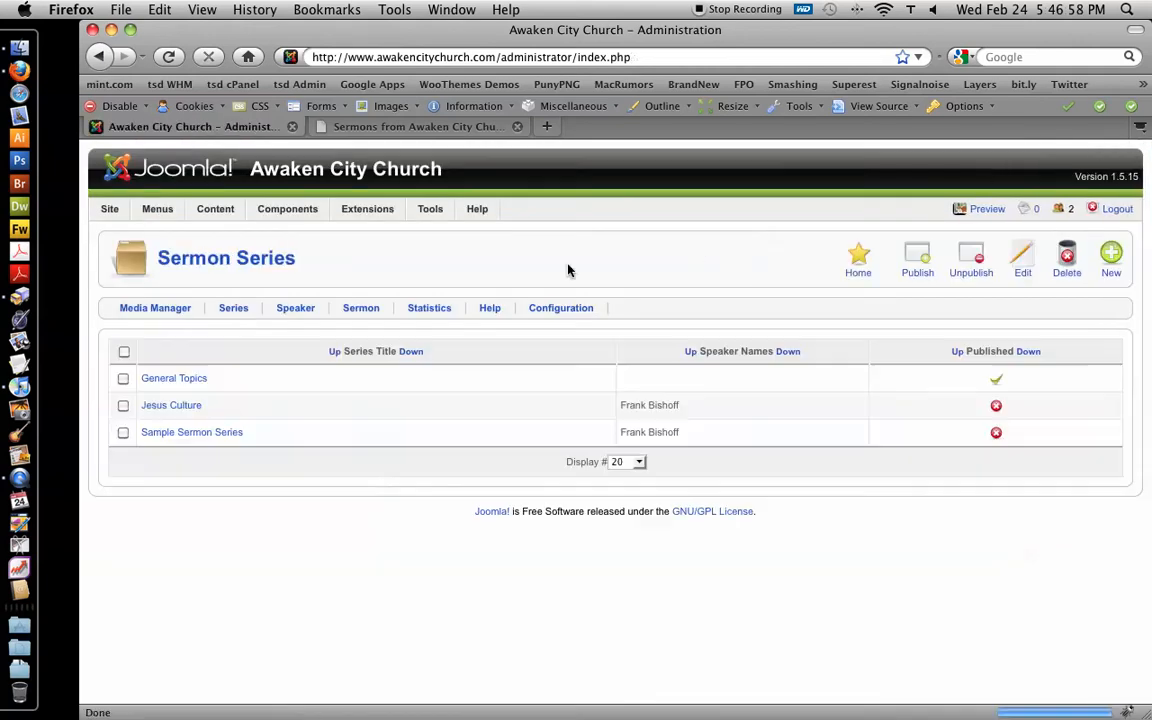
{"action": "left_click", "coordinate": [361, 307]}
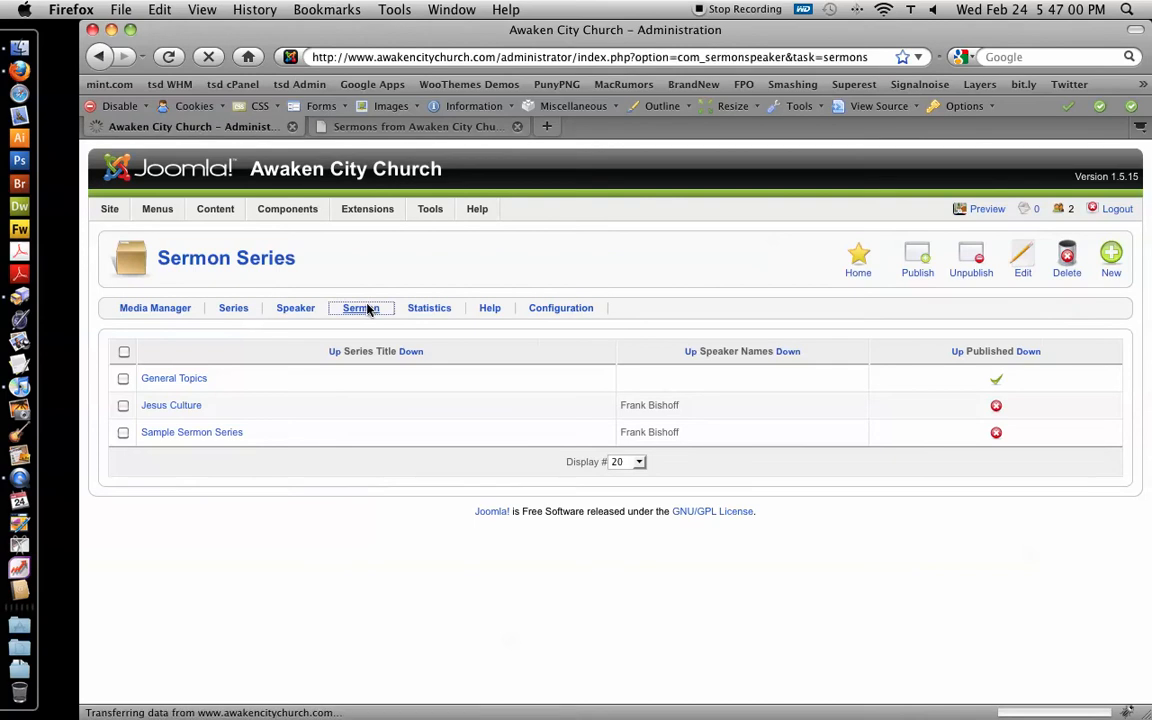
Show the Sermons list with Superbowl Message and start a new sermon
{"action": "left_click", "coordinate": [361, 307]}
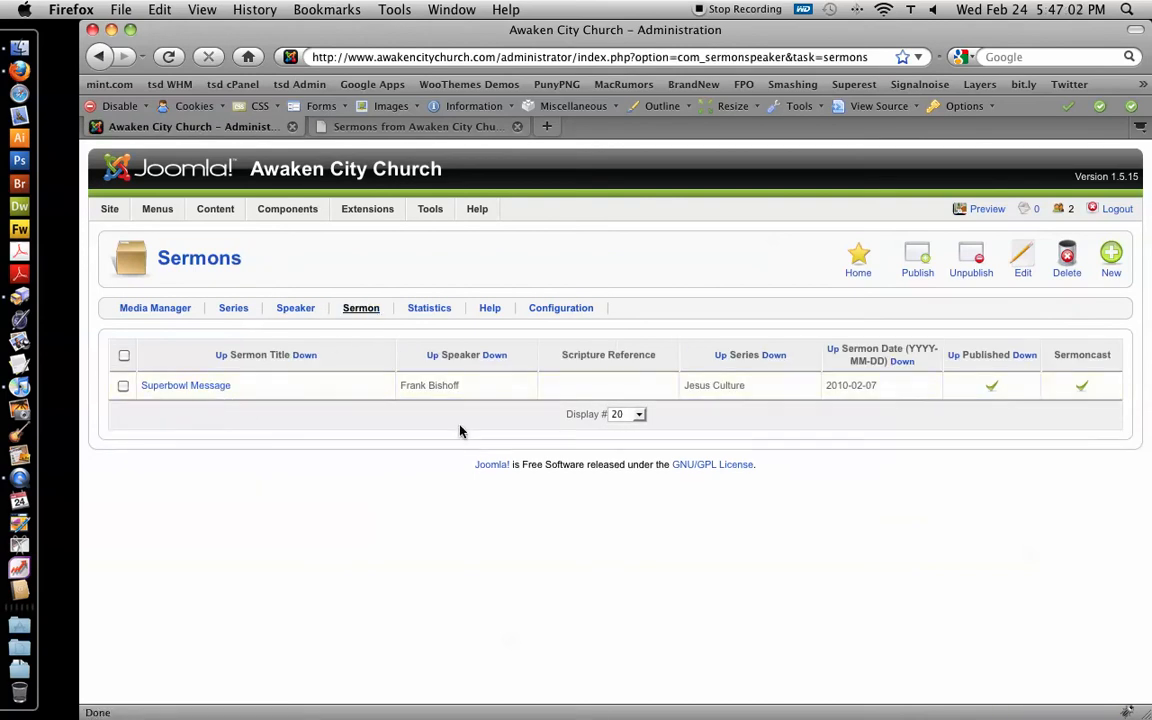
{"action": "mouse_move", "coordinate": [185, 385]}
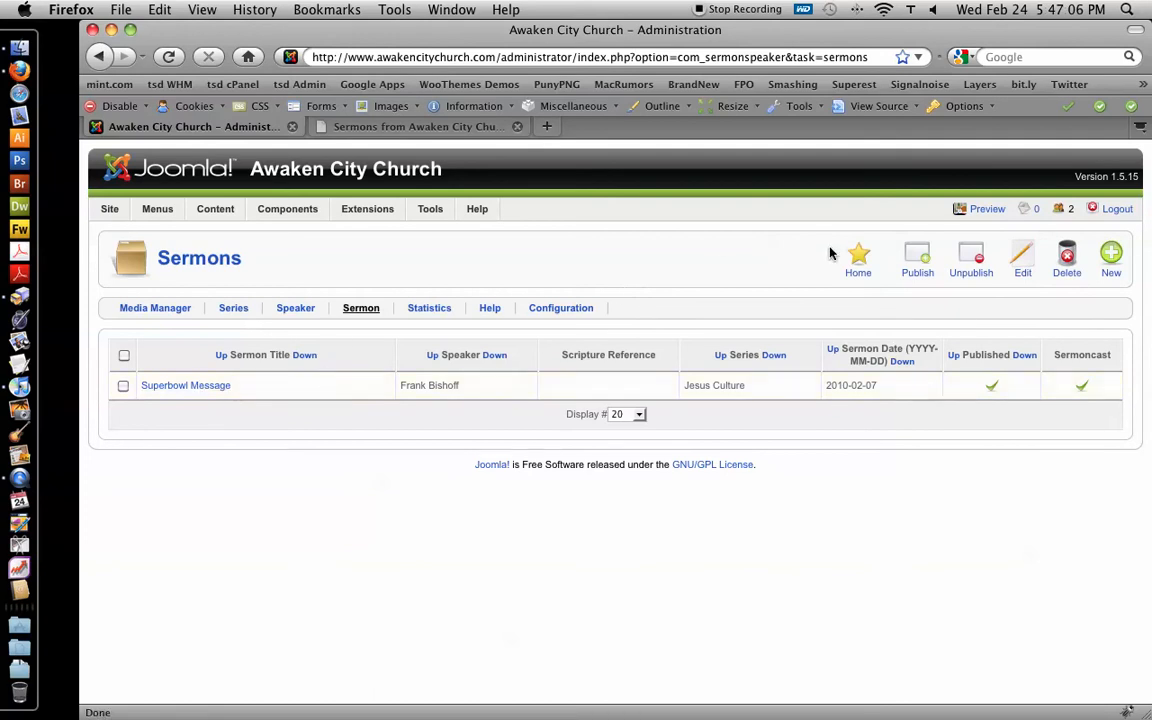
{"action": "left_click", "coordinate": [1111, 258]}
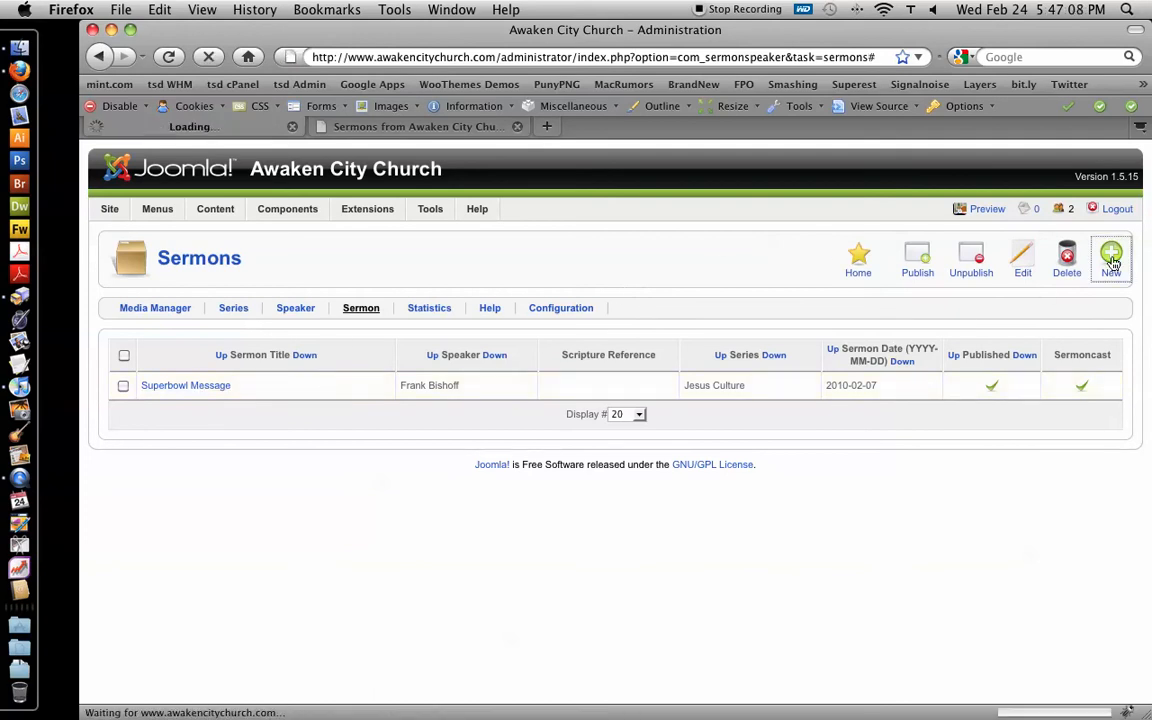
Enter 'Sample Sermon Title', scripture Psalm 1:1, date 2010-02-24, and pick an uploaded MP3
{"action": "left_click", "coordinate": [1111, 258]}
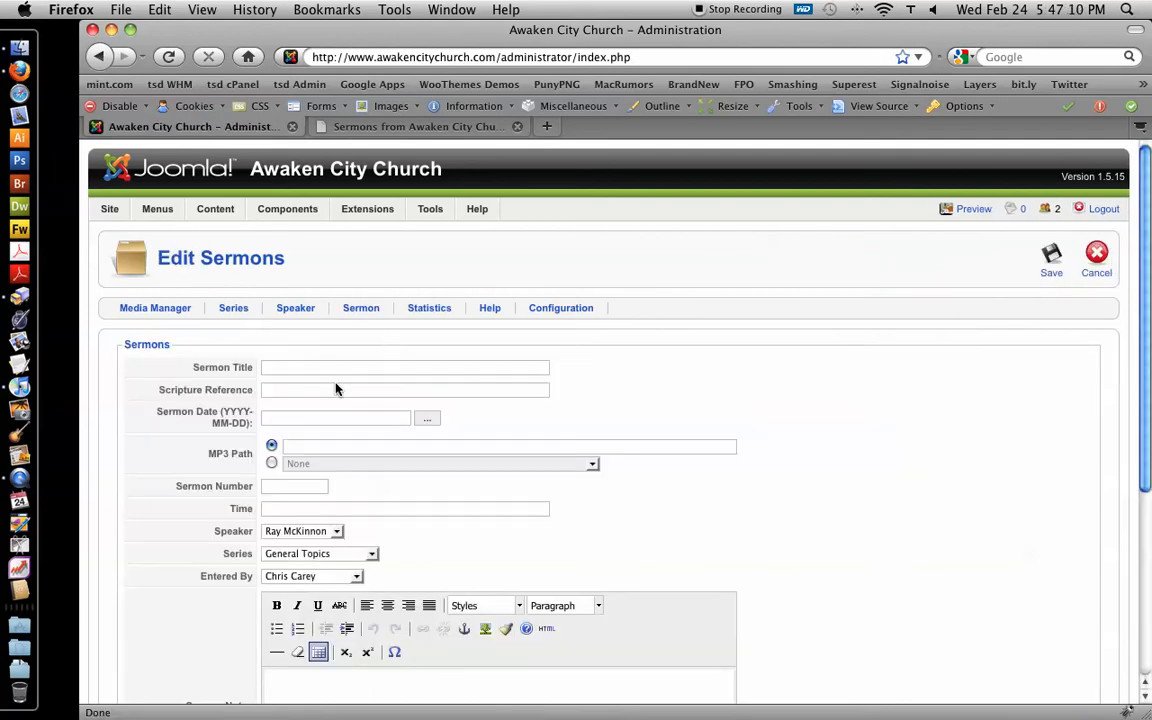
{"action": "left_click", "coordinate": [405, 367]}
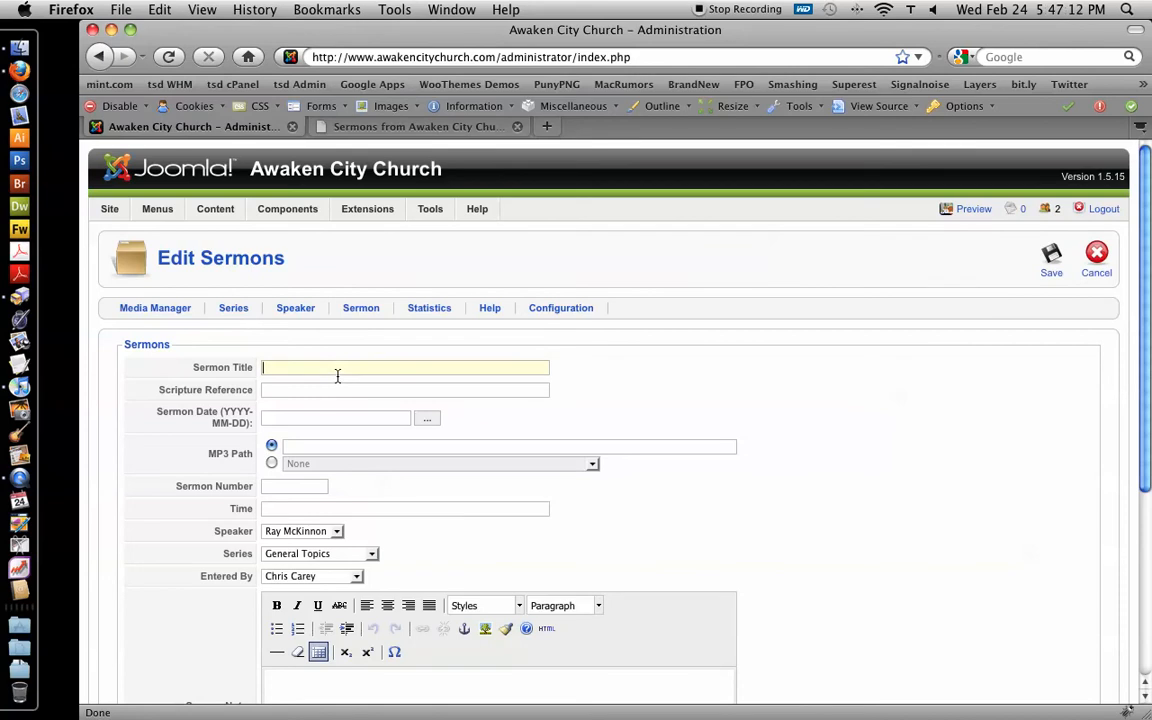
{"action": "type", "text": "Sample Sermon Title"}
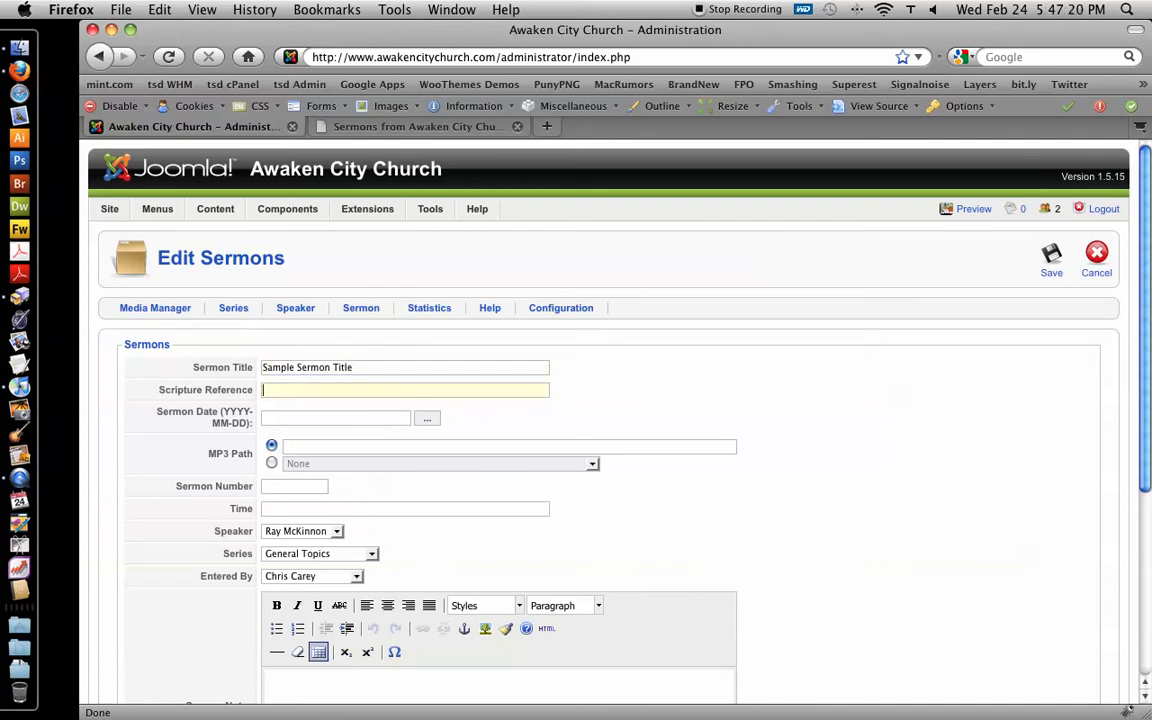
{"action": "type", "text": "Psalm 1:"}
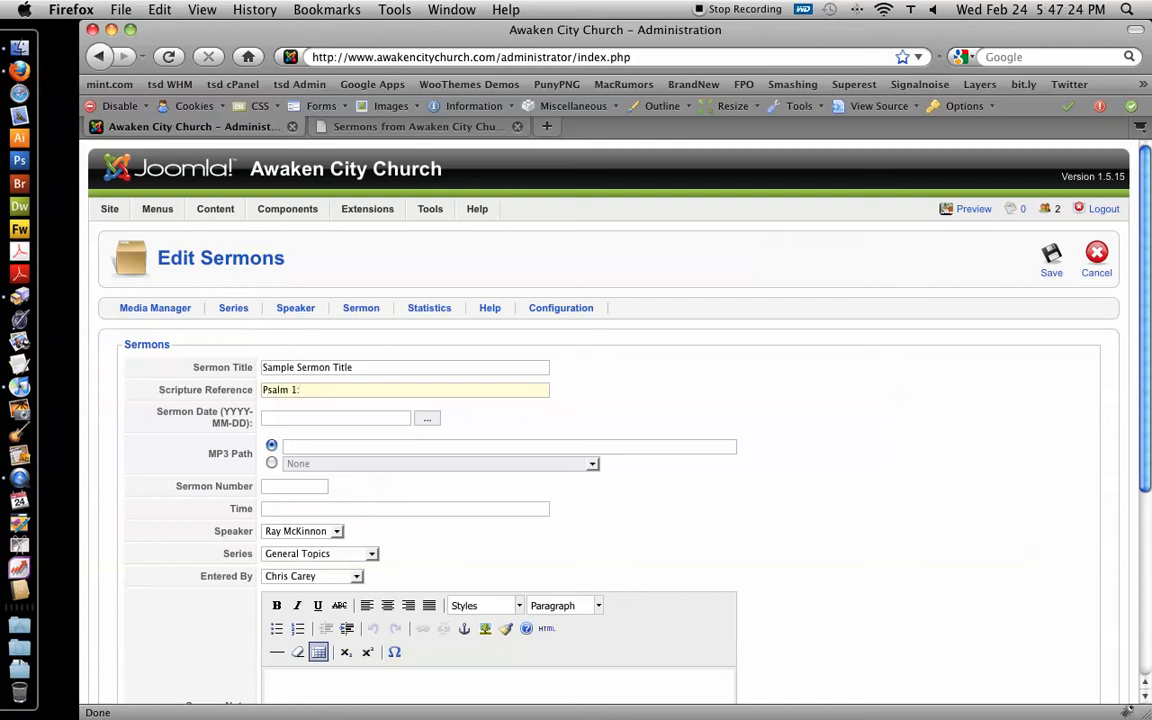
{"action": "type", "text": "1"}
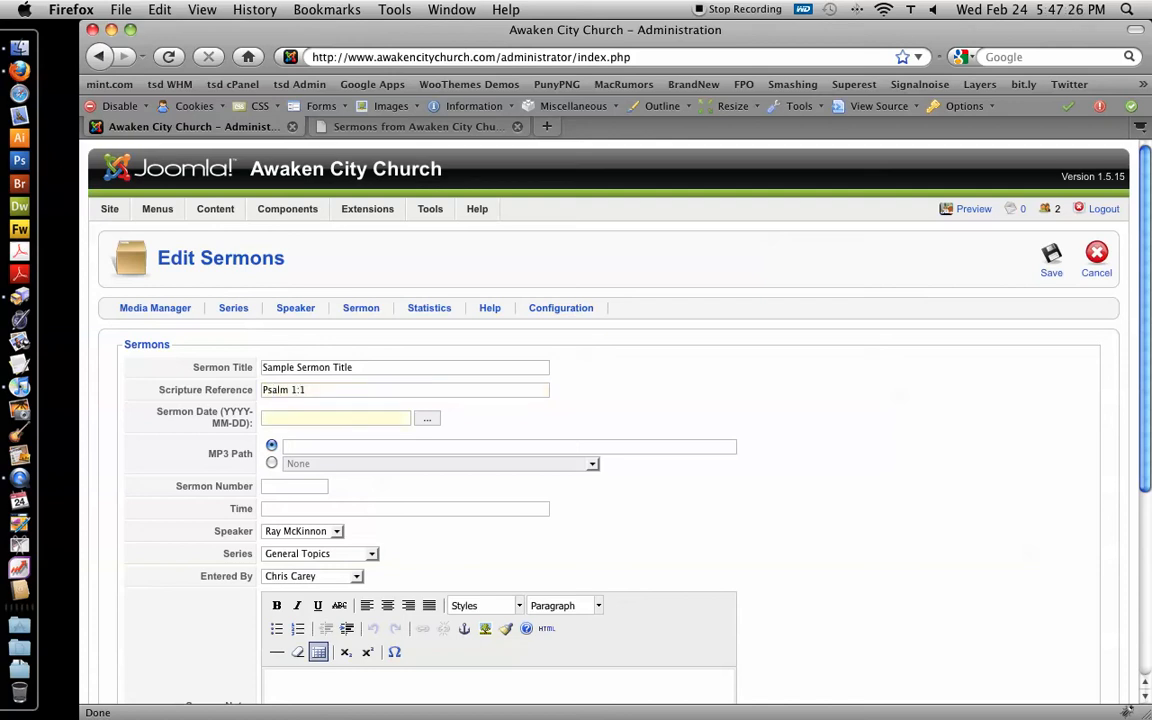
{"action": "type", "text": "2010-02-24"}
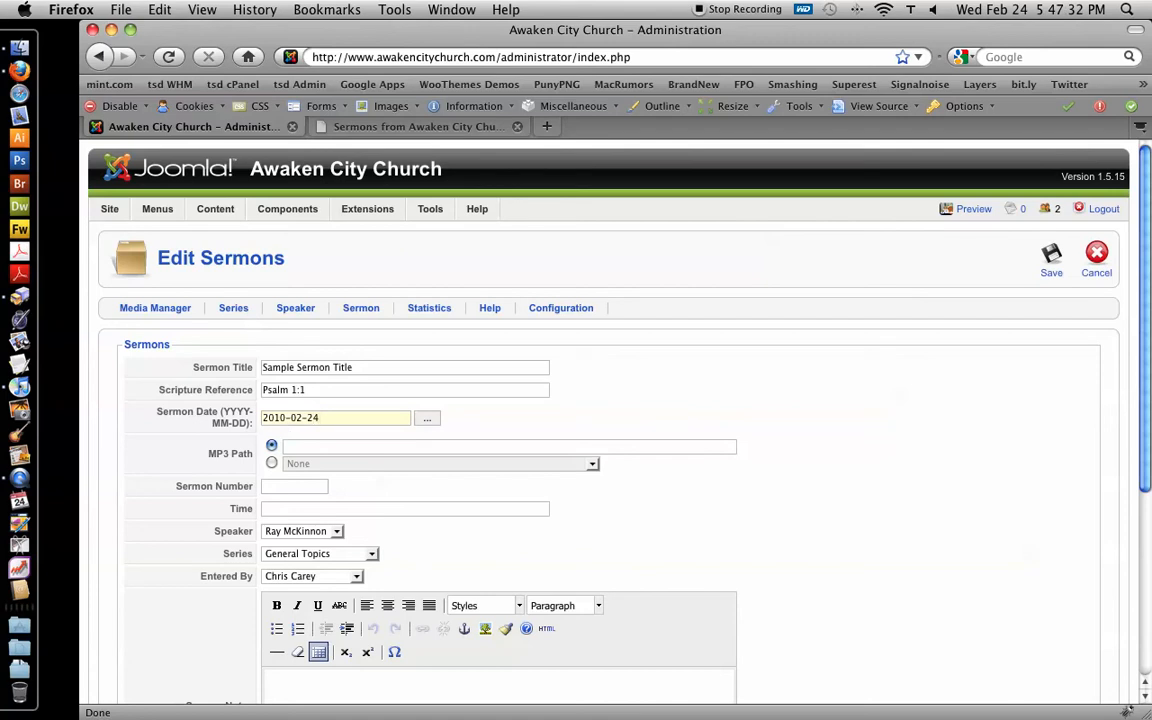
{"action": "left_click", "coordinate": [508, 446]}
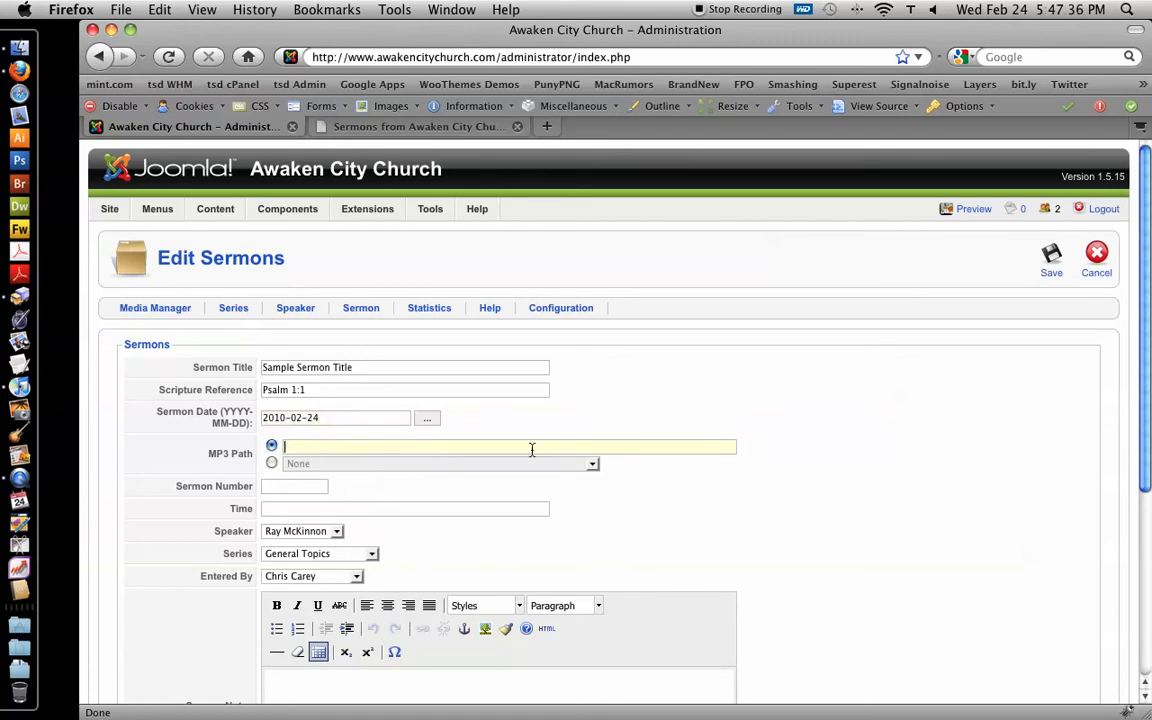
{"action": "left_click", "coordinate": [271, 463]}
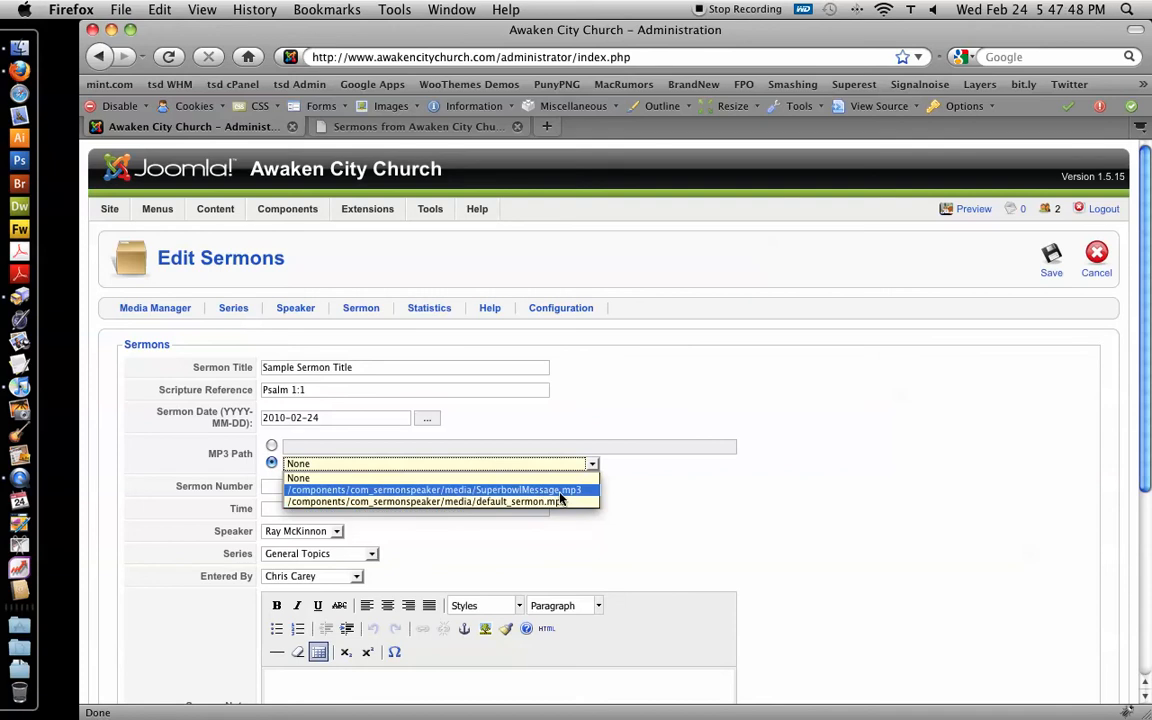
{"action": "mouse_move", "coordinate": [425, 501]}
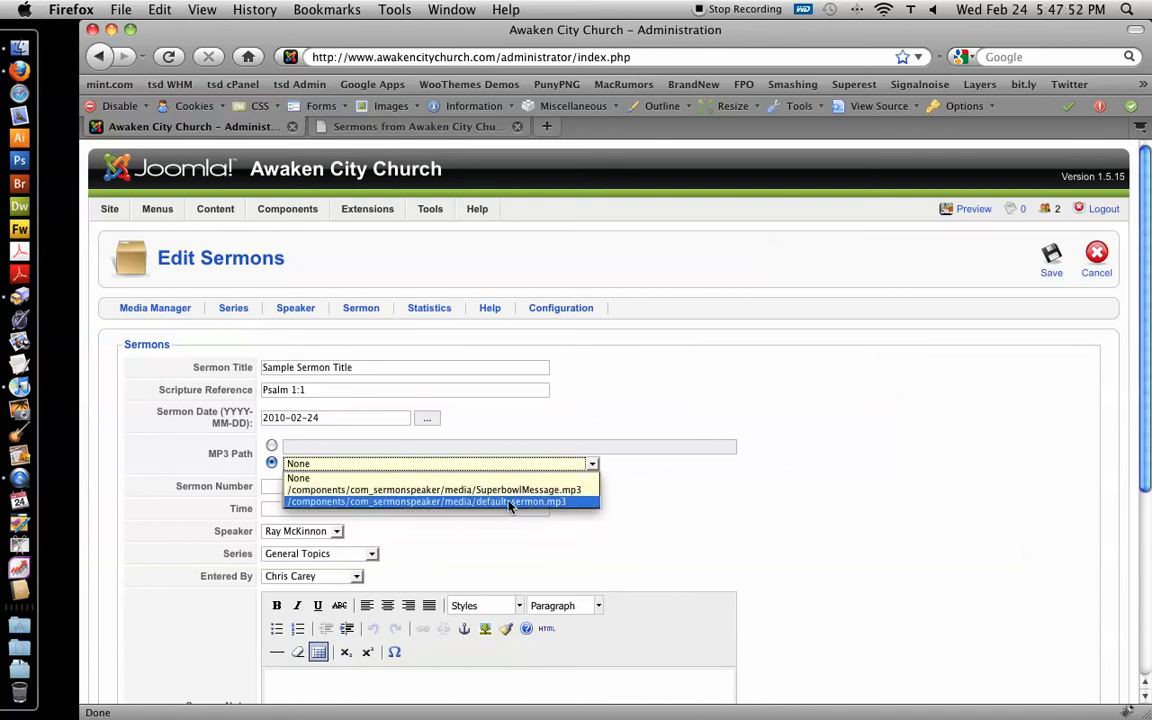
{"action": "mouse_move", "coordinate": [435, 489]}
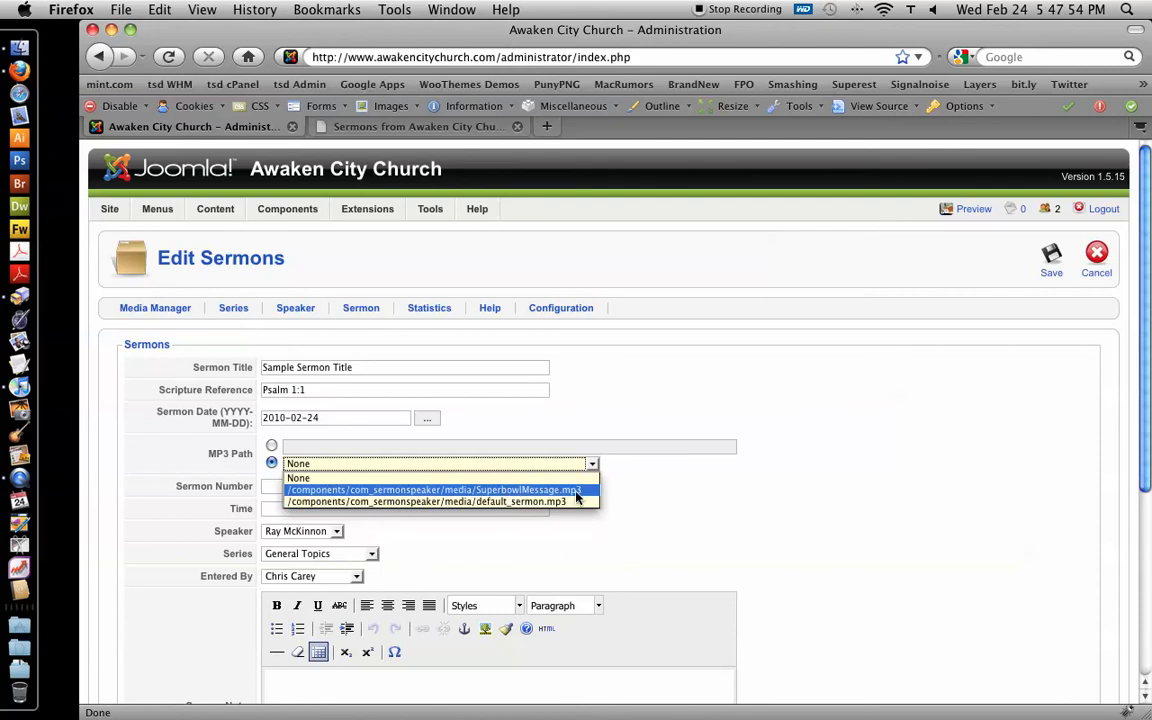
Select default_sermon.mp3 as the sermon's audio file
{"action": "left_click", "coordinate": [426, 501]}
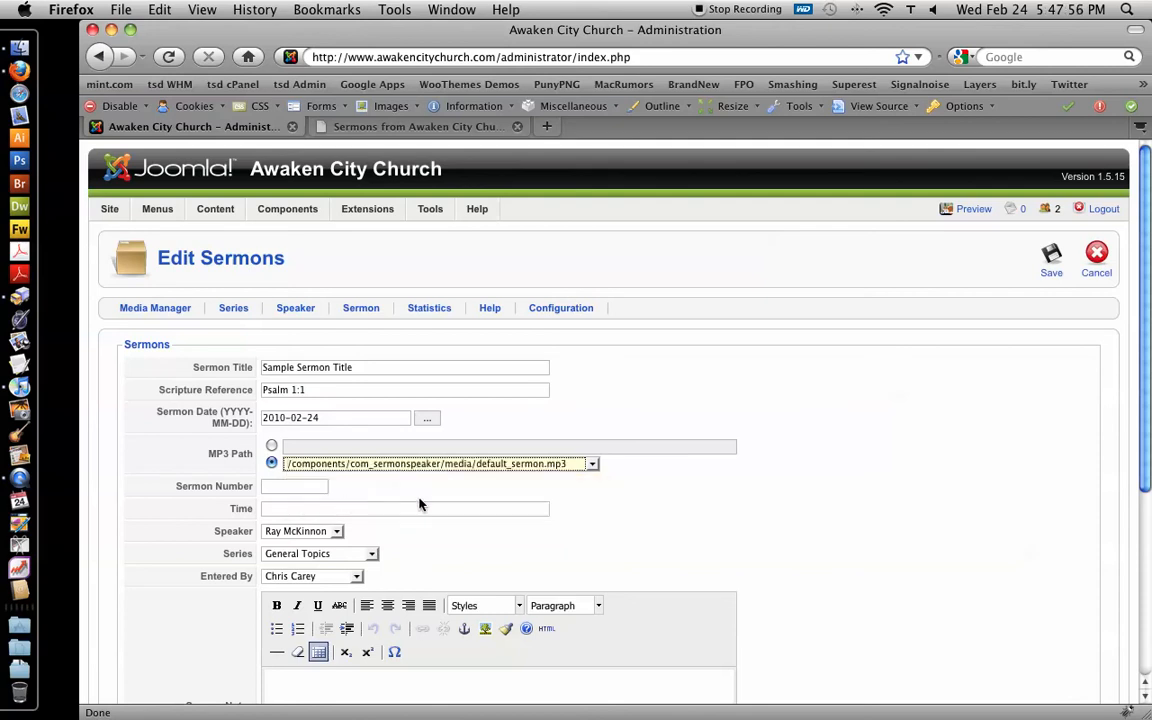
{"action": "mouse_move", "coordinate": [262, 490]}
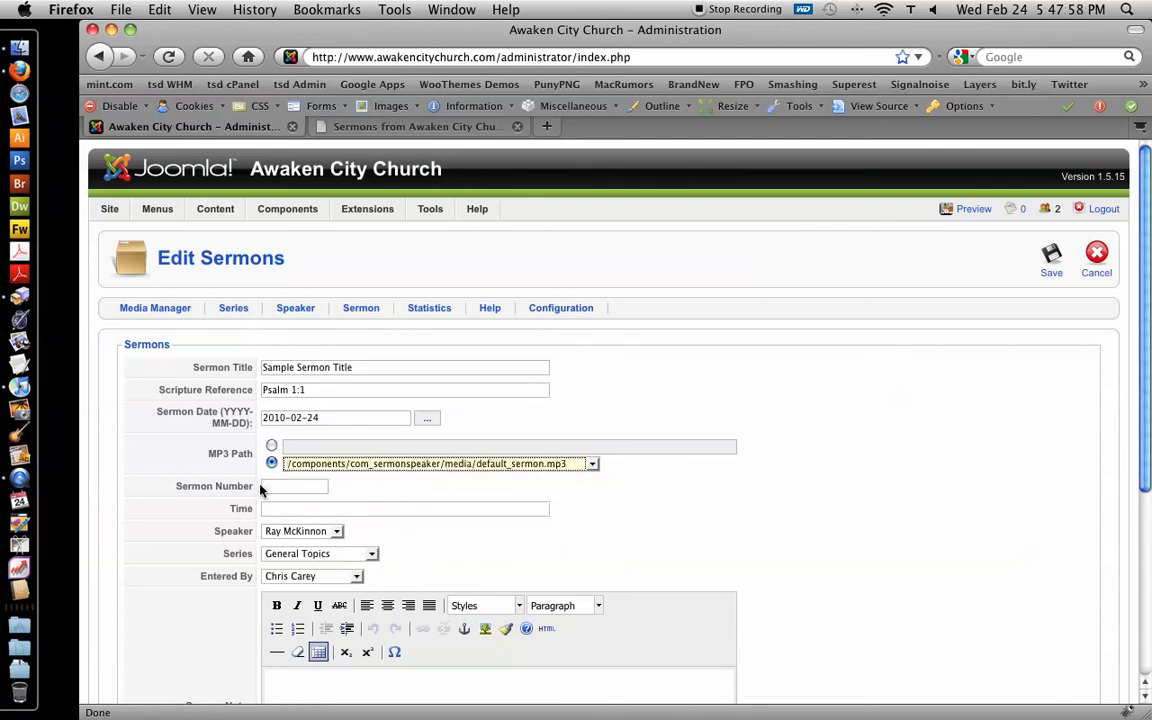
{"action": "left_click", "coordinate": [592, 463]}
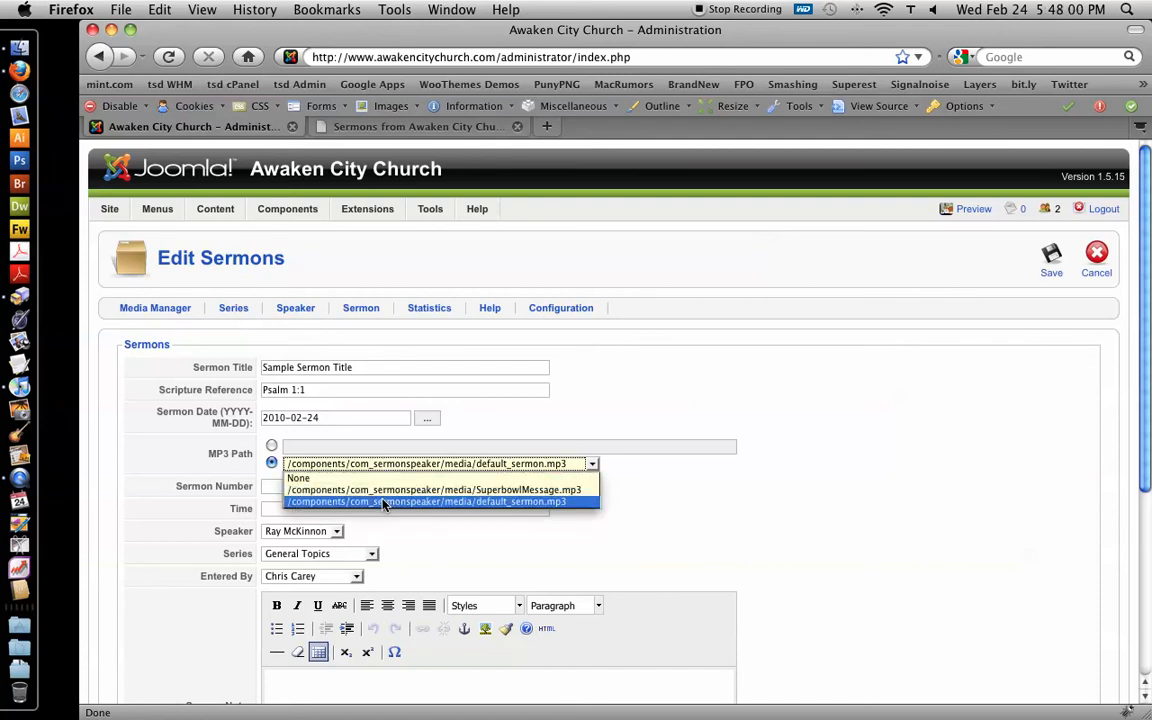
{"action": "left_click", "coordinate": [427, 501]}
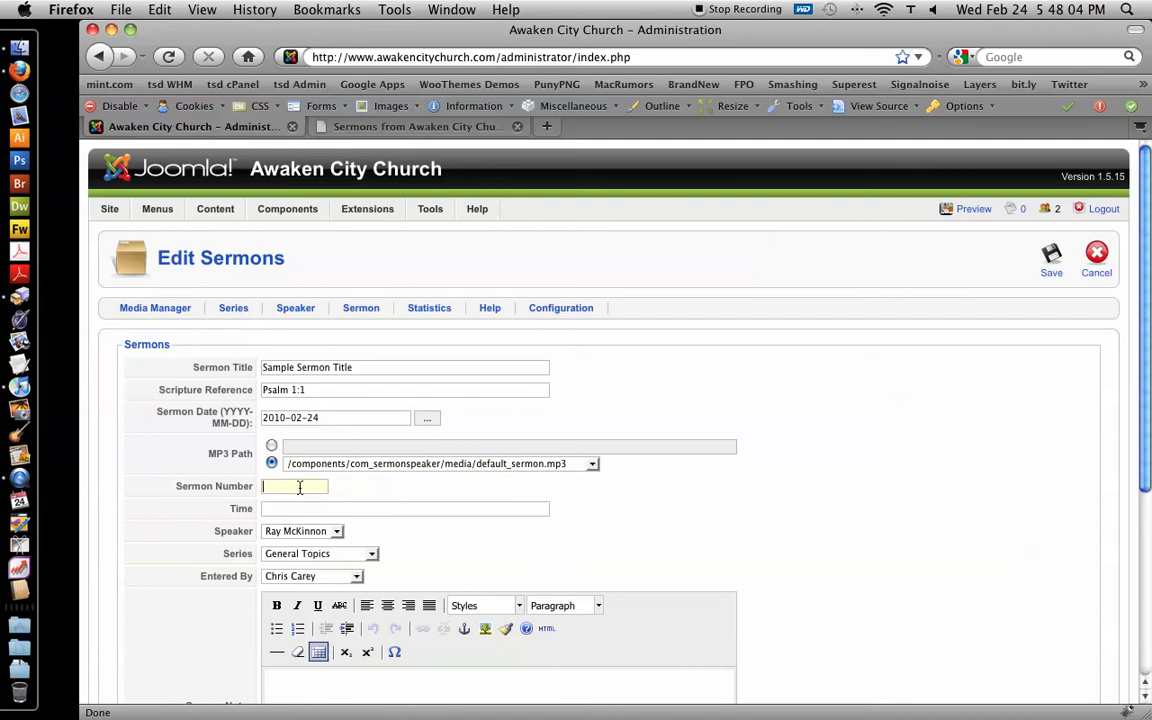
Enter sermon number 2 and time 45:30, with speaker Frank Bishoff and Sample Sermon Series
{"action": "type", "text": "2"}
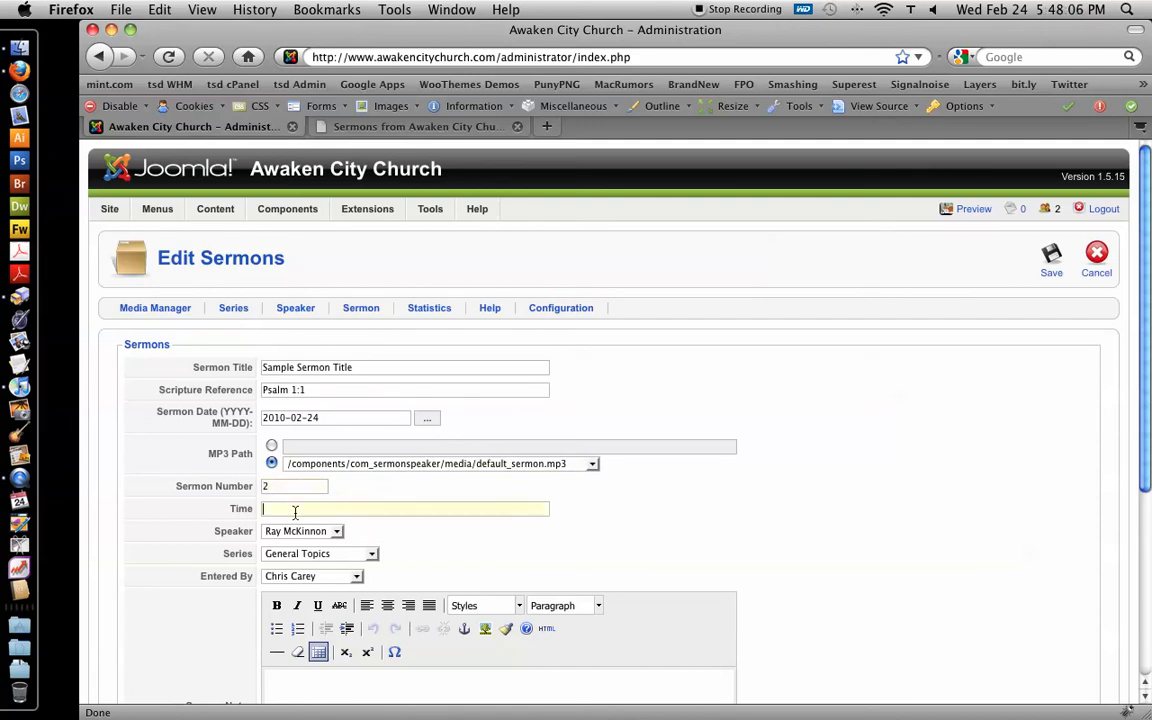
{"action": "type", "text": "45:30"}
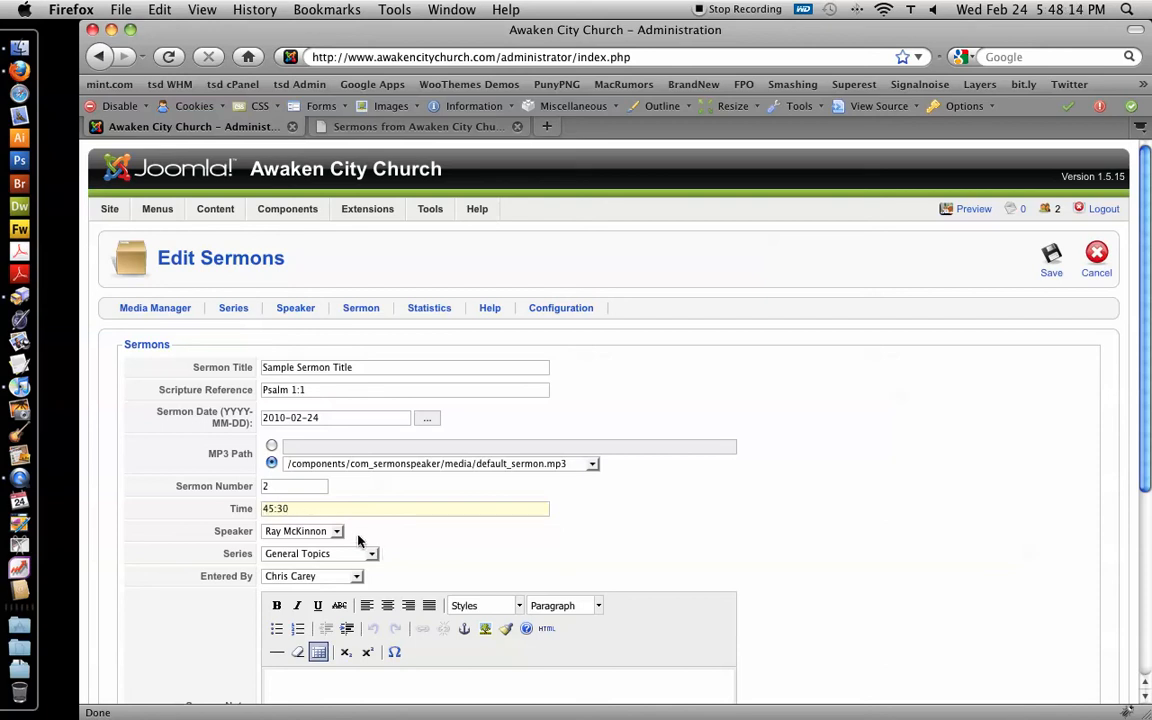
{"action": "left_click", "coordinate": [302, 531]}
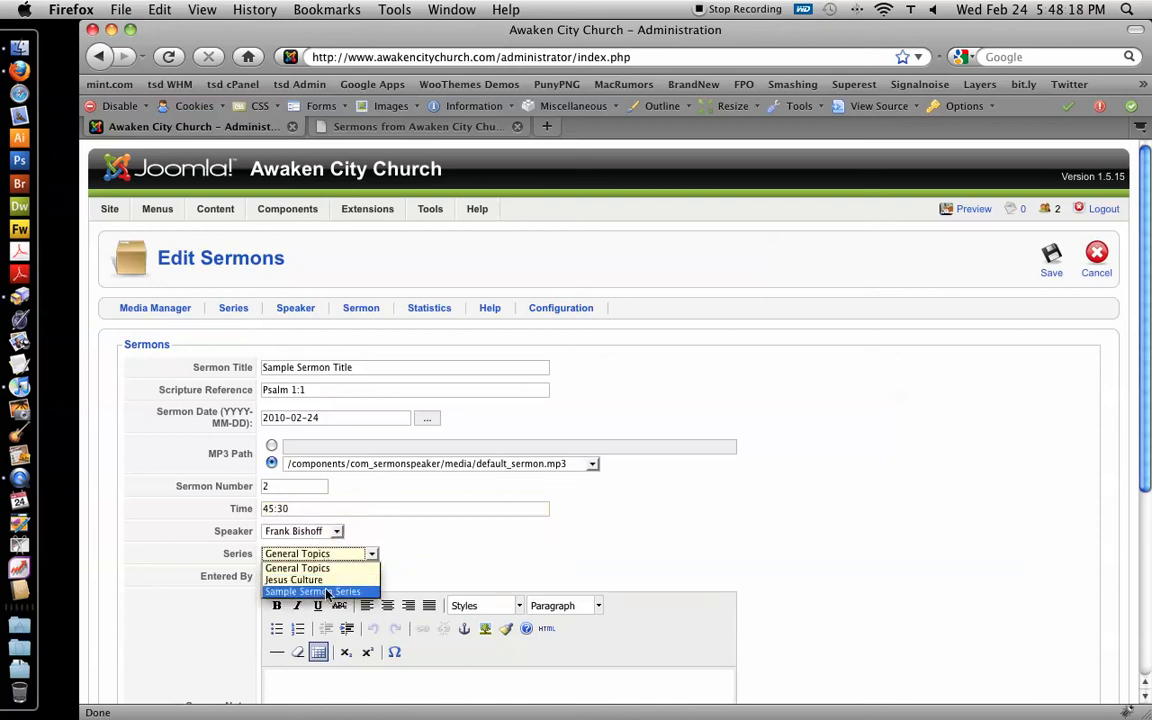
{"action": "left_click", "coordinate": [311, 591]}
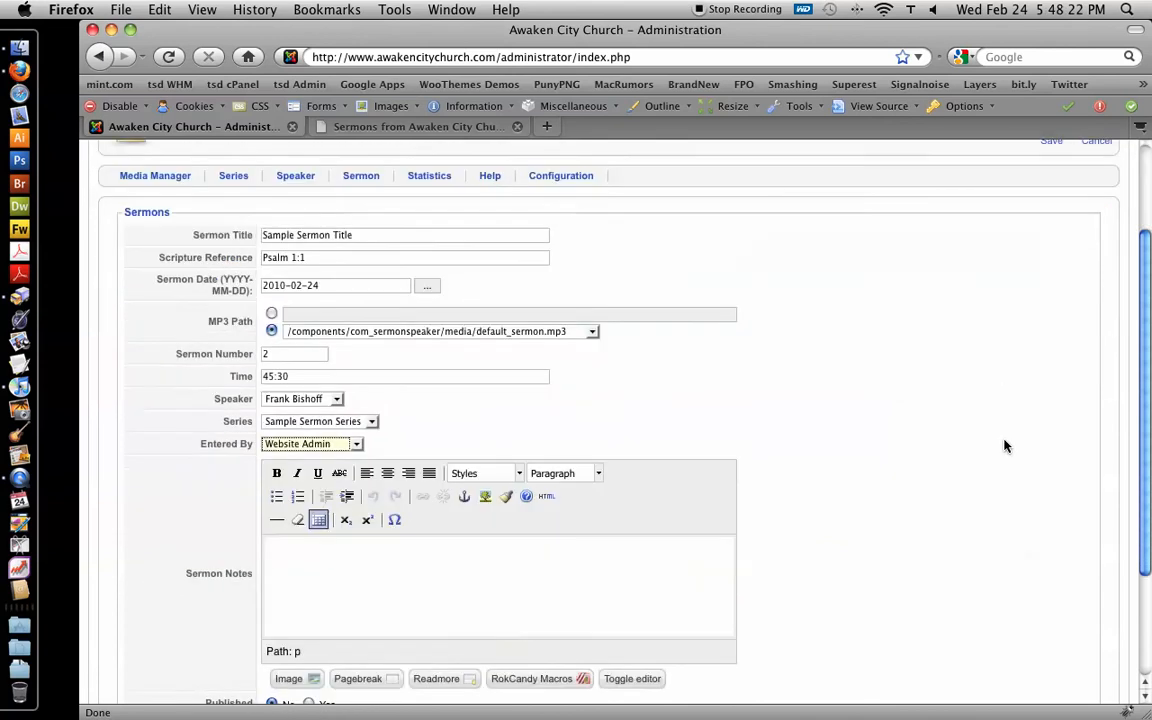
Set the sermon's Published option to Yes
{"action": "scroll", "scroll_direction": "down", "scroll_amount": 3}
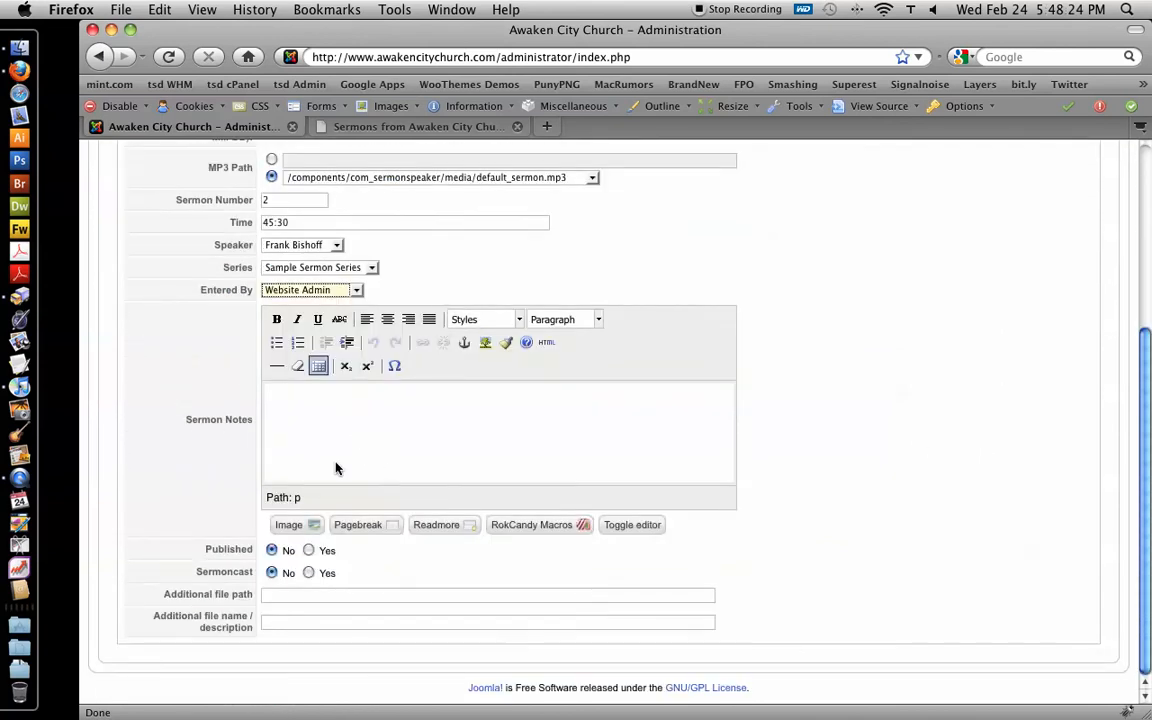
{"action": "left_click", "coordinate": [309, 550]}
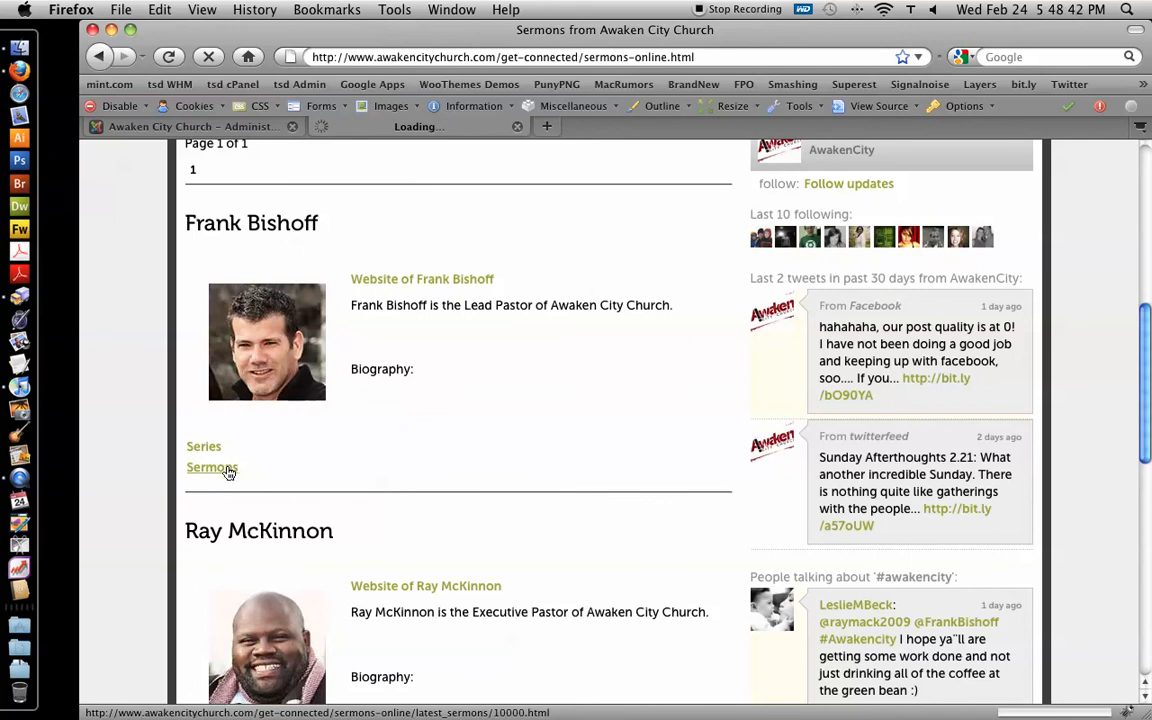
View Frank Bishoff's latest sermons (only Superbowl Message), then open the church's podcast feed
{"action": "left_click", "coordinate": [211, 467]}
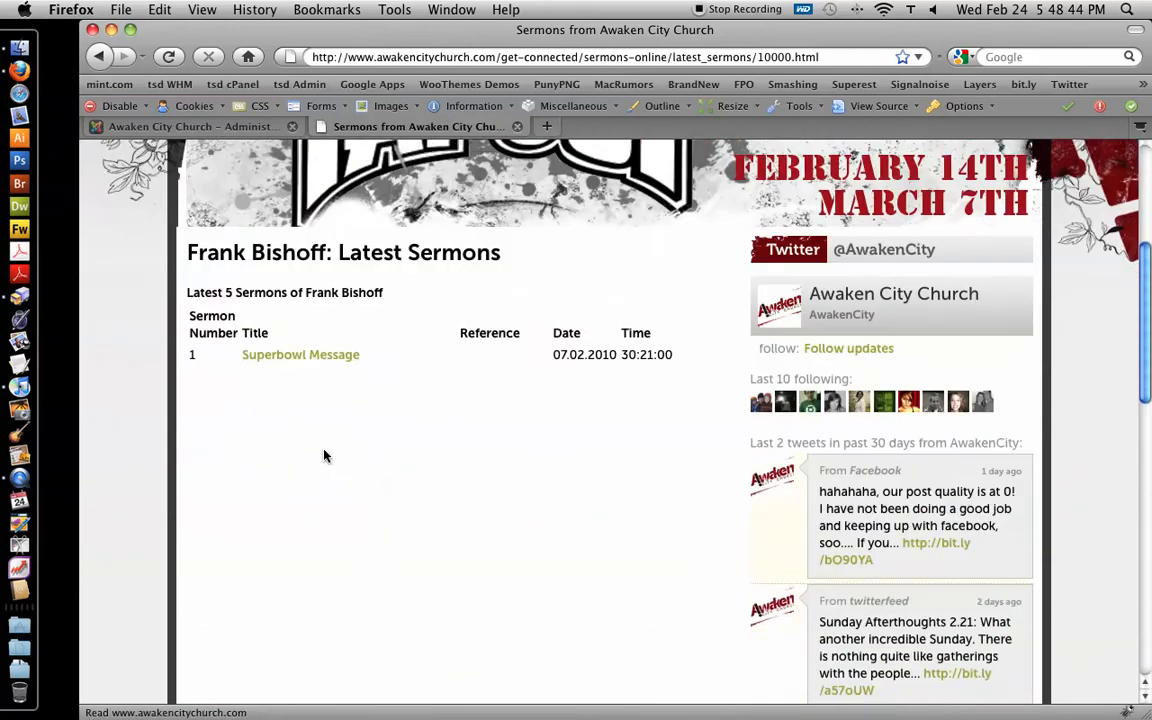
{"action": "scroll", "scroll_direction": "down", "scroll_amount": 3}
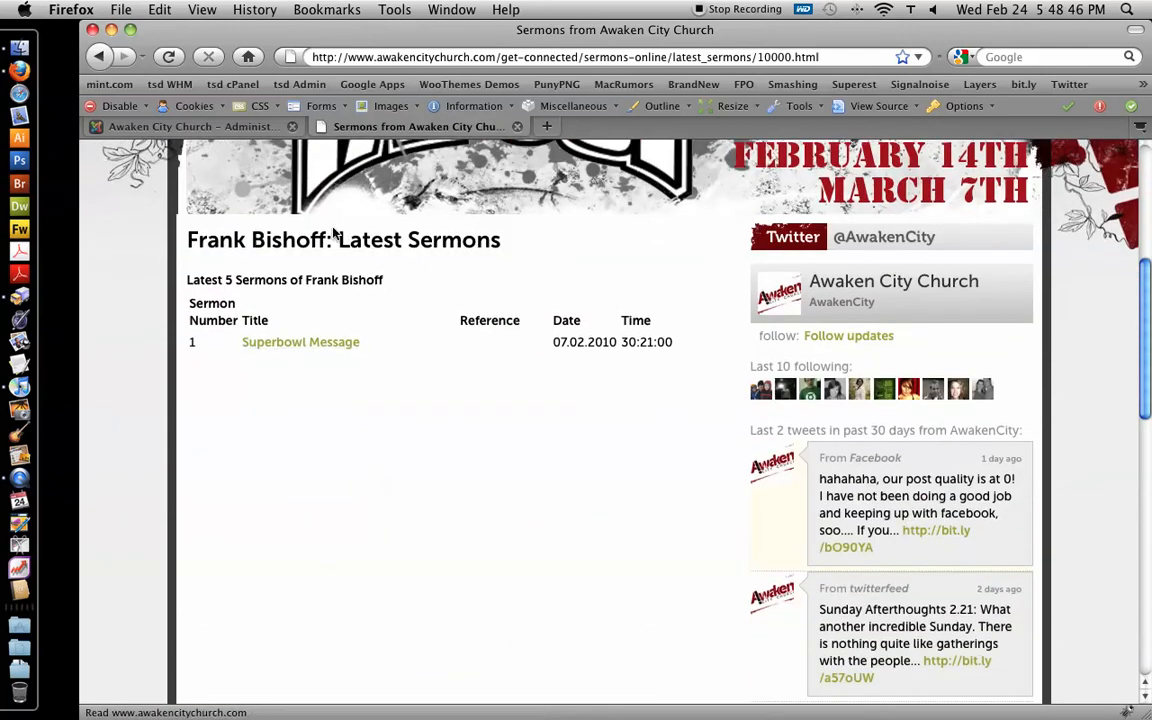
{"action": "left_click", "coordinate": [180, 126]}
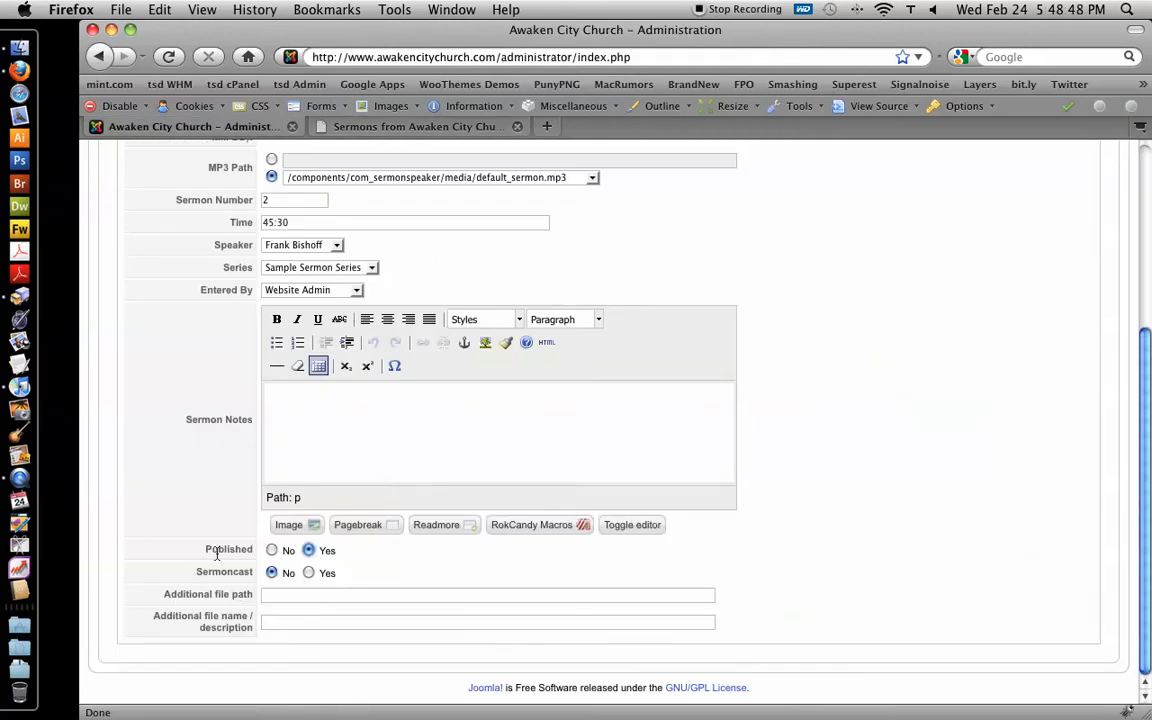
{"action": "left_click", "coordinate": [308, 572]}
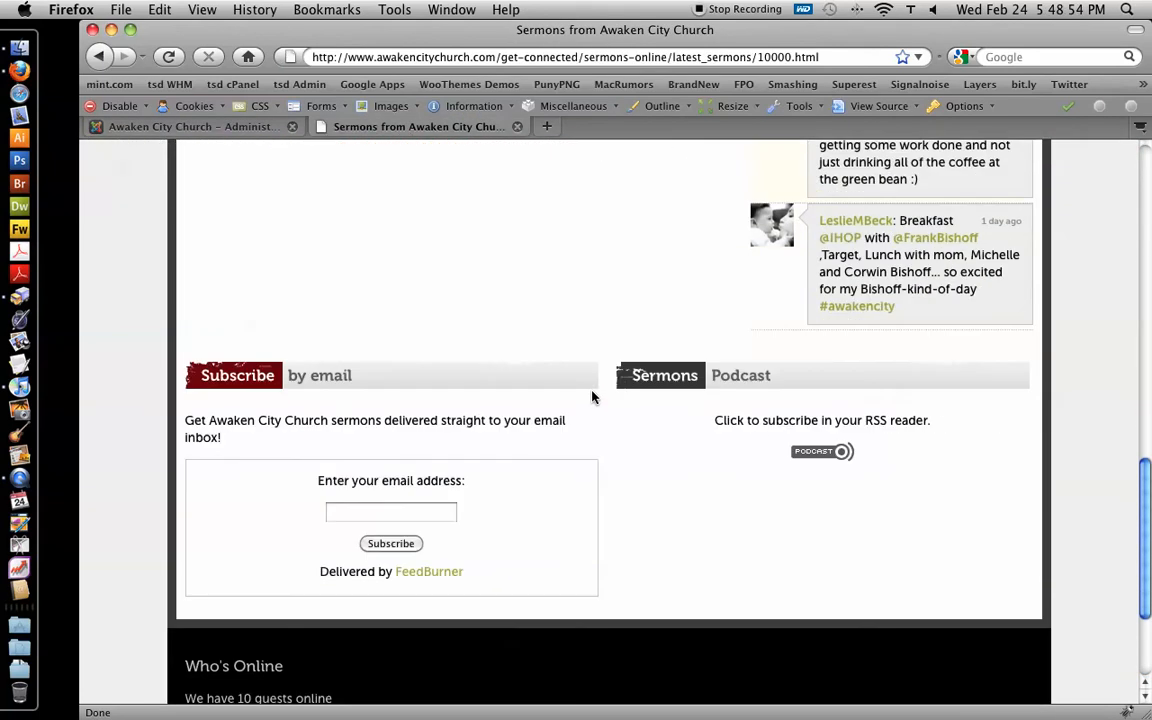
{"action": "mouse_move", "coordinate": [820, 451]}
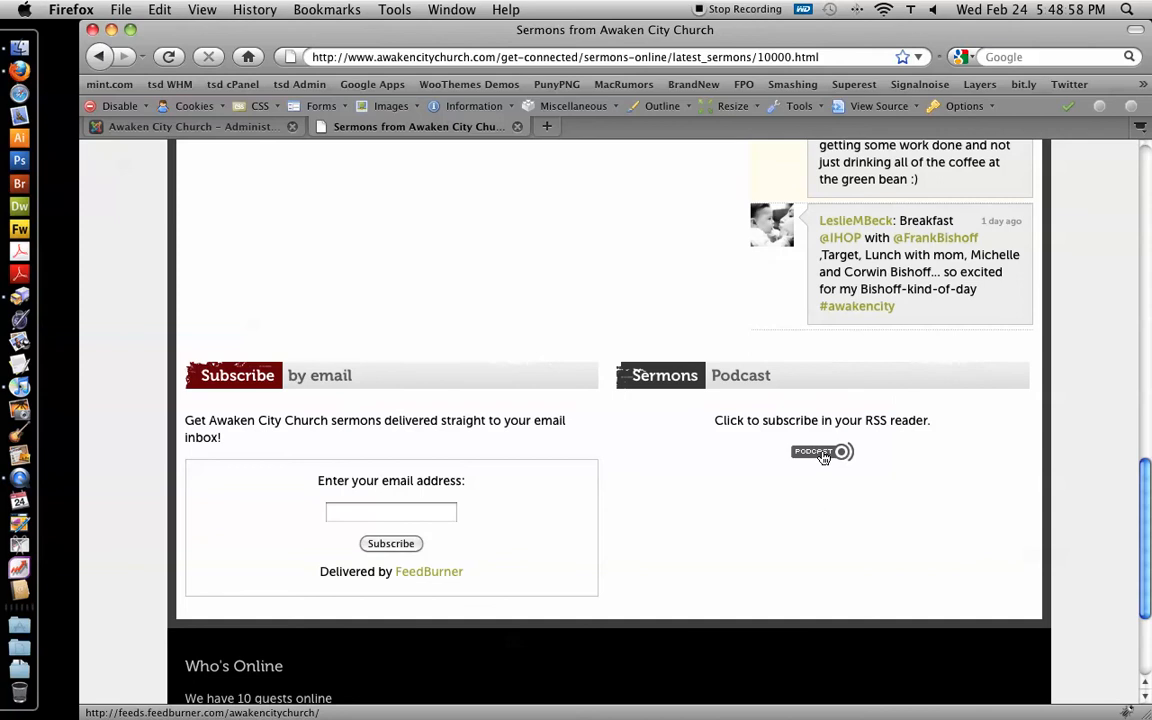
{"action": "left_click", "coordinate": [822, 451]}
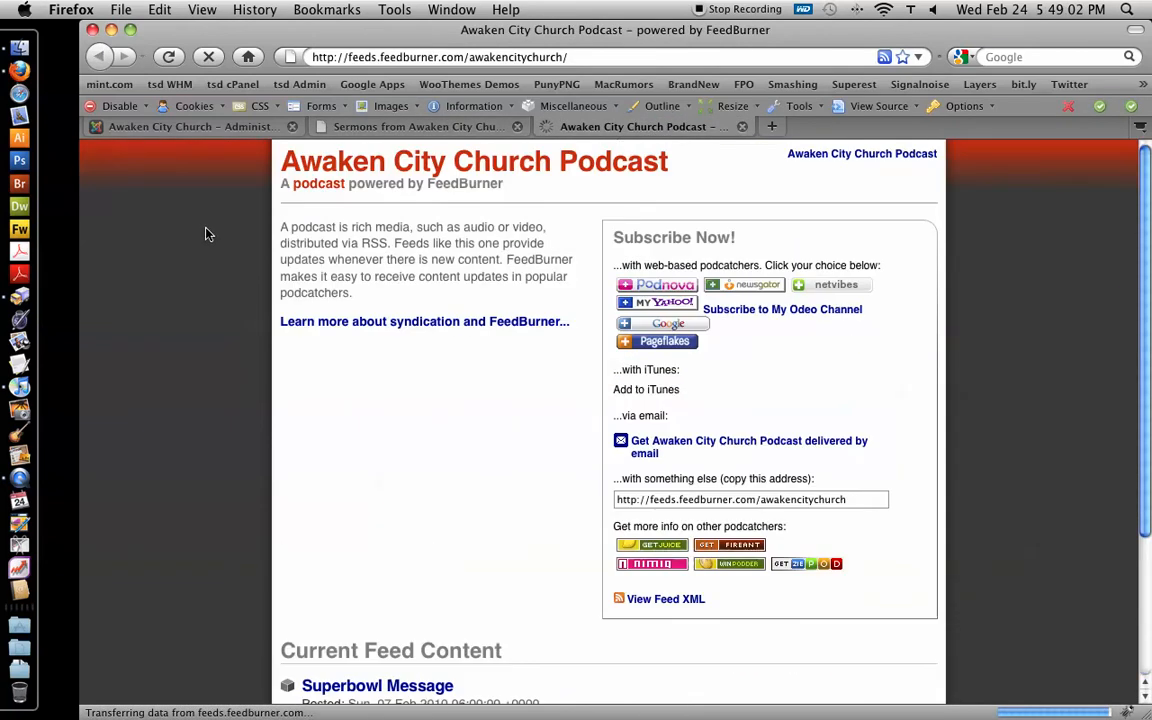
Scroll the FeedBurner podcast page to the Superbowl Message entry details
{"action": "scroll", "scroll_direction": "down", "scroll_amount": 3}
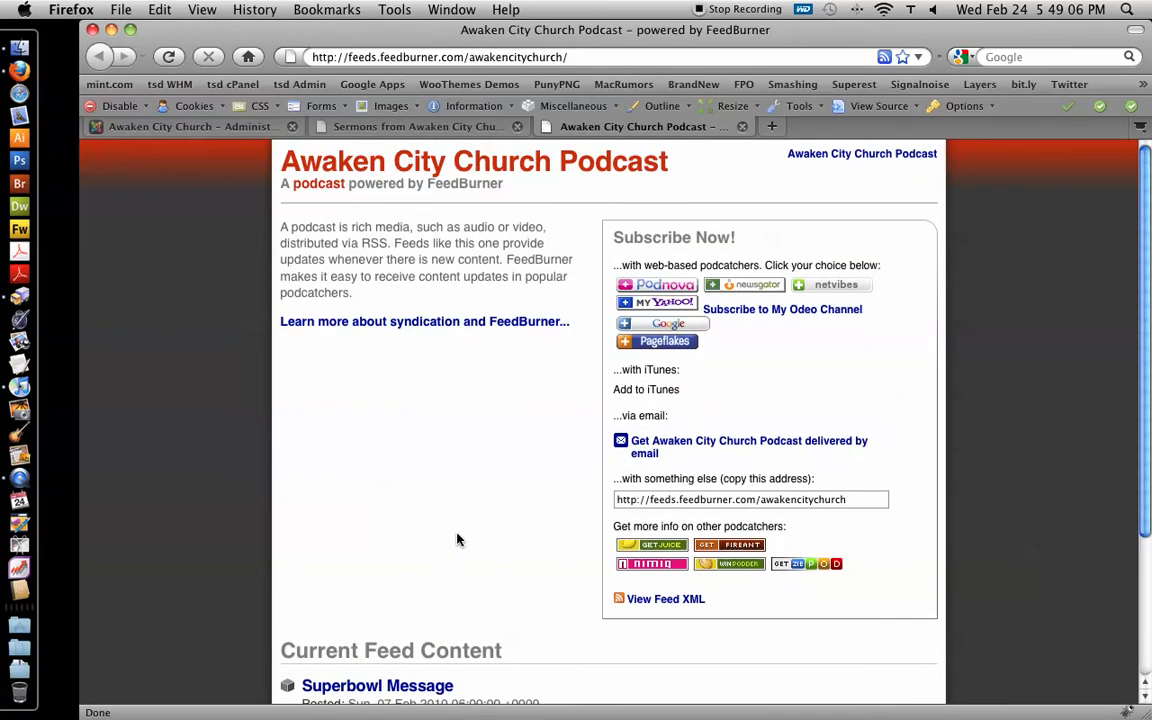
{"action": "mouse_move", "coordinate": [372, 180]}
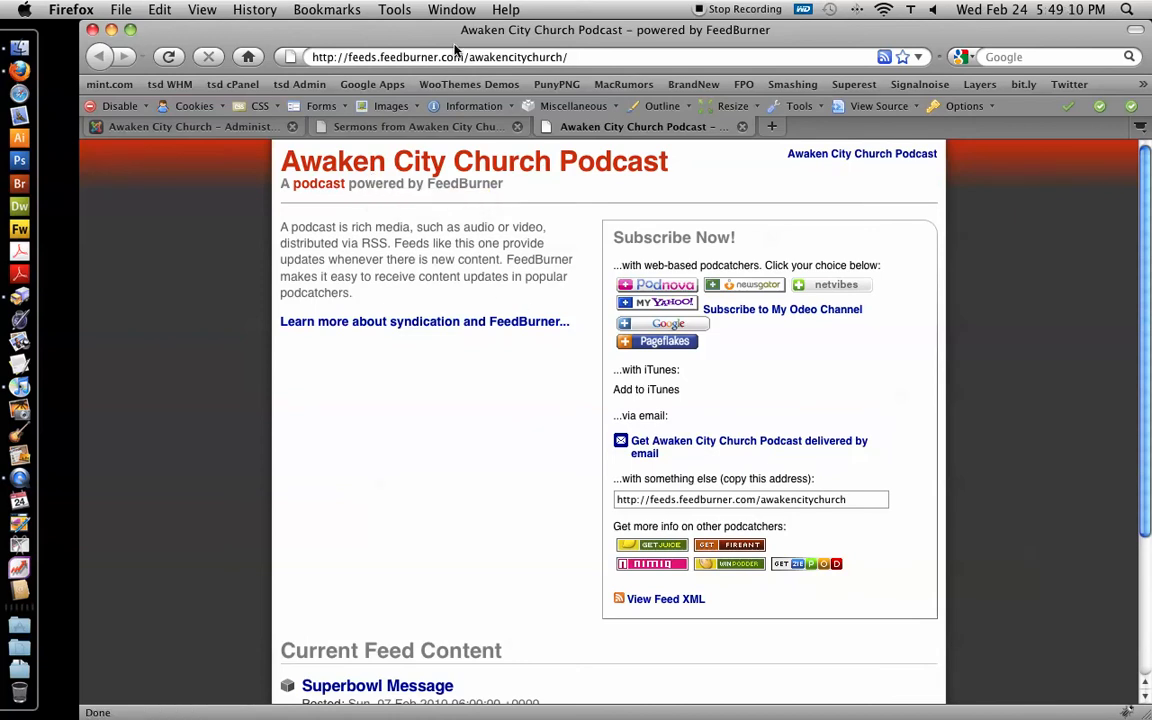
{"action": "scroll", "scroll_direction": "down", "scroll_amount": 3}
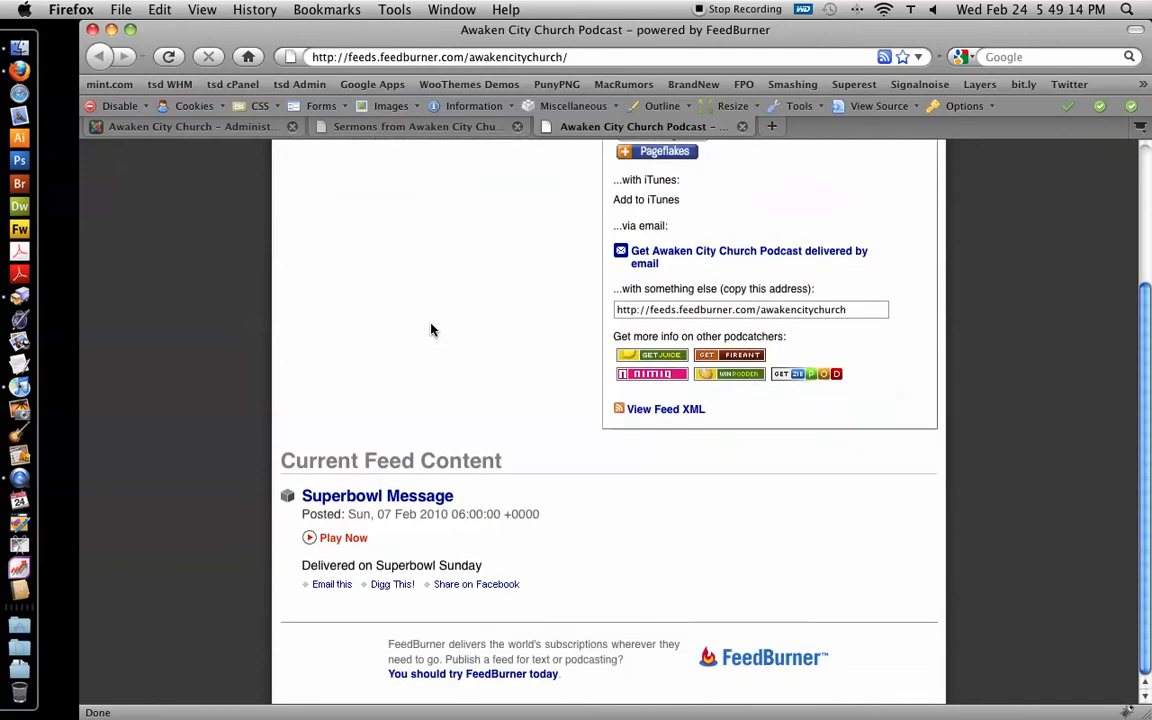
{"action": "mouse_move", "coordinate": [220, 453]}
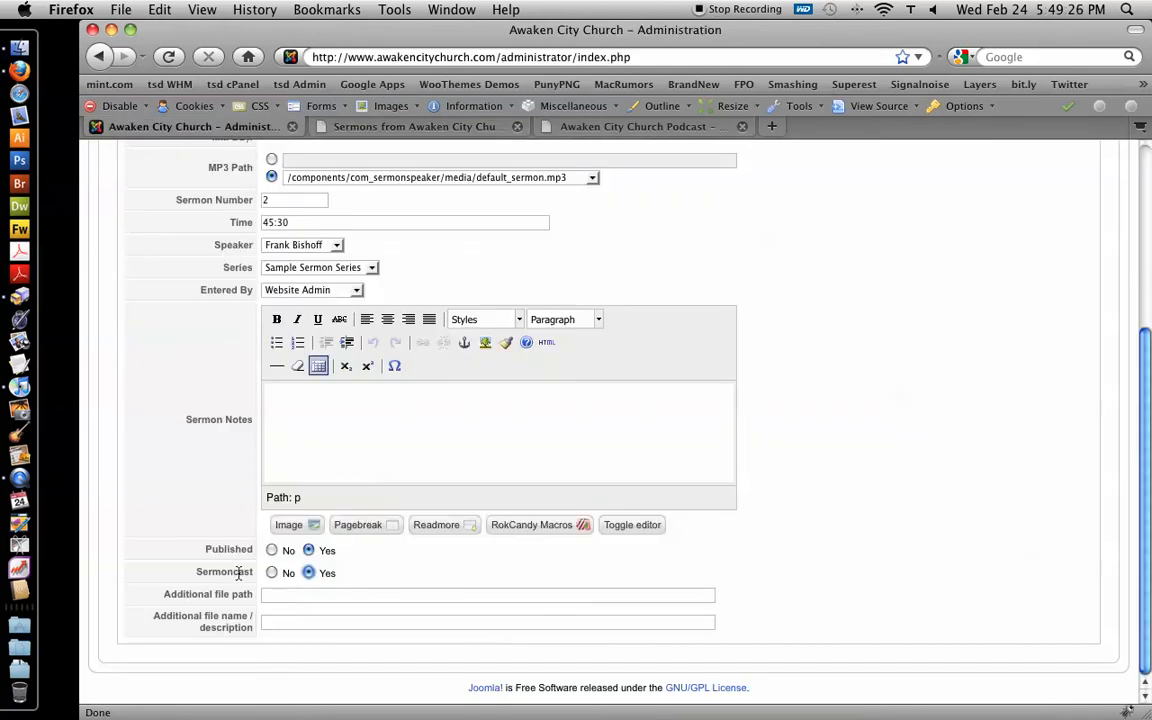
{"action": "mouse_move", "coordinate": [233, 569]}
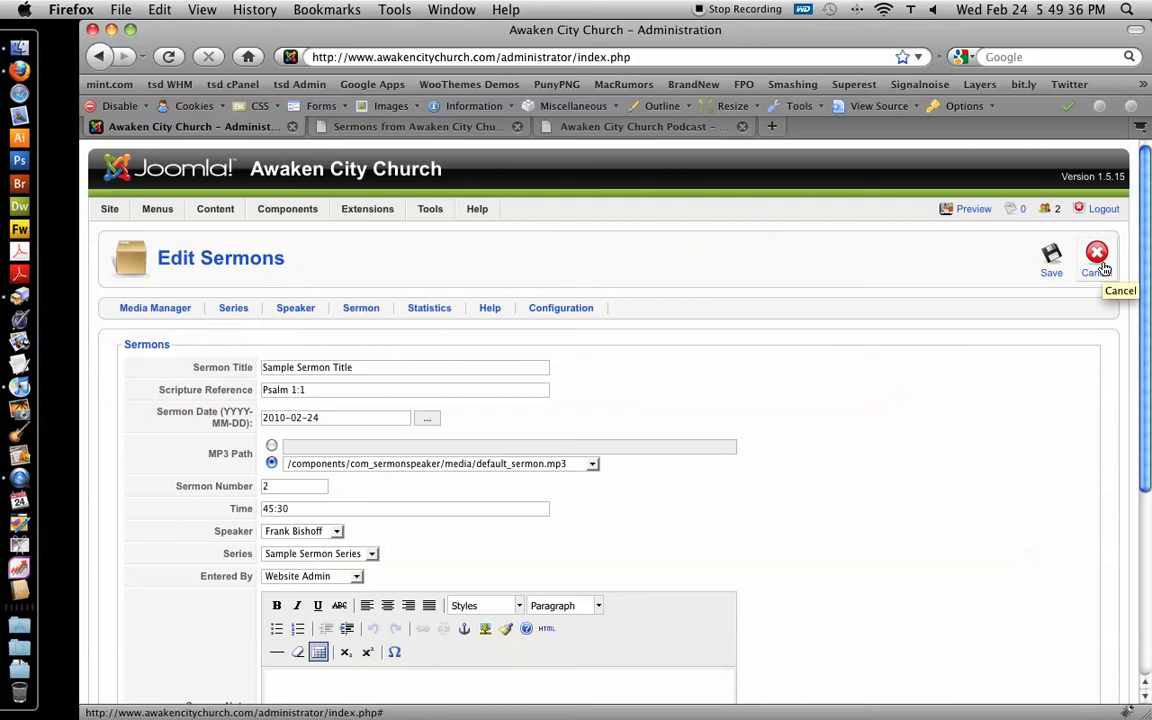
Cancel the sample sermon, view the sermon series list, and return to SermonSpeaker home
{"action": "left_click", "coordinate": [1097, 252]}
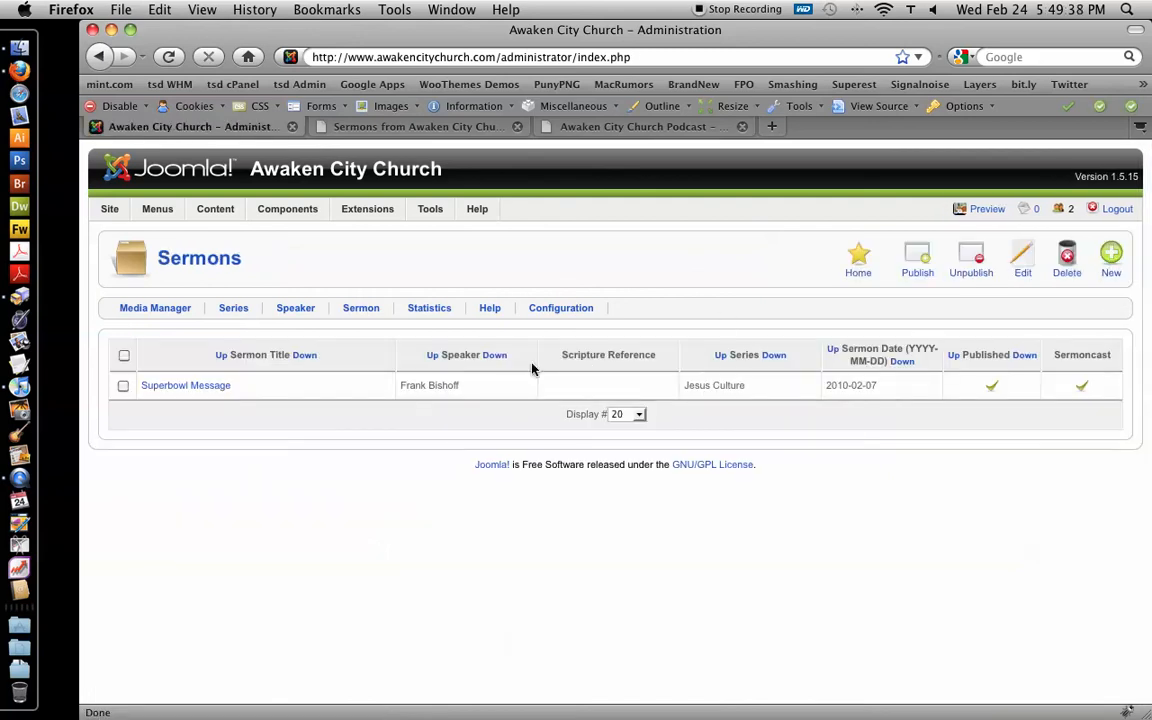
{"action": "left_click", "coordinate": [233, 307]}
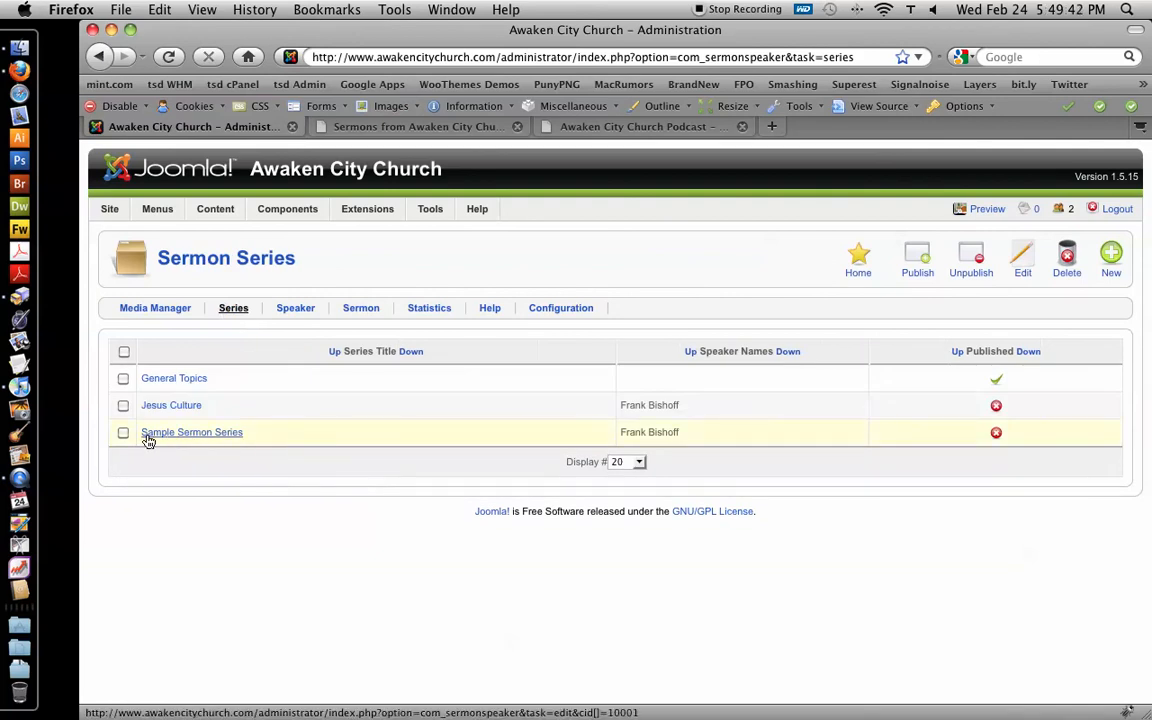
{"action": "left_click", "coordinate": [123, 432]}
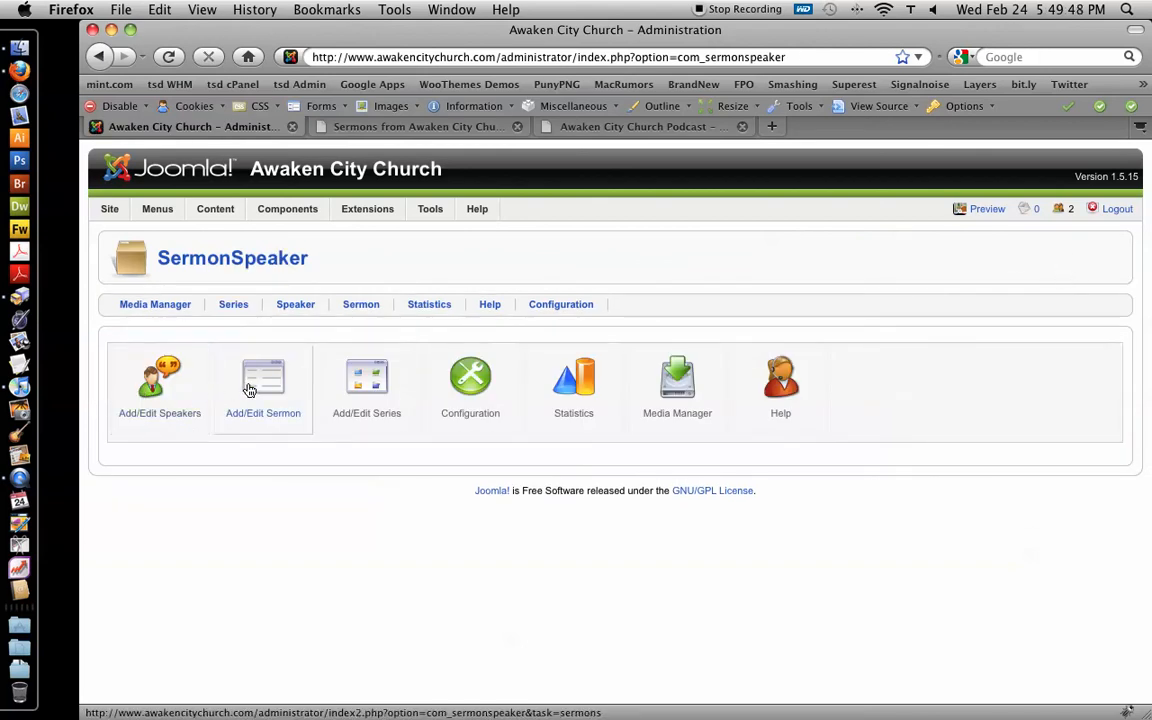
Open Superbowl Message from the sermons list and scroll through its MP3 path, speaker, series and notes
{"action": "left_click", "coordinate": [263, 385]}
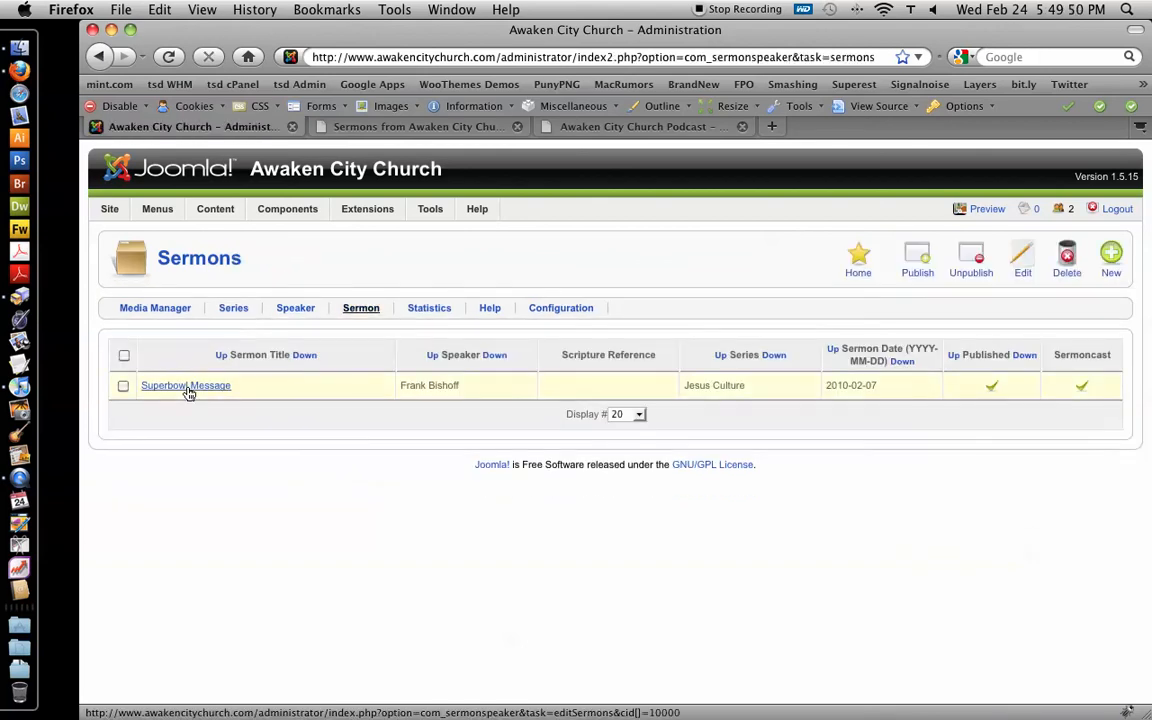
{"action": "left_click", "coordinate": [185, 385]}
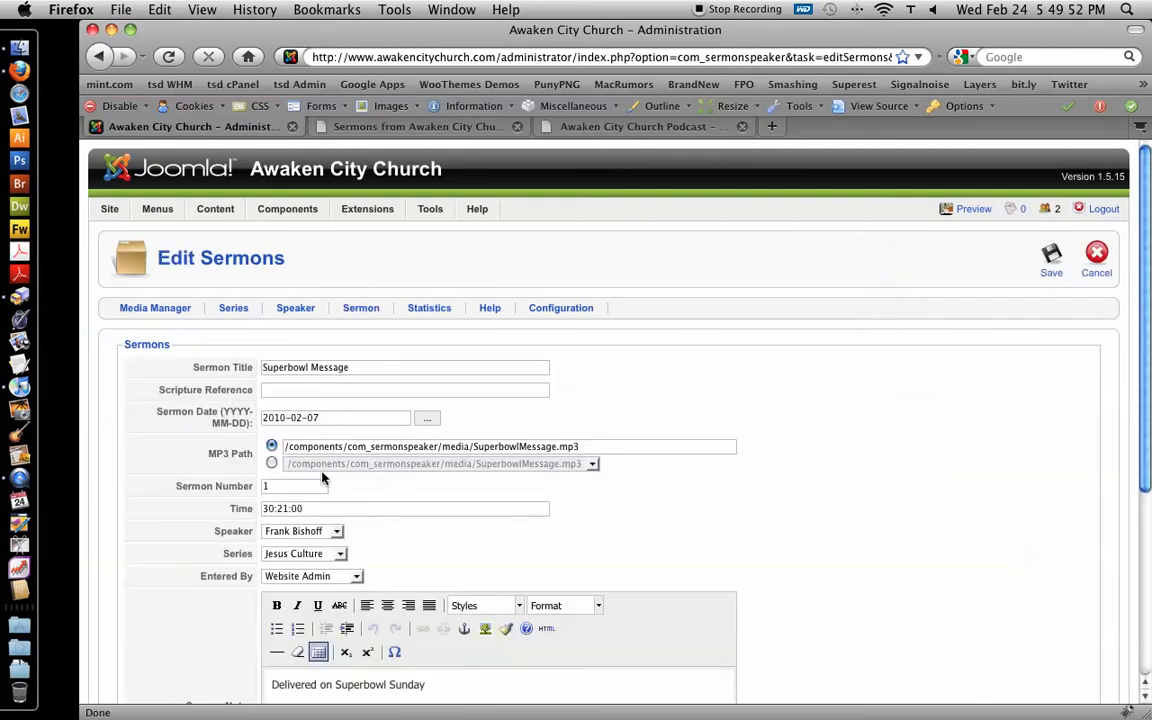
{"action": "scroll", "scroll_direction": "down", "scroll_amount": 3}
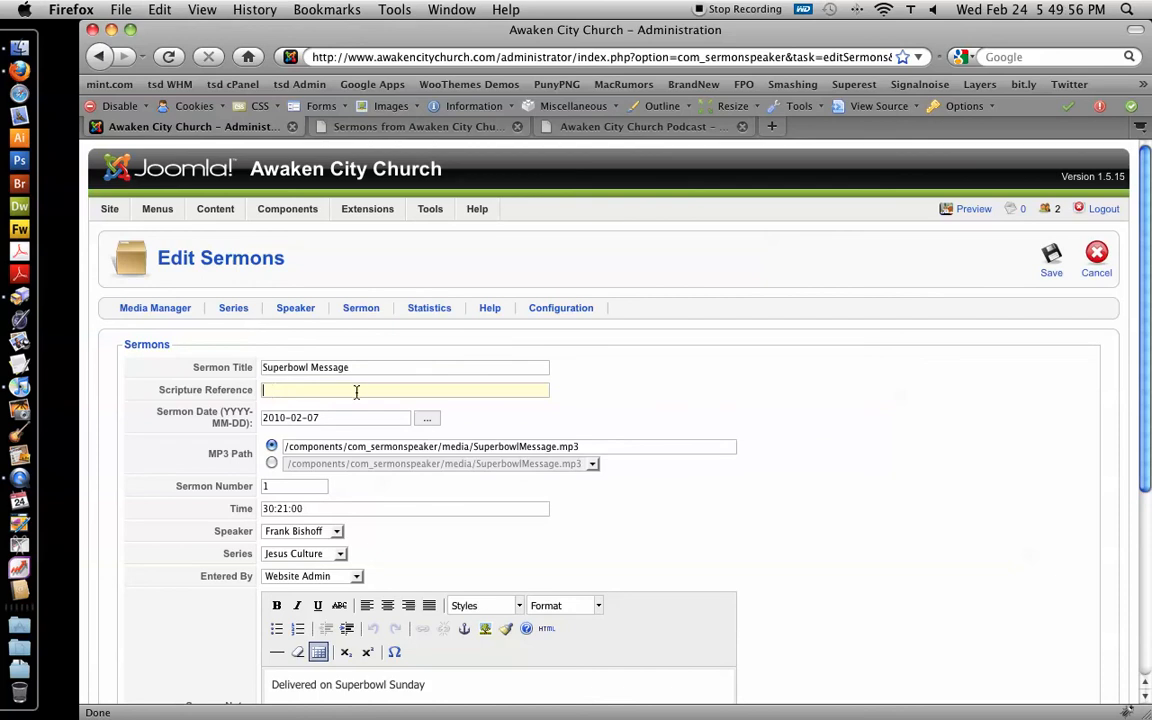
{"action": "scroll", "scroll_direction": "down", "scroll_amount": 3}
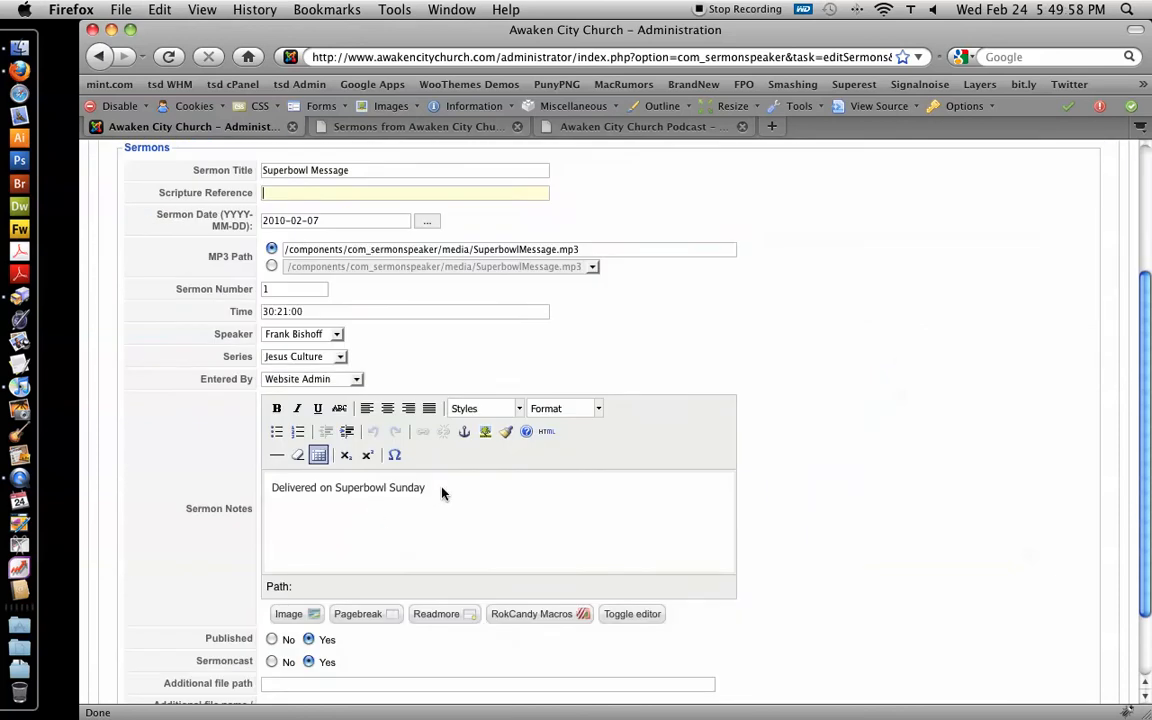
{"action": "scroll", "scroll_direction": "down", "scroll_amount": 3}
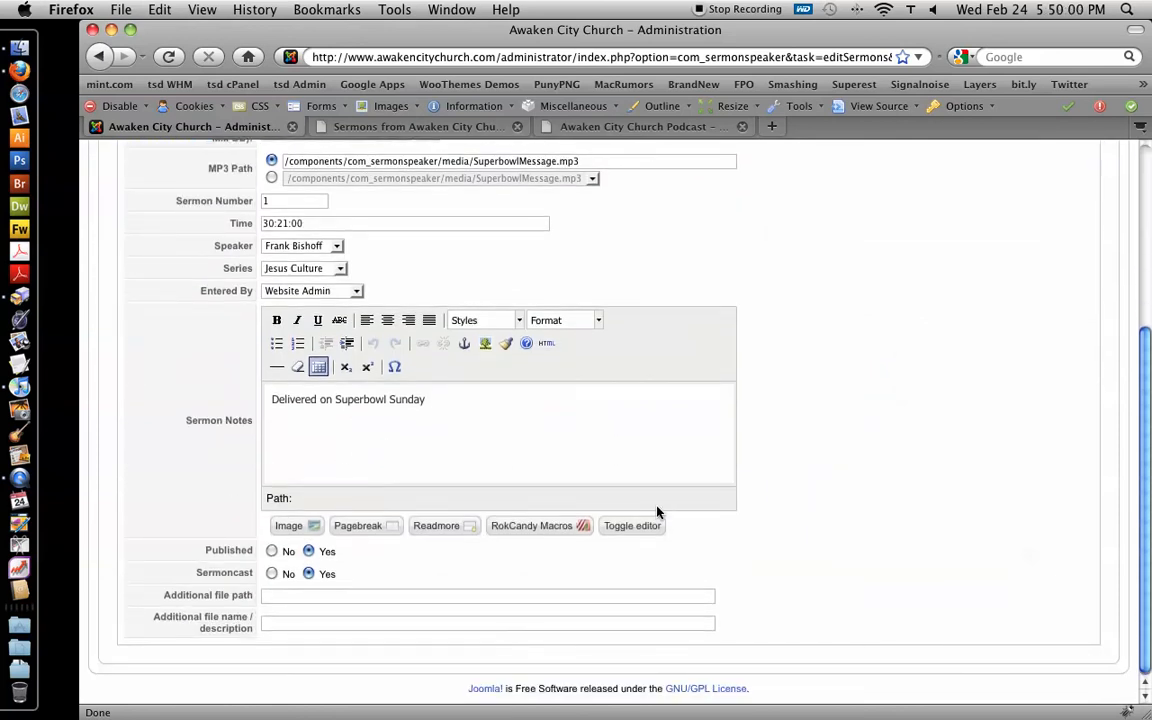